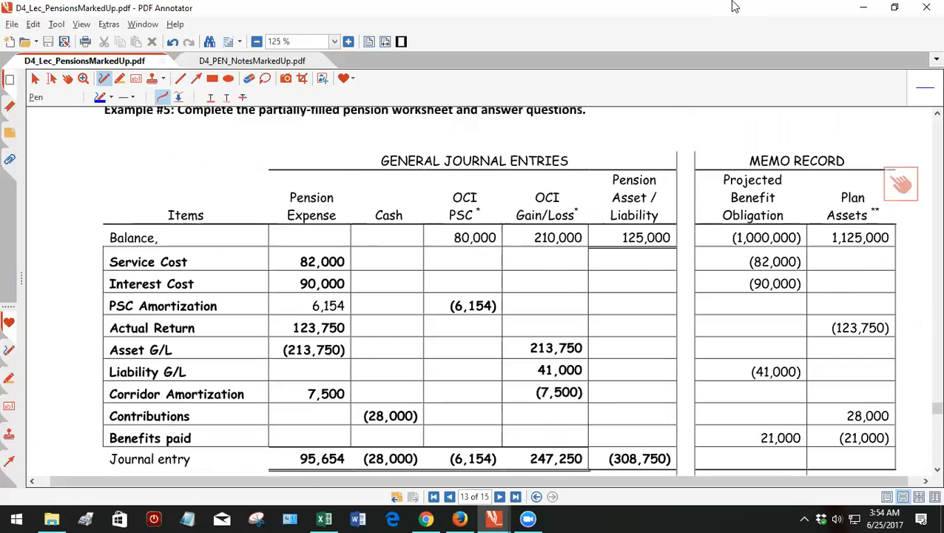
Tick the 80,000 and 210,000 OCI balances and the (123,750) actual return figure.
scroll(up, 3)
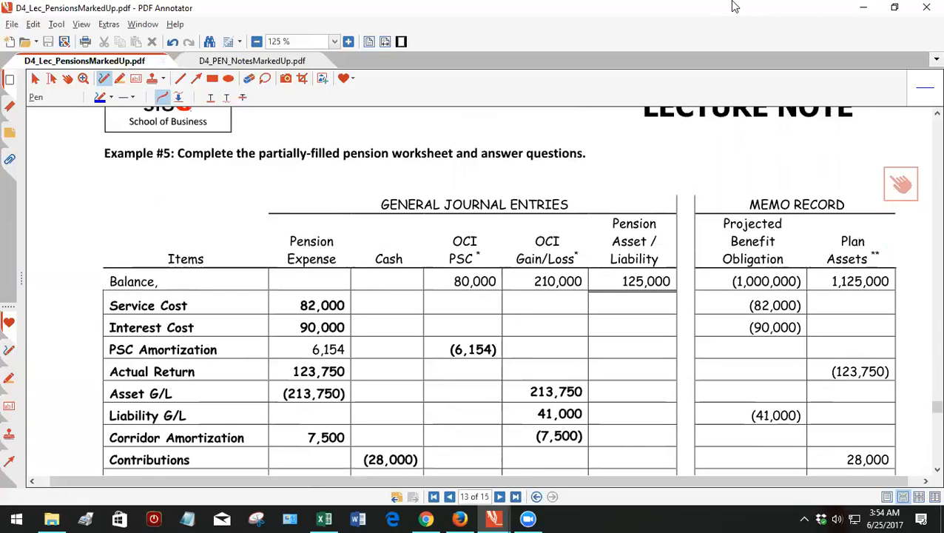
mouse_move(738, 9)
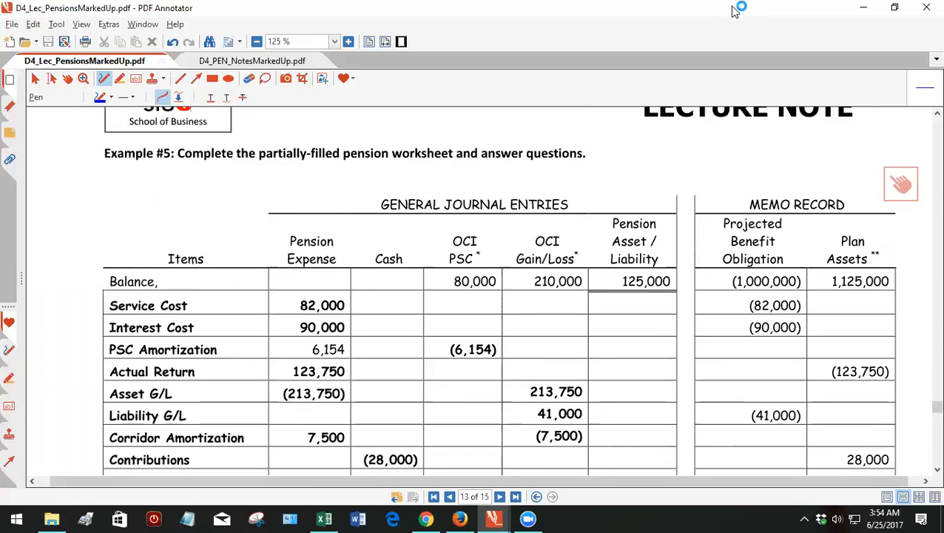
mouse_move(735, 6)
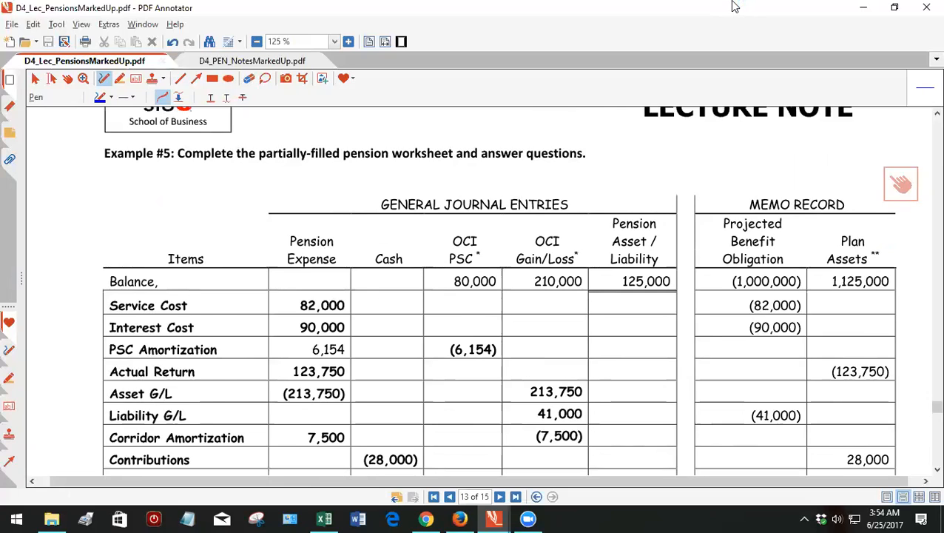
scroll(down, 3)
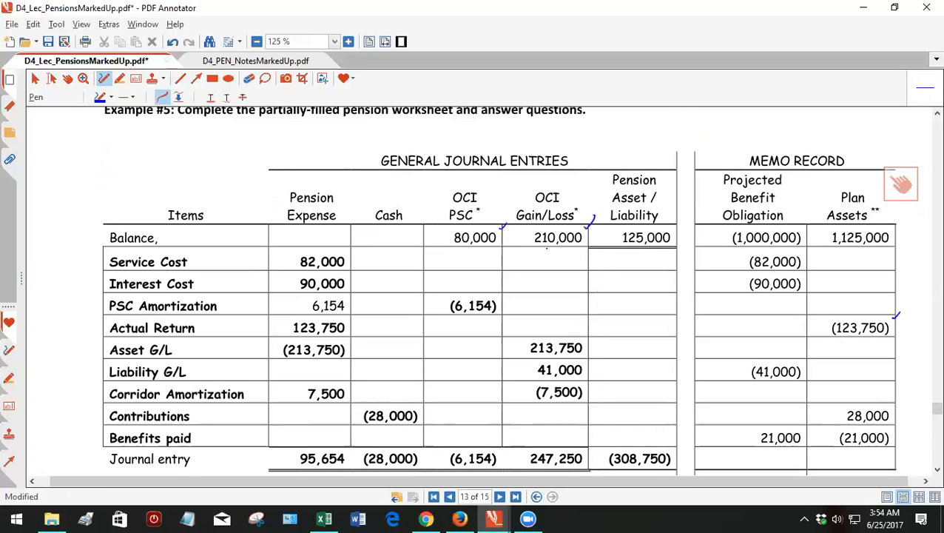
Number rows 1–4, mark Asset G/L as 5(a) and Corridor Amortization as 5(b), ticking their amounts.
click(505, 229)
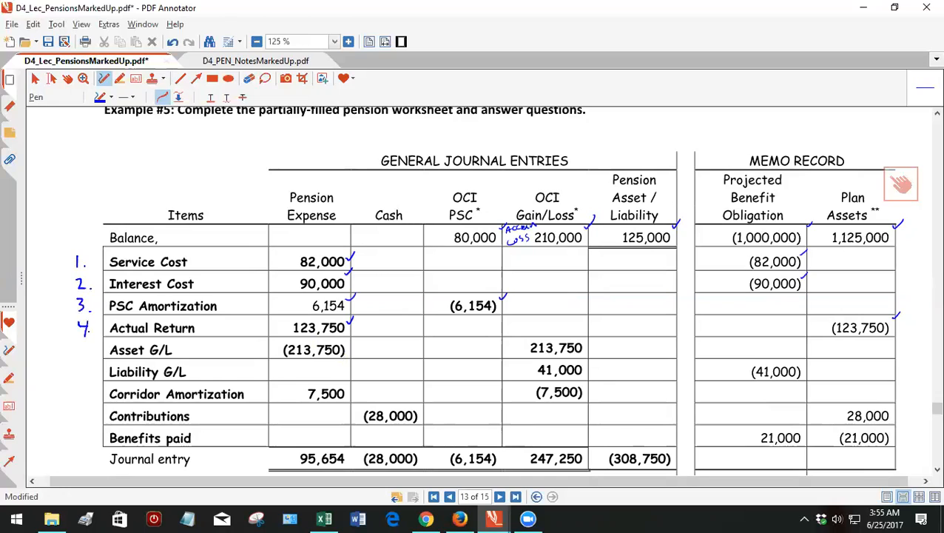
click(80, 352)
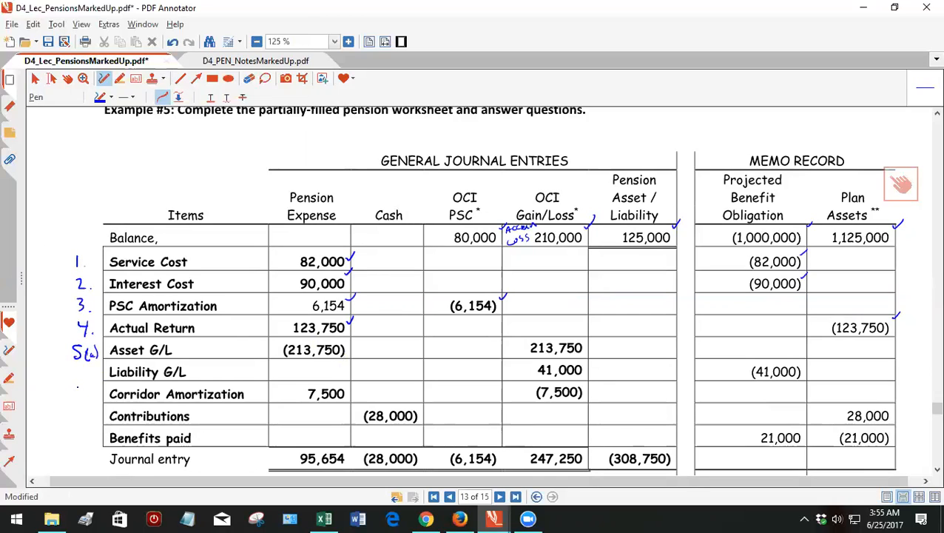
click(86, 393)
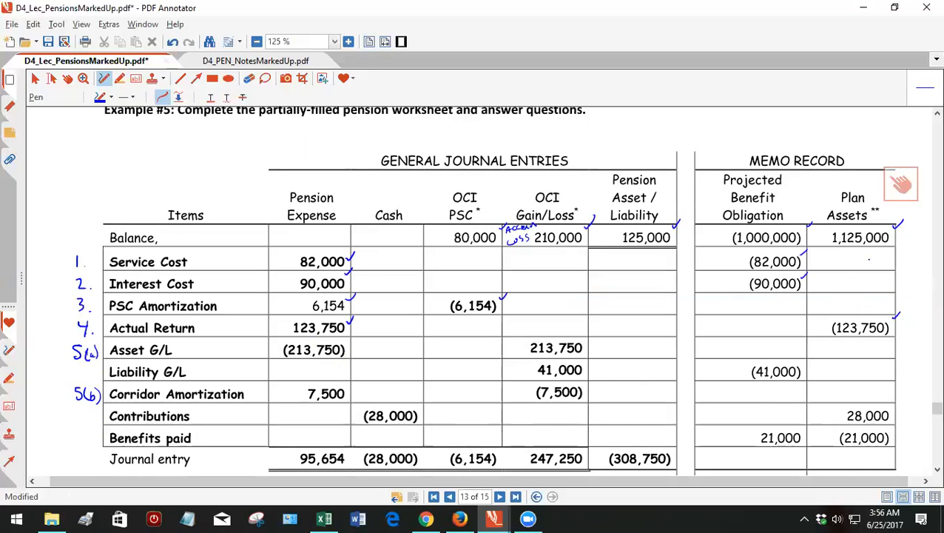
mouse_move(924, 196)
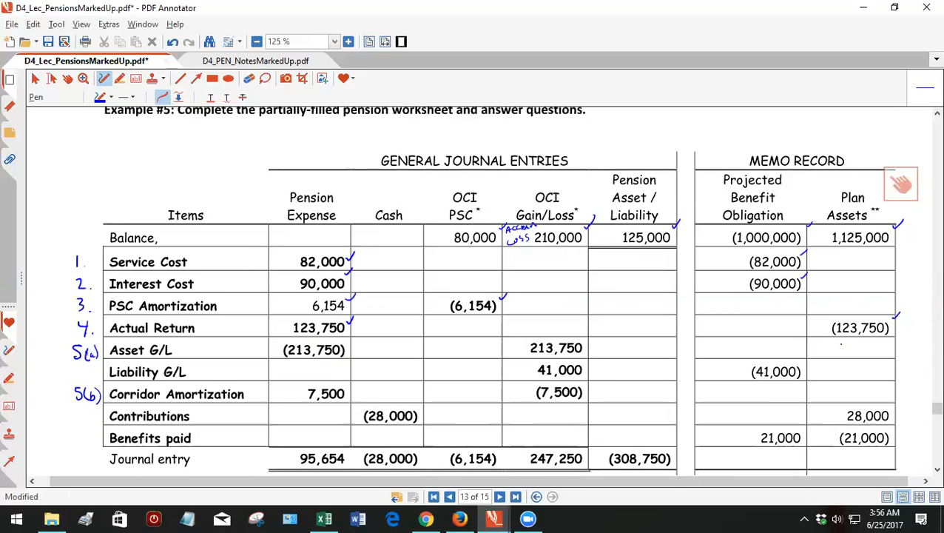
mouse_move(883, 83)
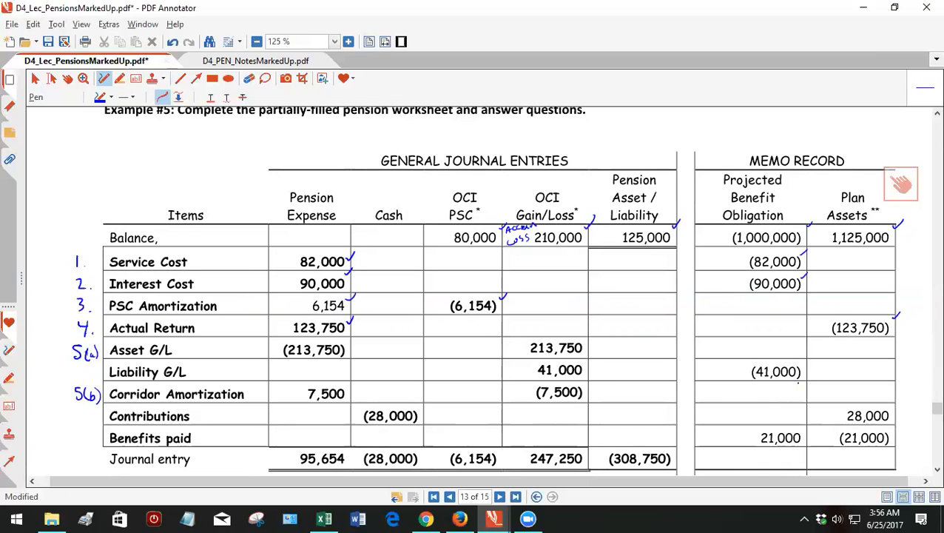
Tick the 41,000 Liability G/L and (41,000) obligation figures and label 41,000 as a loss.
click(807, 370)
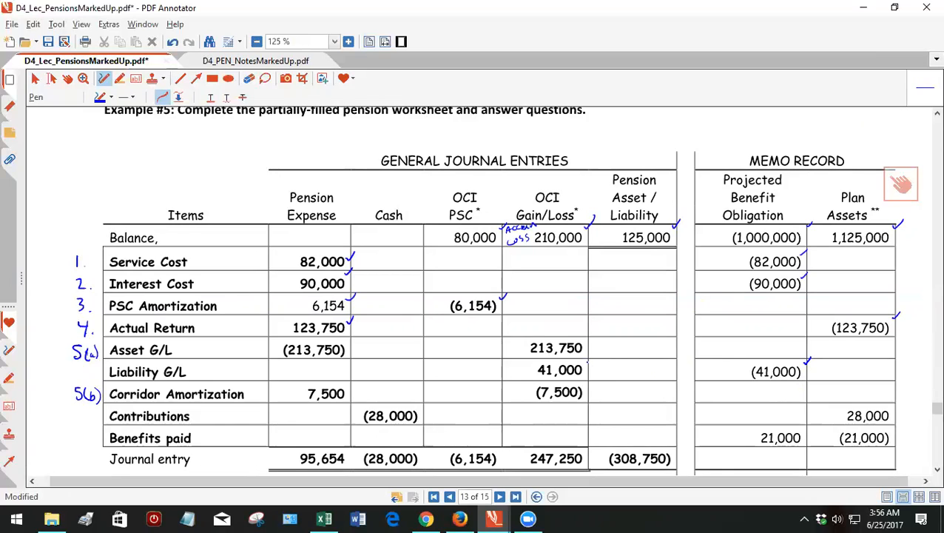
click(587, 361)
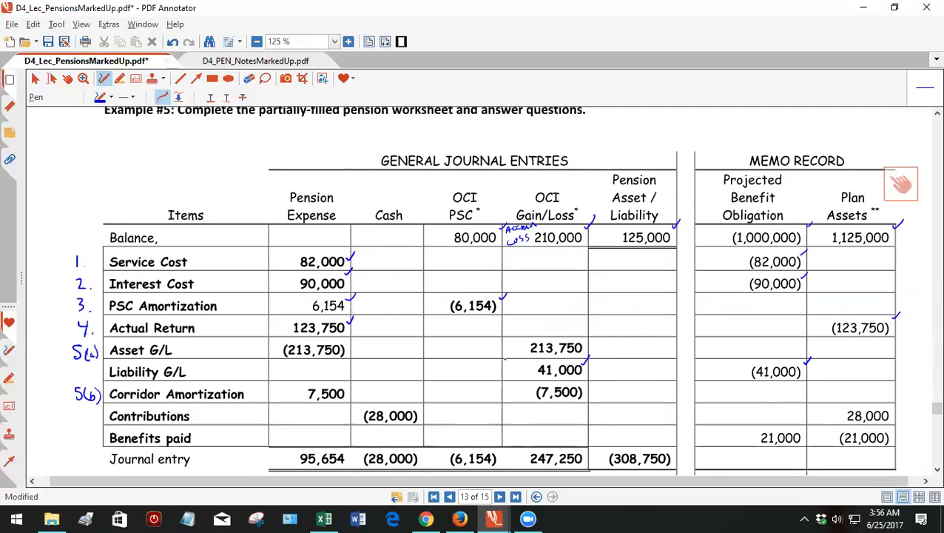
click(515, 364)
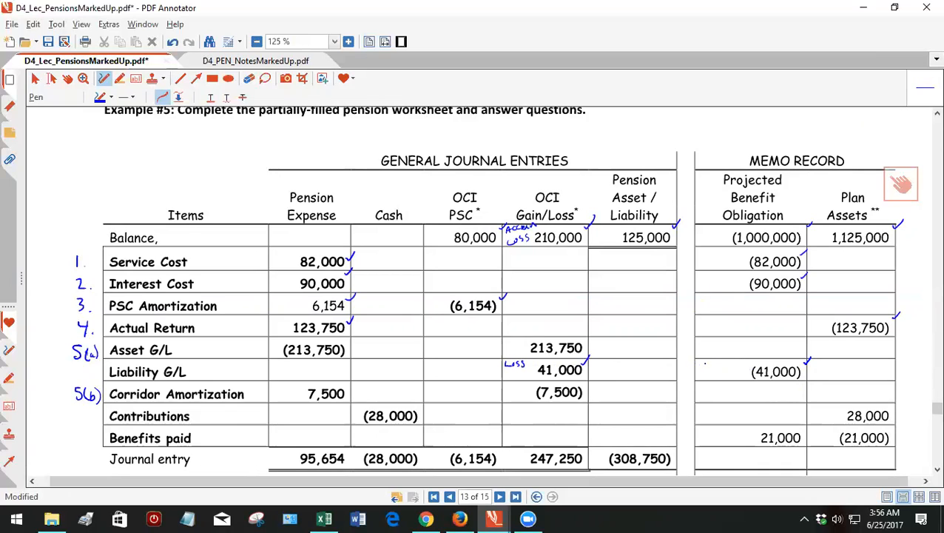
mouse_move(713, 364)
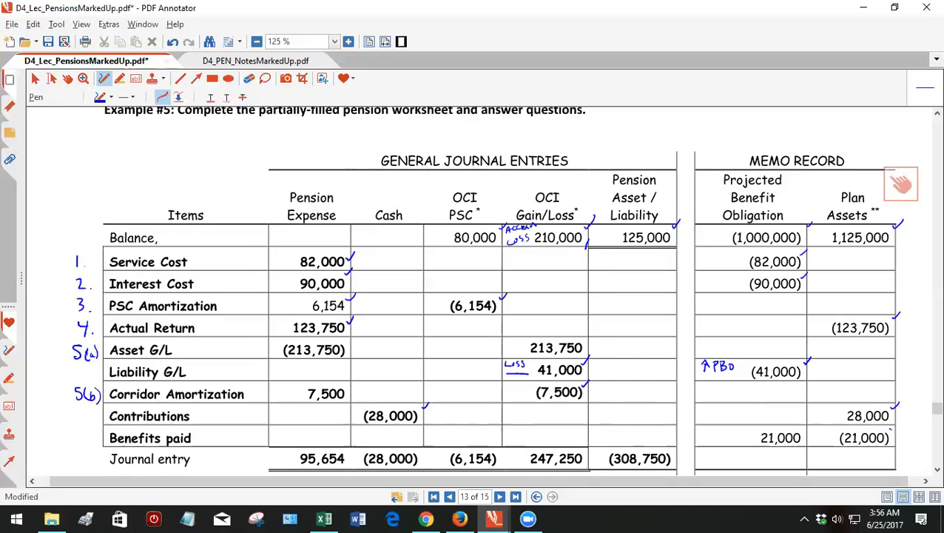
Check off the Service Cost label and the first four row labels.
click(895, 426)
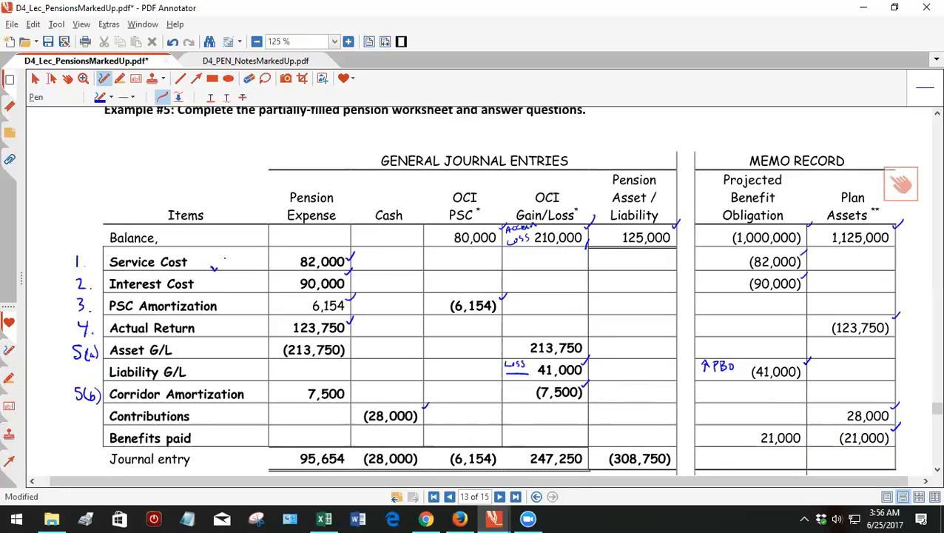
drag(214, 260, 219, 289)
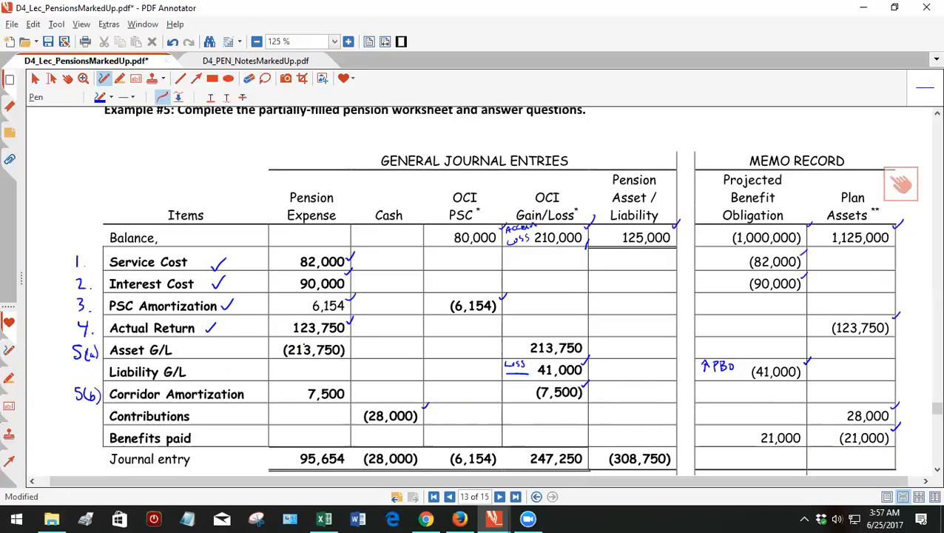
Tick the Asset G/L row label on the worksheet.
click(207, 349)
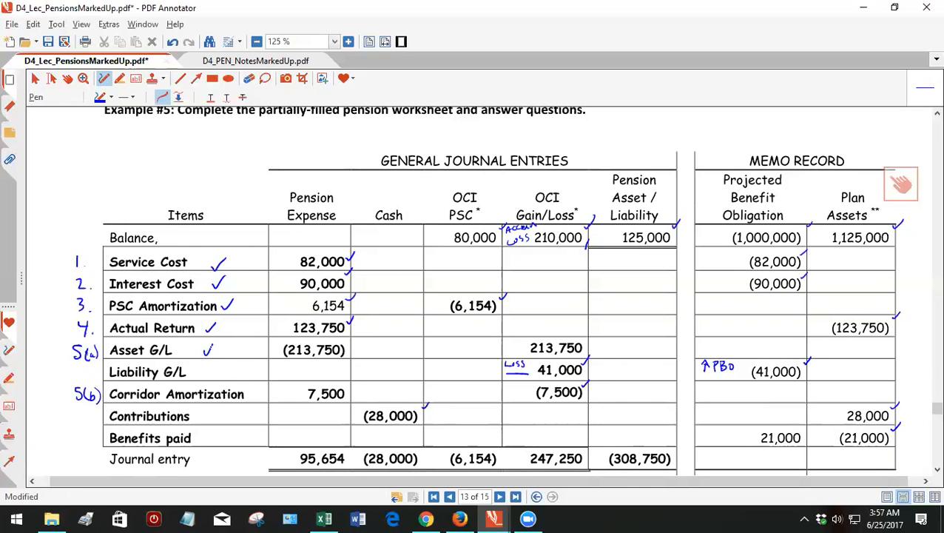
scroll(down, 3)
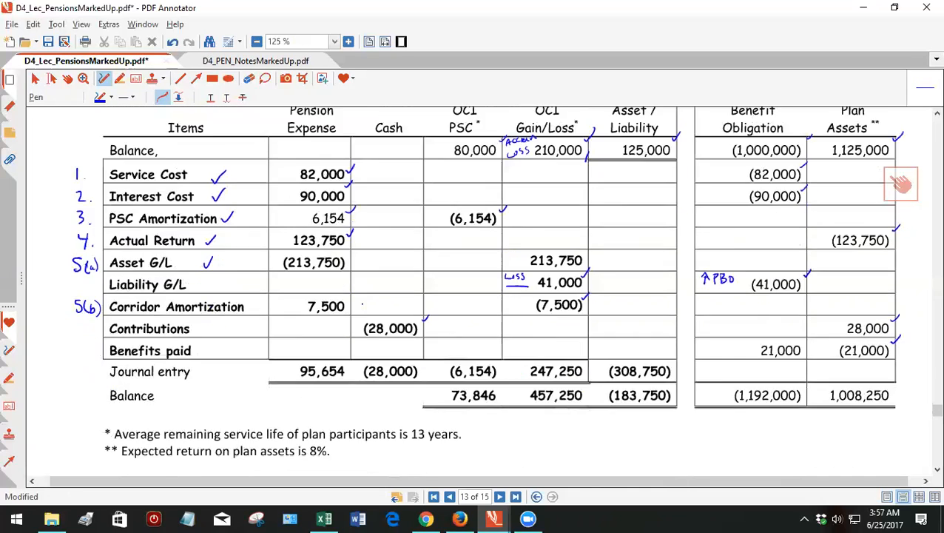
scroll(up, 3)
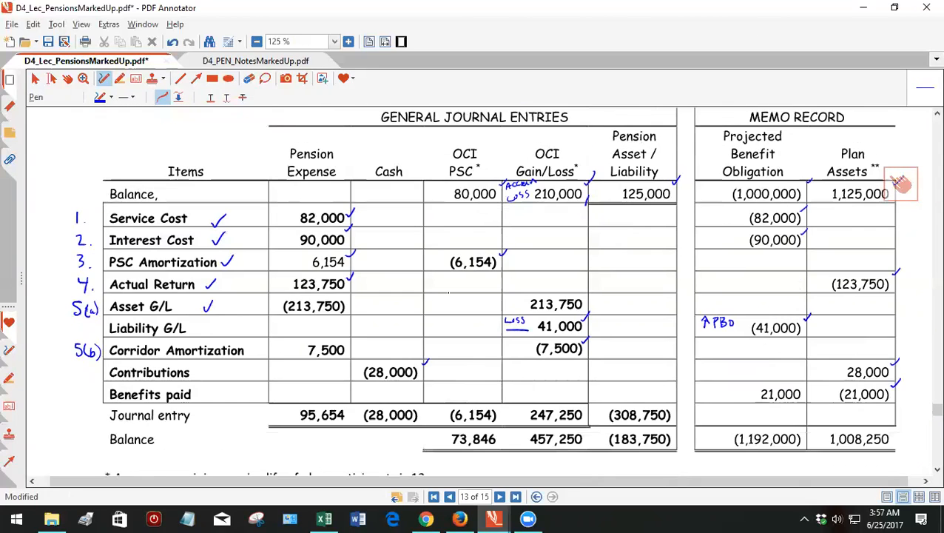
scroll(down, 3)
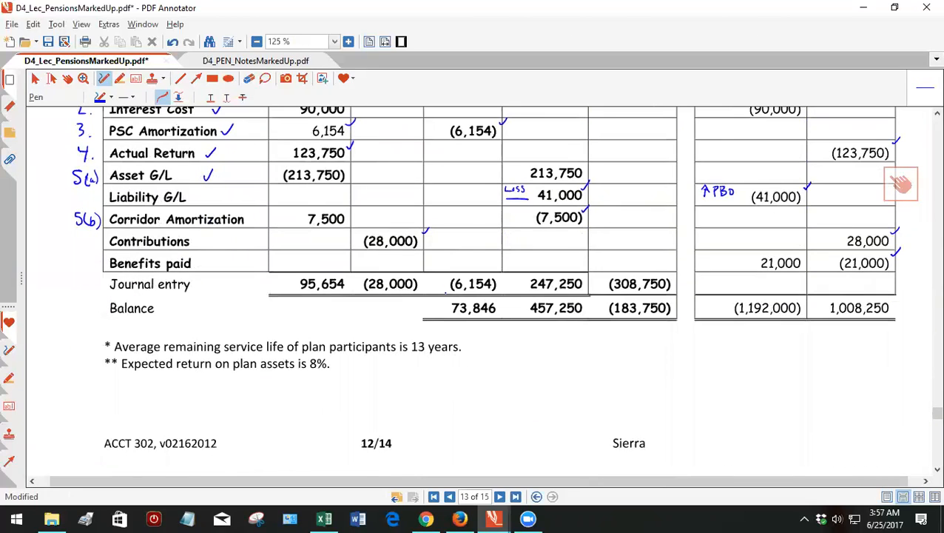
scroll(up, 3)
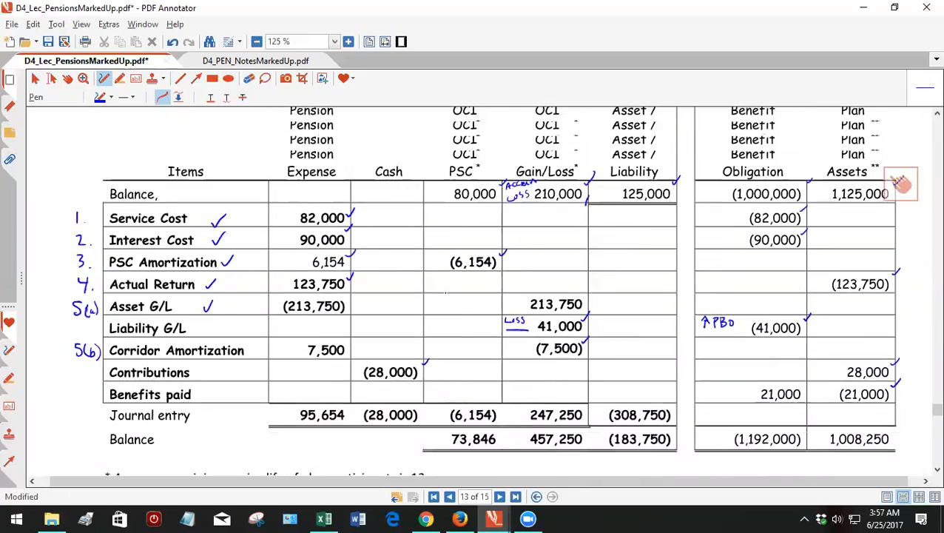
scroll(up, 3)
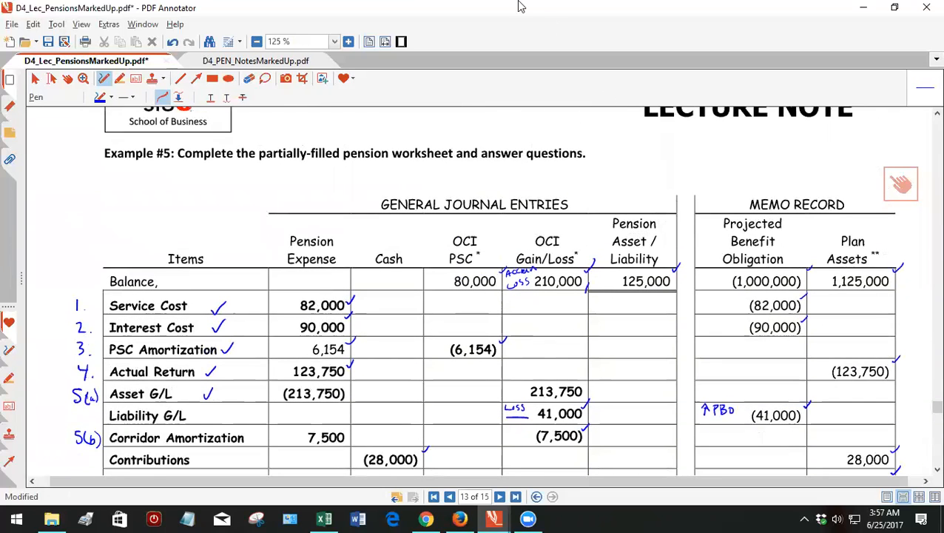
mouse_move(648, 18)
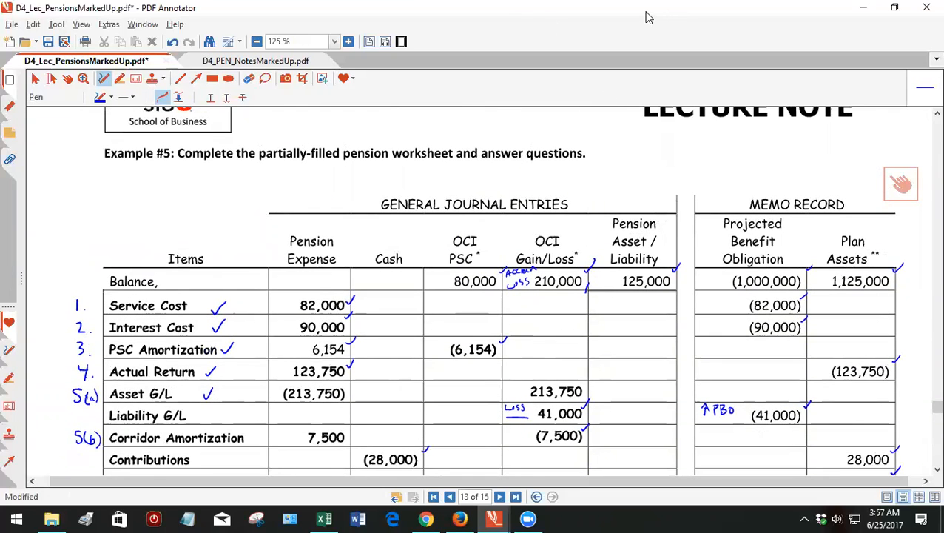
Insert a blank page after the Example #5 worksheet page.
click(449, 497)
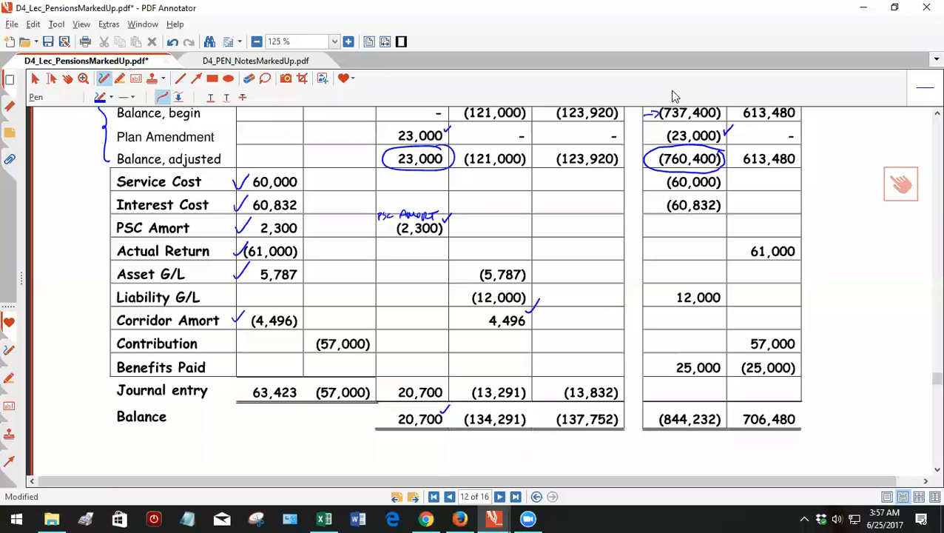
scroll(down, 3)
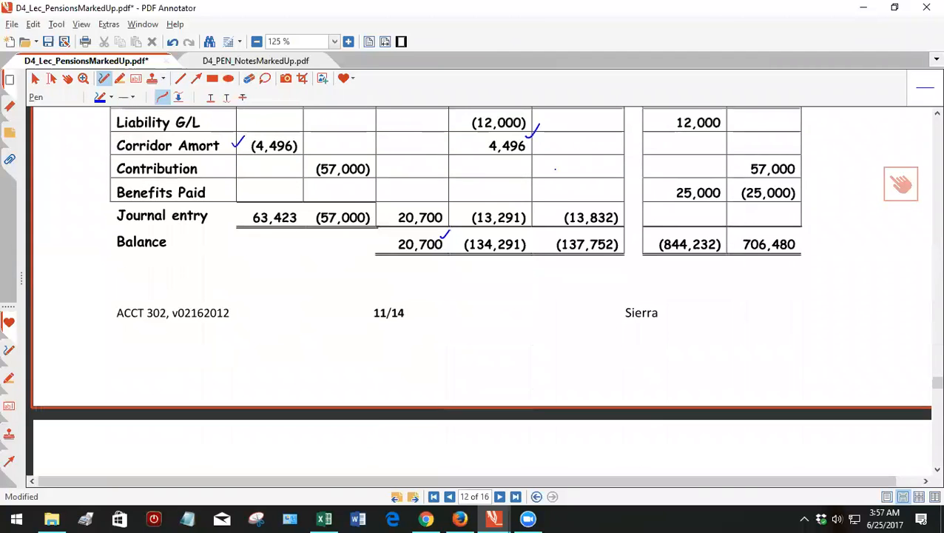
scroll(up, 3)
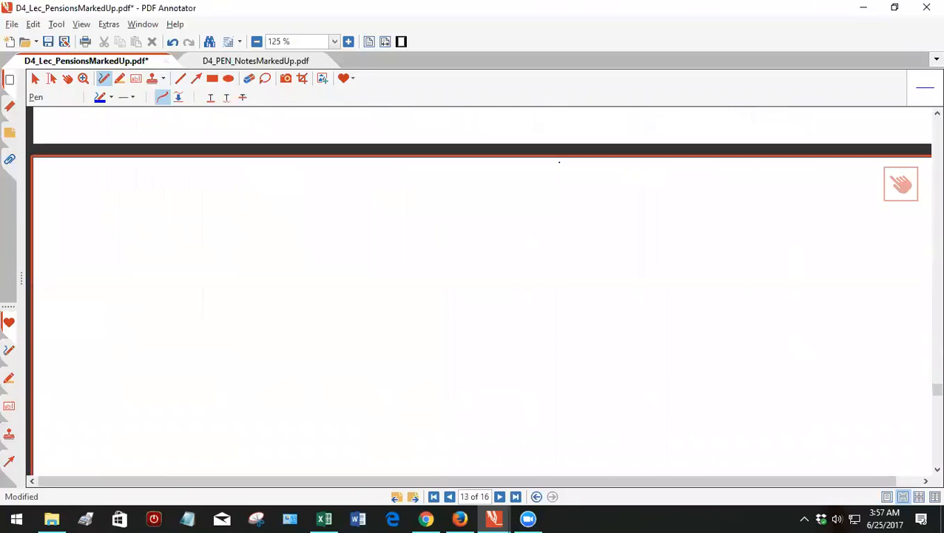
click(449, 497)
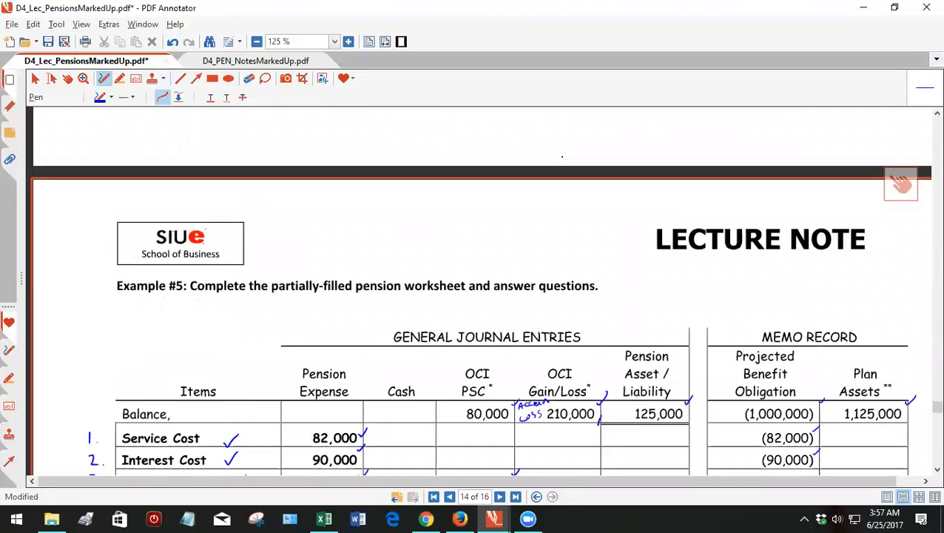
scroll(down, 3)
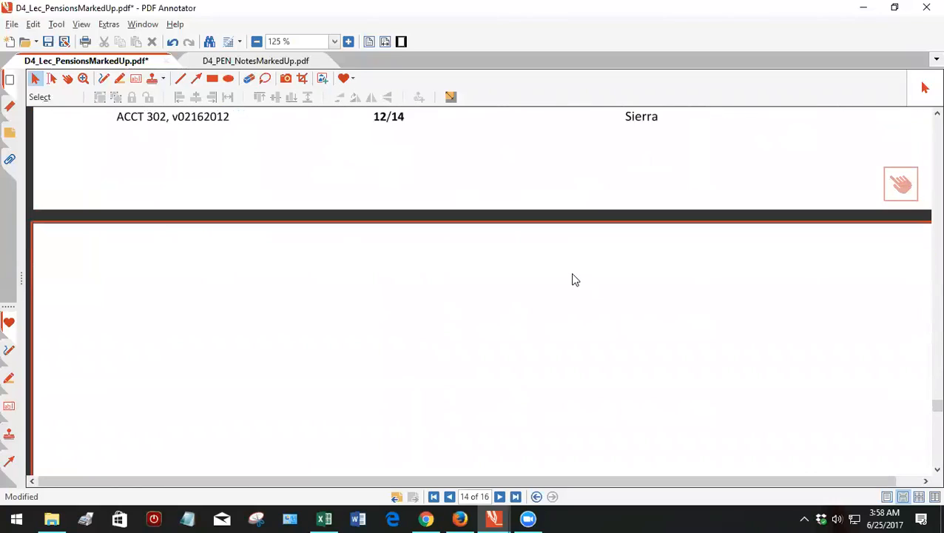
mouse_move(177, 176)
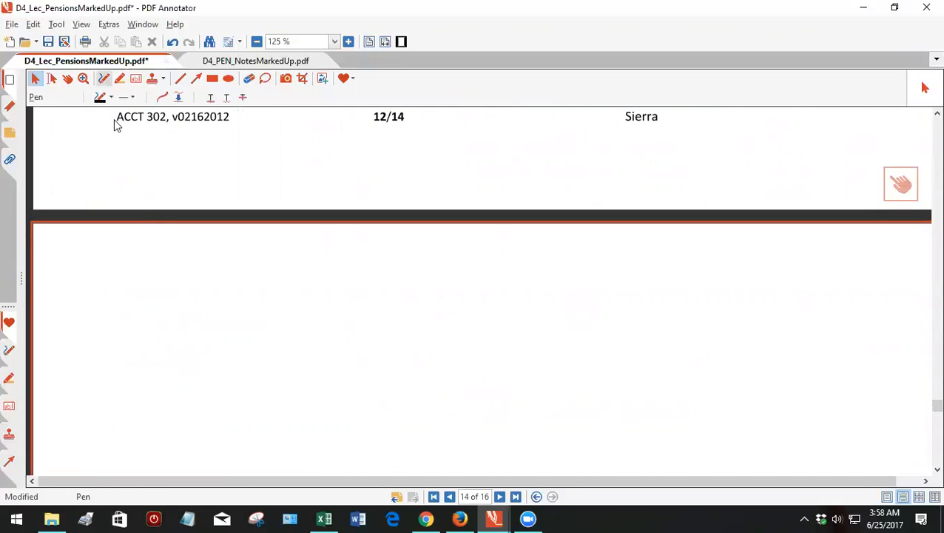
Handwrite 'Asset G/L', 'Actual Ret' and '(E[Ret])' below it on the blank page.
drag(113, 264, 140, 252)
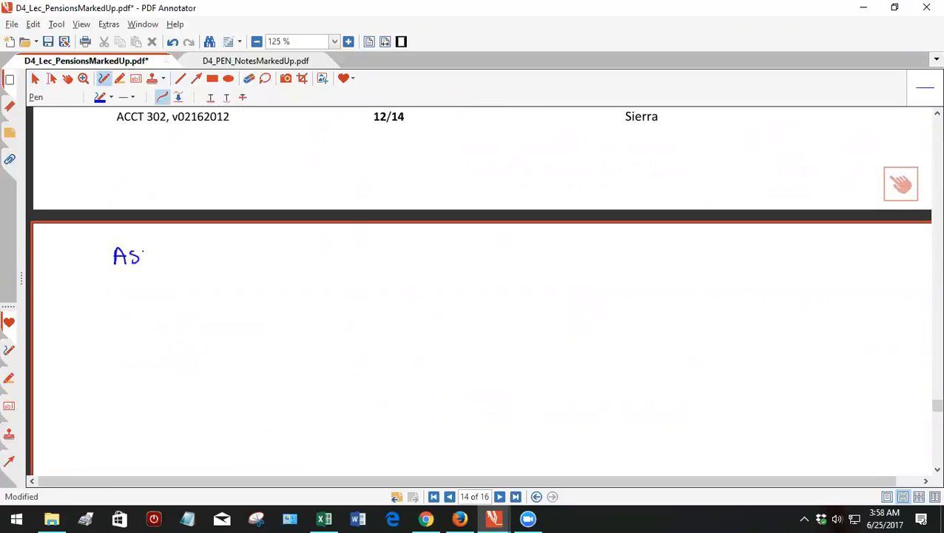
drag(148, 254, 210, 254)
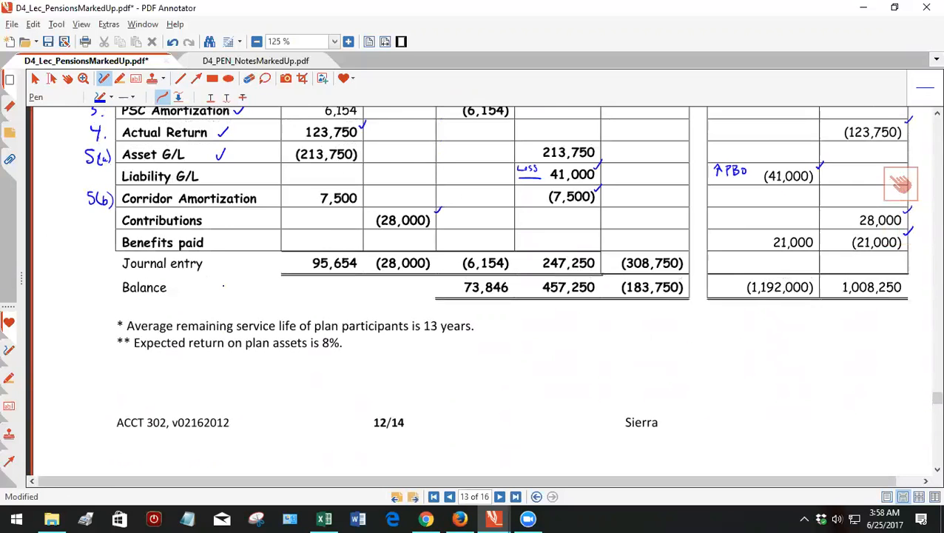
scroll(up, 3)
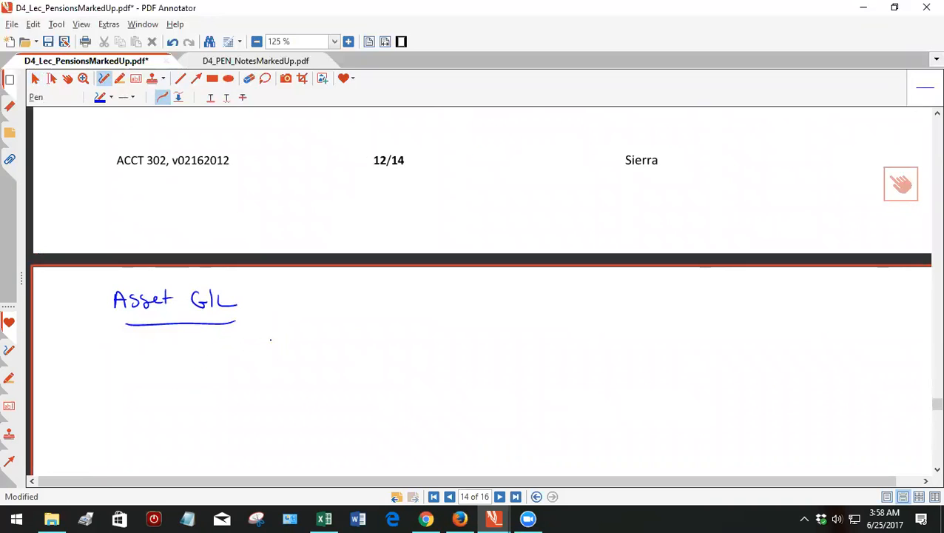
drag(222, 359, 249, 348)
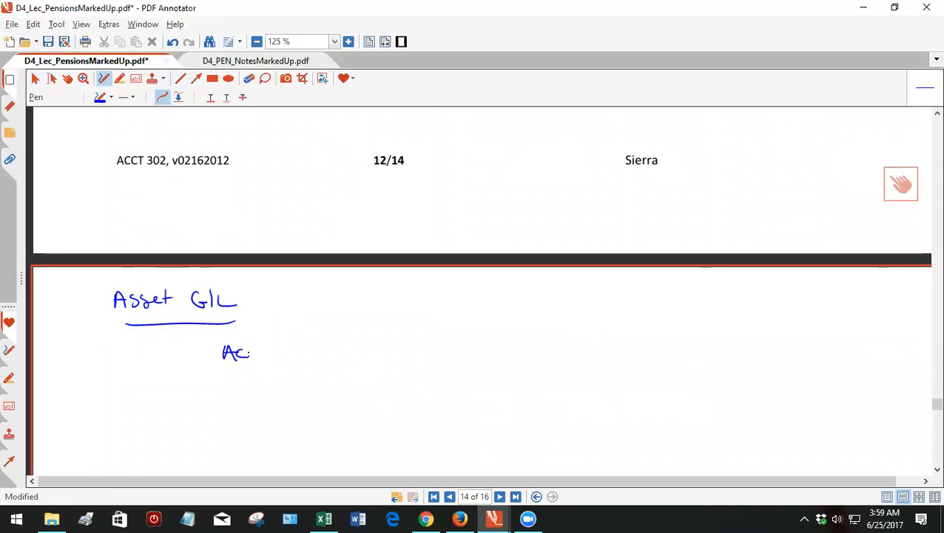
drag(237, 354, 289, 353)
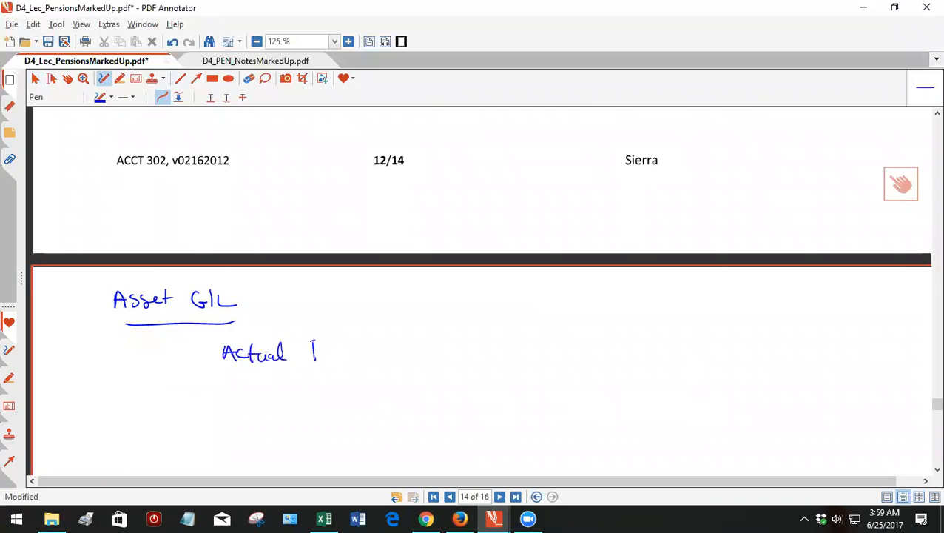
drag(314, 352, 355, 363)
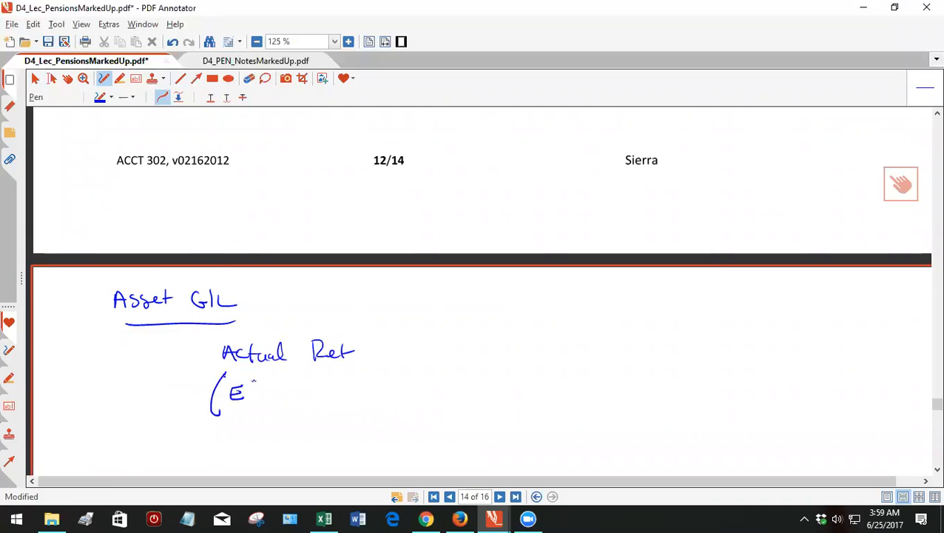
drag(251, 387, 296, 396)
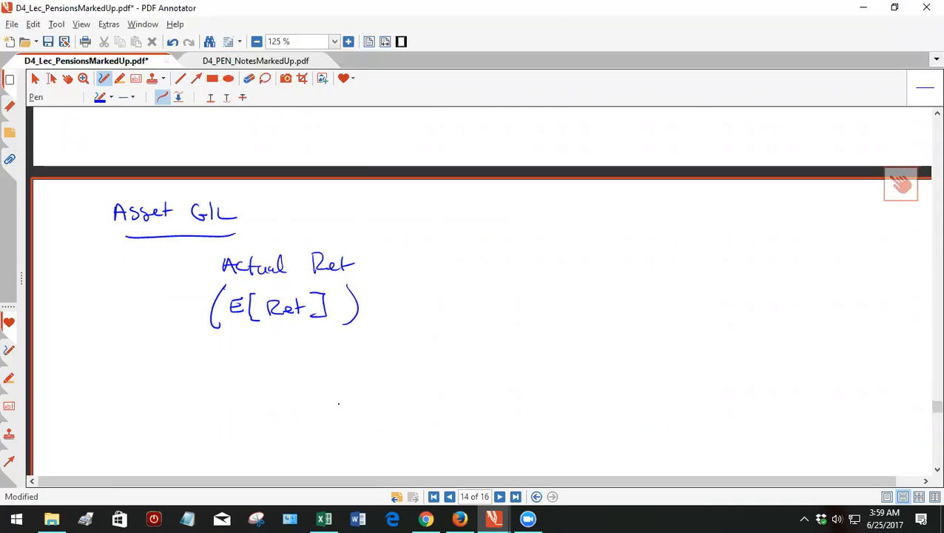
Underline the E[Ret] line, add a sum line and 'GAIN (LOSS)', and write 123,750 beside Actual Ret.
drag(221, 348, 348, 337)
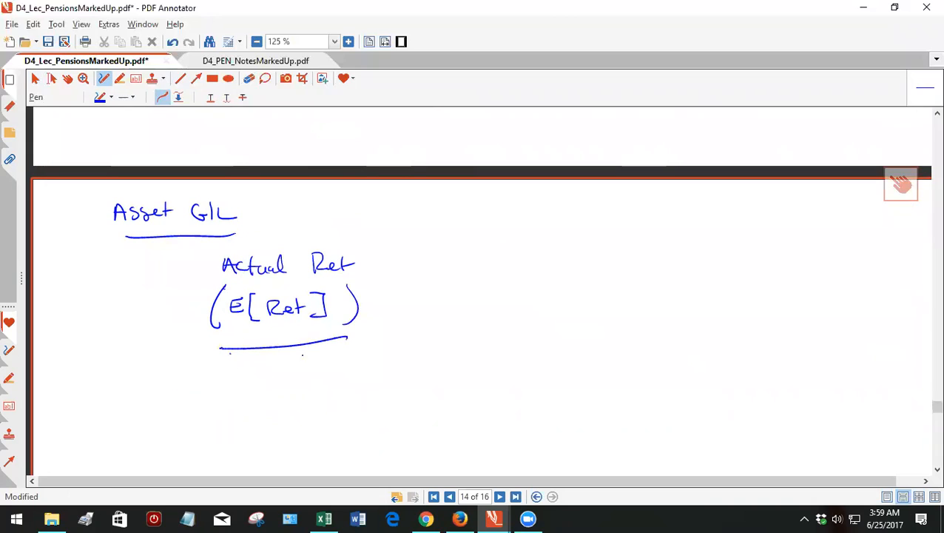
drag(411, 337, 531, 335)
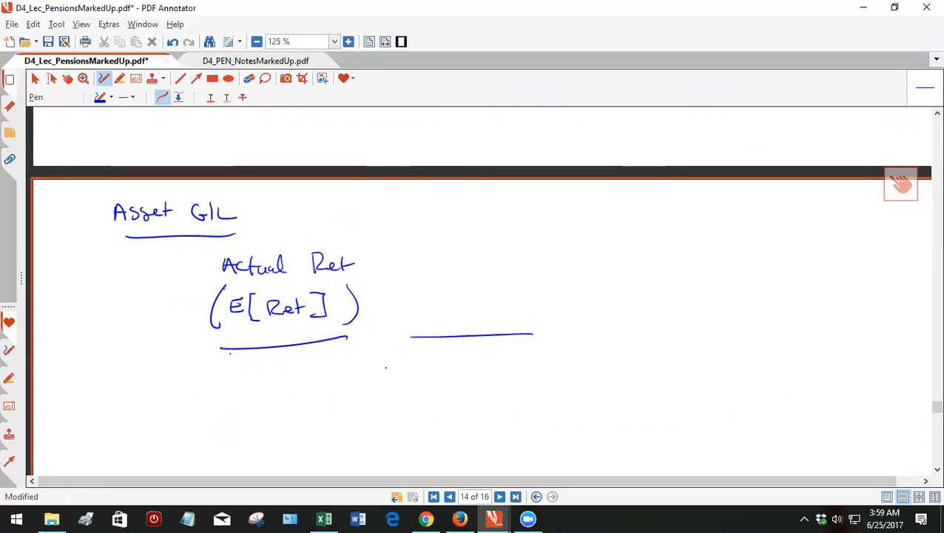
drag(207, 388, 263, 382)
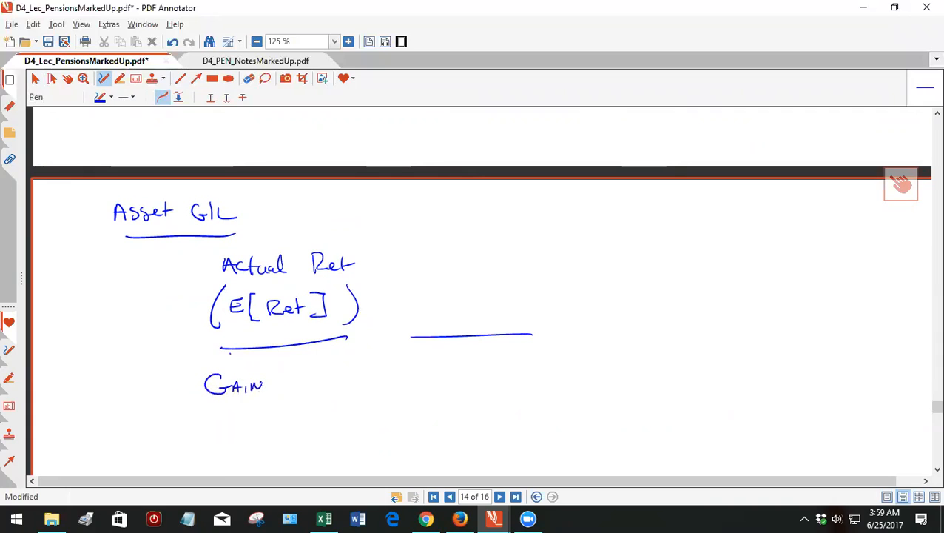
drag(274, 385, 318, 385)
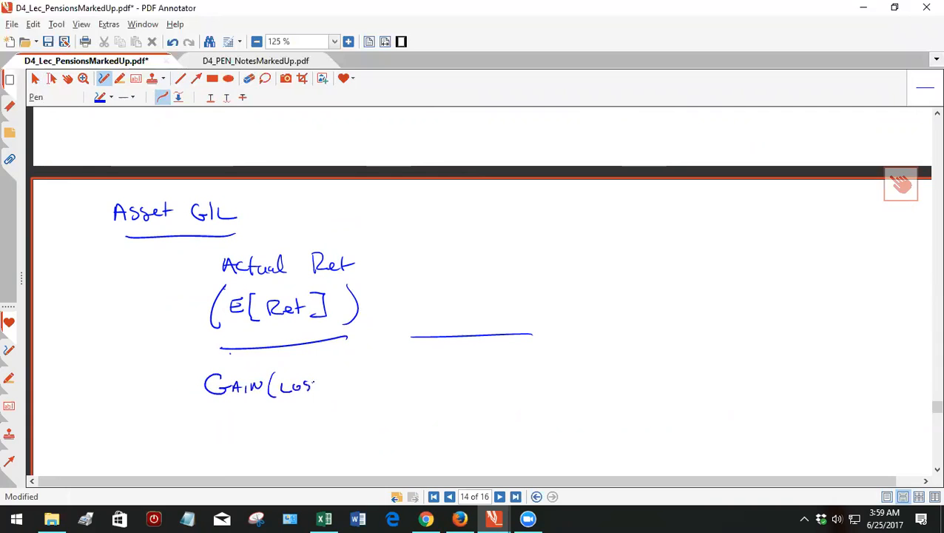
scroll(down, 3)
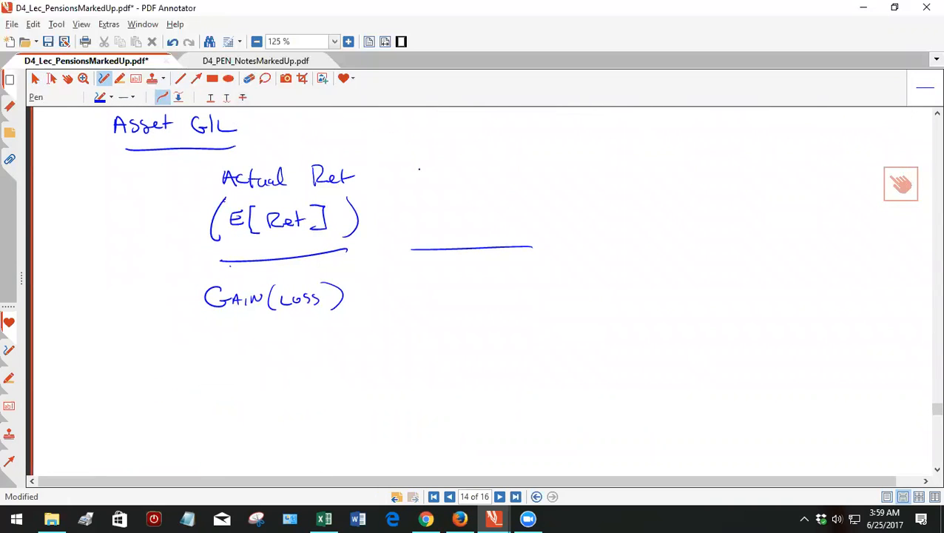
drag(414, 166, 461, 163)
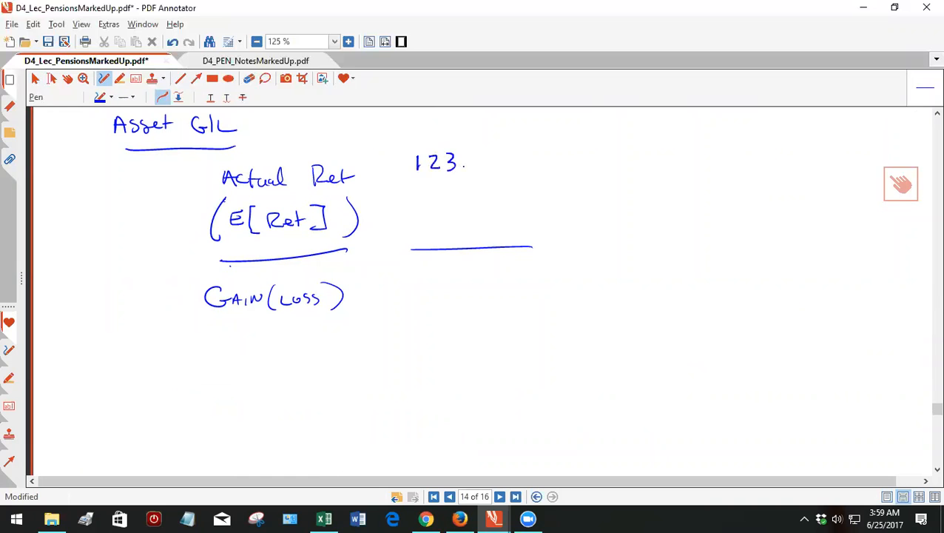
drag(461, 166, 506, 160)
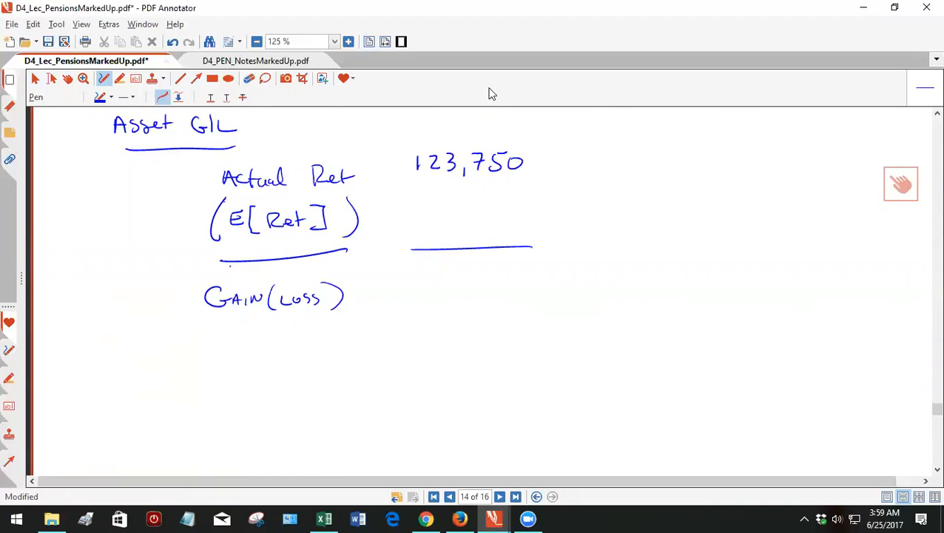
click(450, 497)
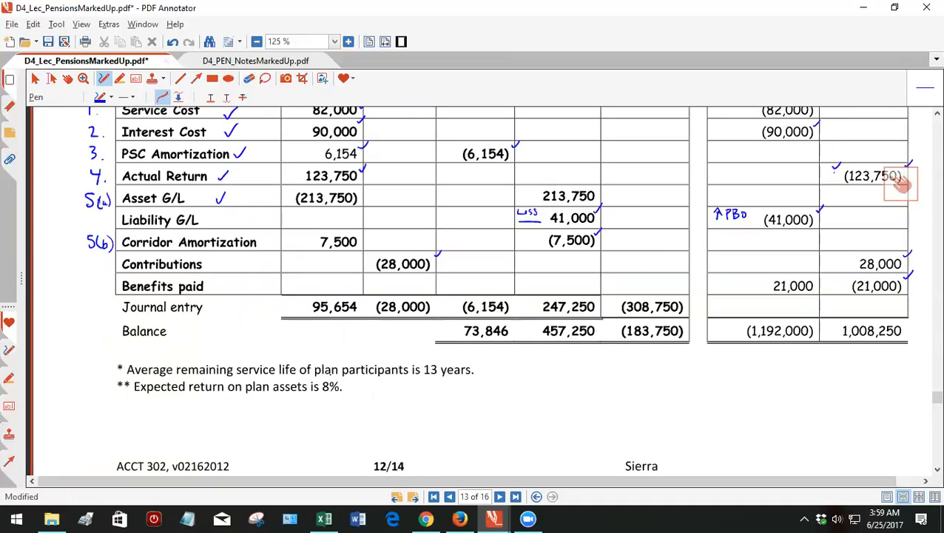
Check the 8% rate and beginning plan assets, then start writing E(Ret.
scroll(up, 3)
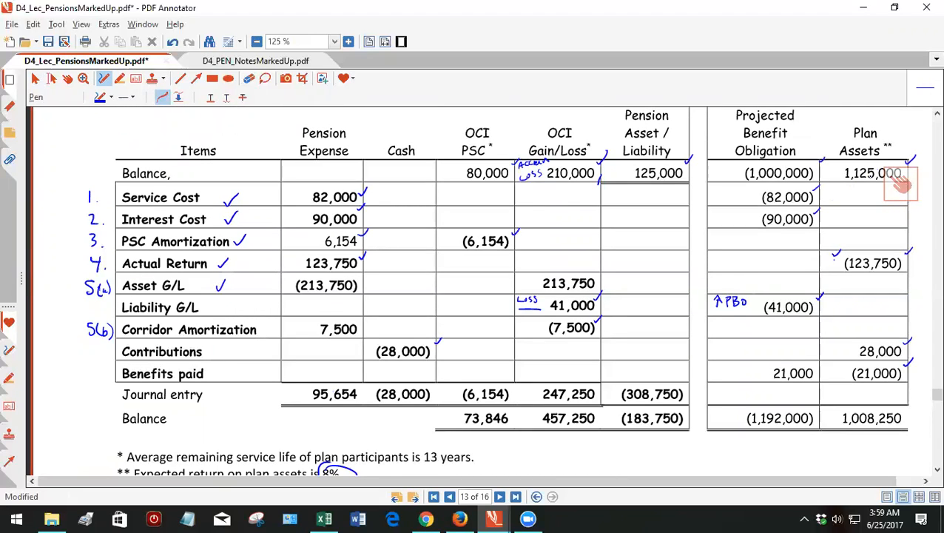
scroll(down, 3)
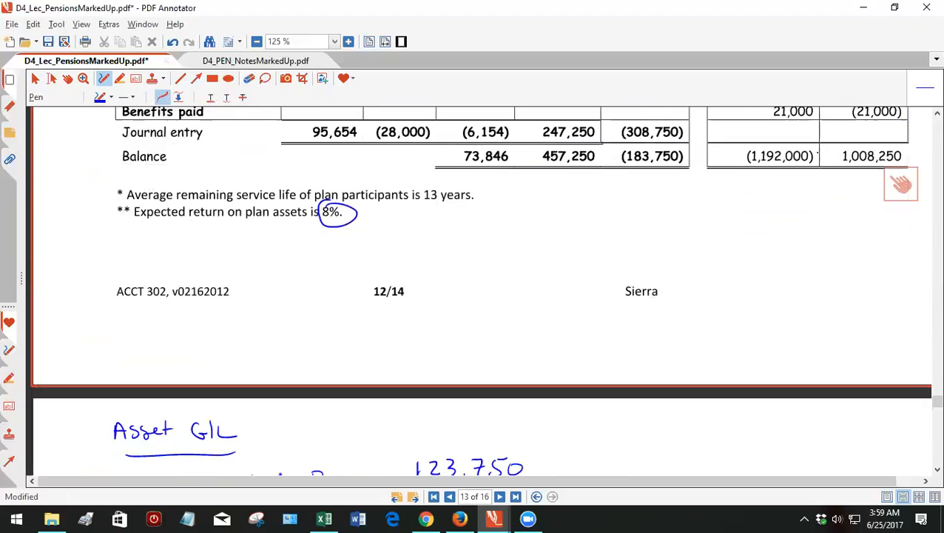
scroll(down, 3)
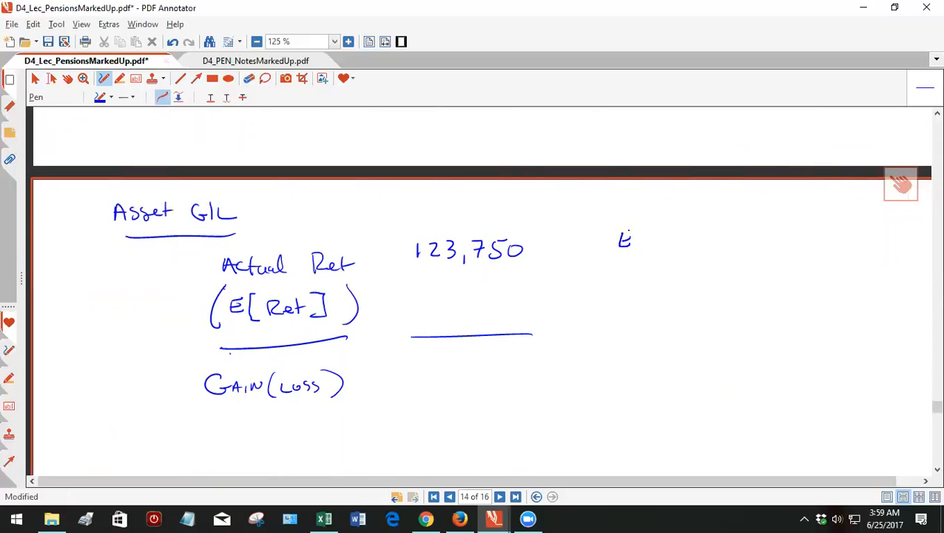
drag(633, 240, 673, 240)
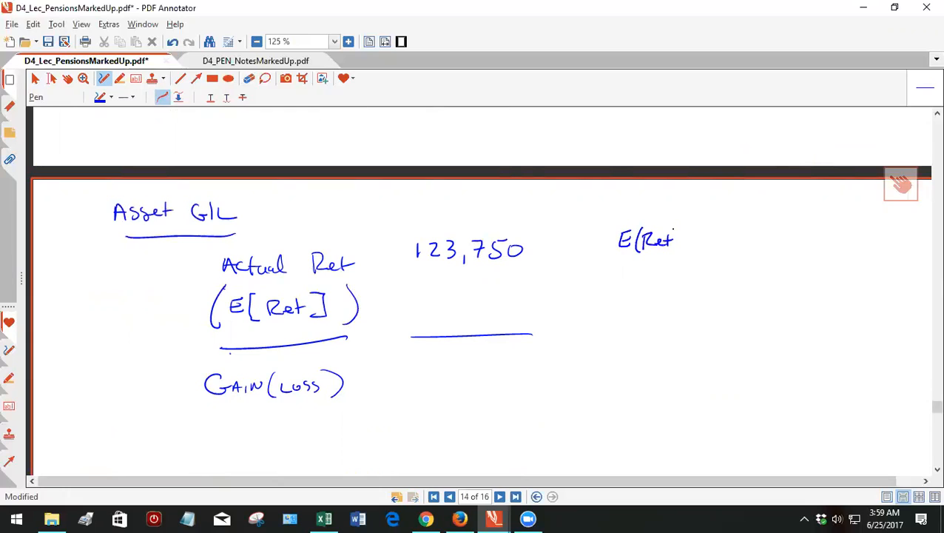
drag(678, 240, 710, 240)
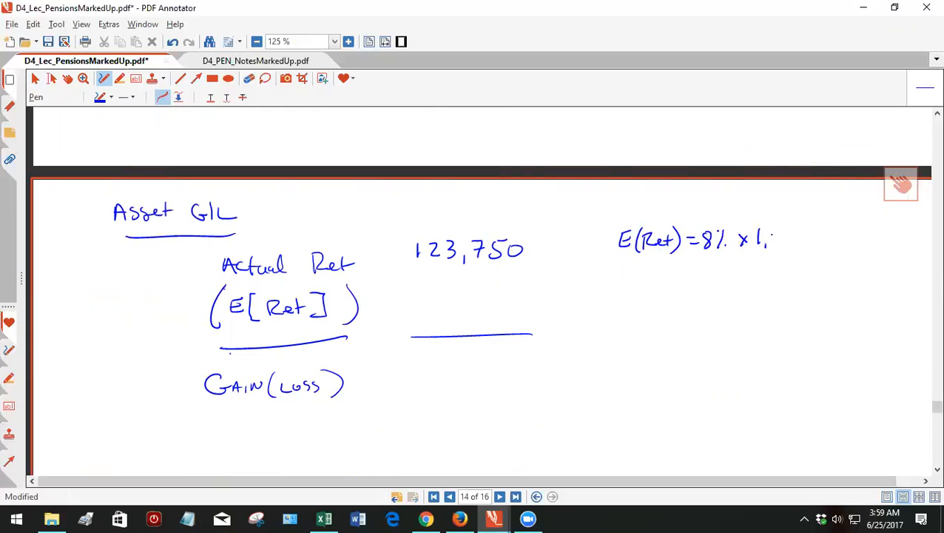
Complete the formula E(Ret) = 8% x 1,125,000 beside the actual return.
drag(769, 238, 814, 238)
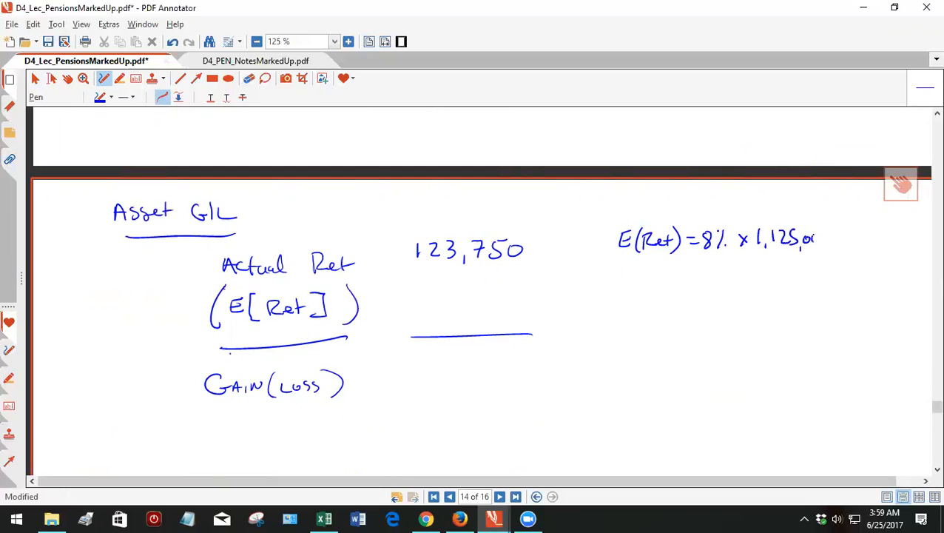
drag(802, 238, 829, 238)
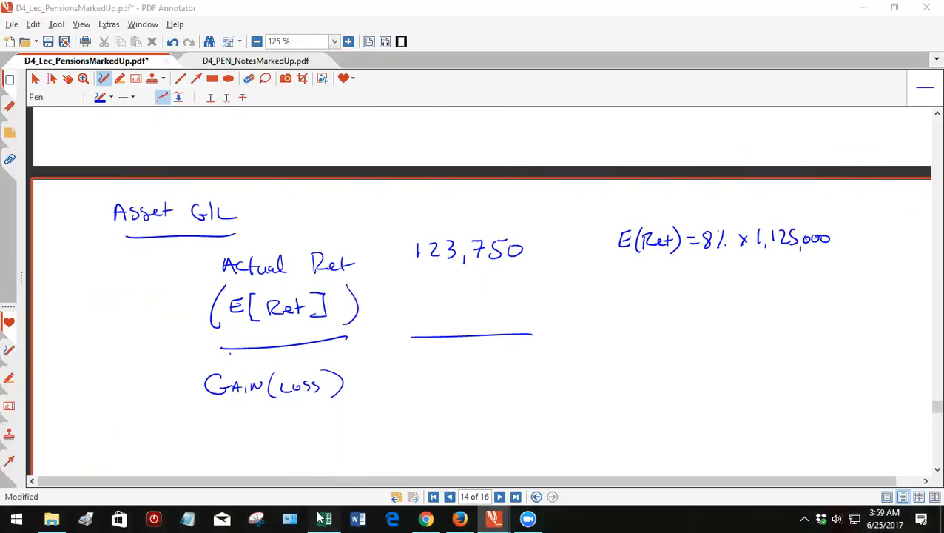
click(322, 518)
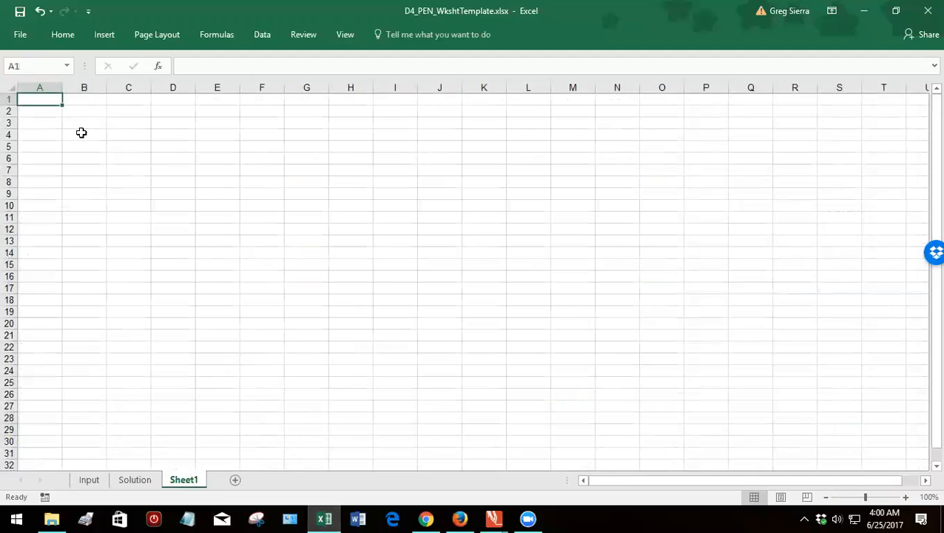
Enter the expected-return formula =.08*112500… in cell B4 on Sheet1.
text(=)
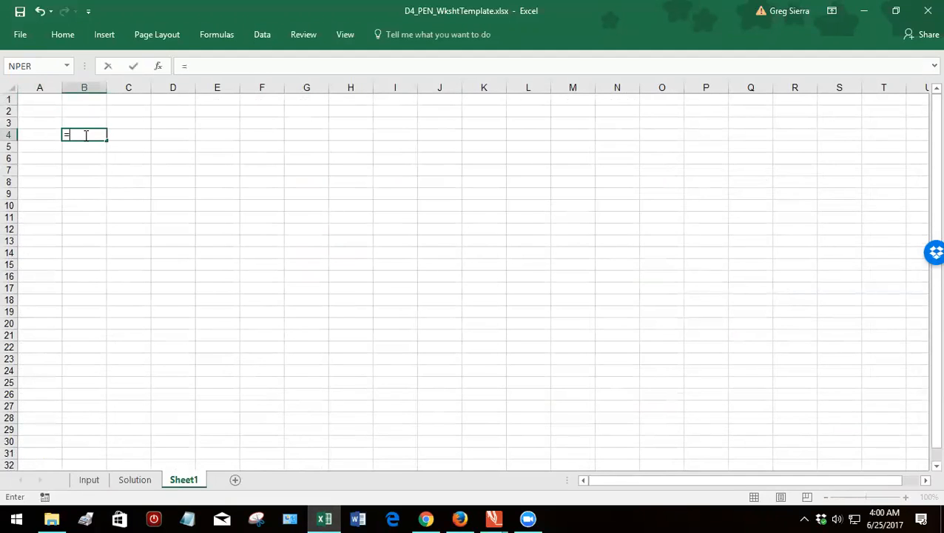
text(.08*)
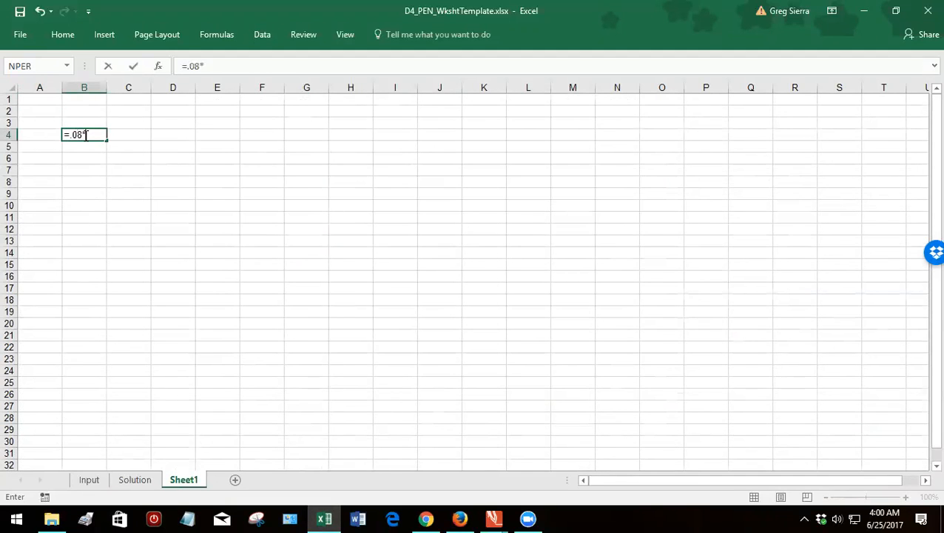
text(1)
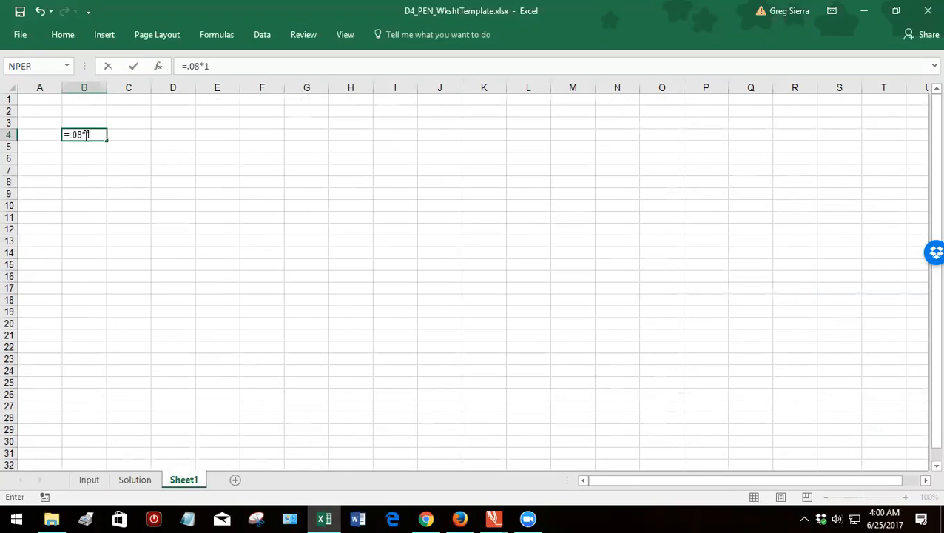
text(12500)
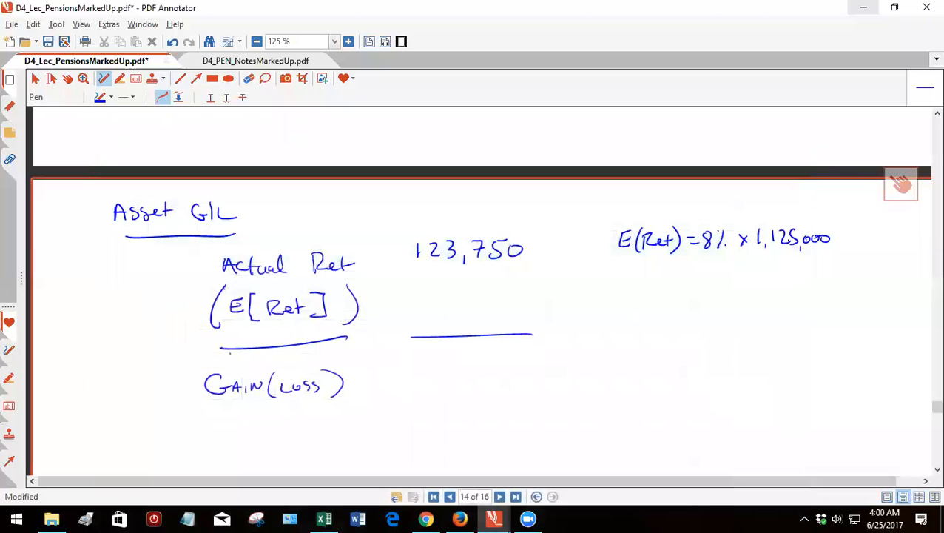
mouse_move(778, 6)
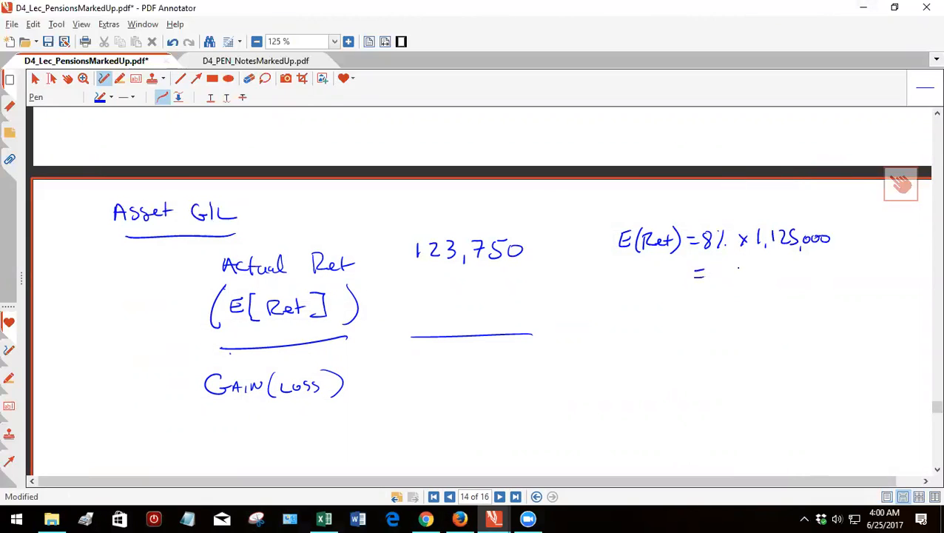
Write = 90,000 under the formula and (90,000) under 123,750.
drag(728, 278, 796, 278)
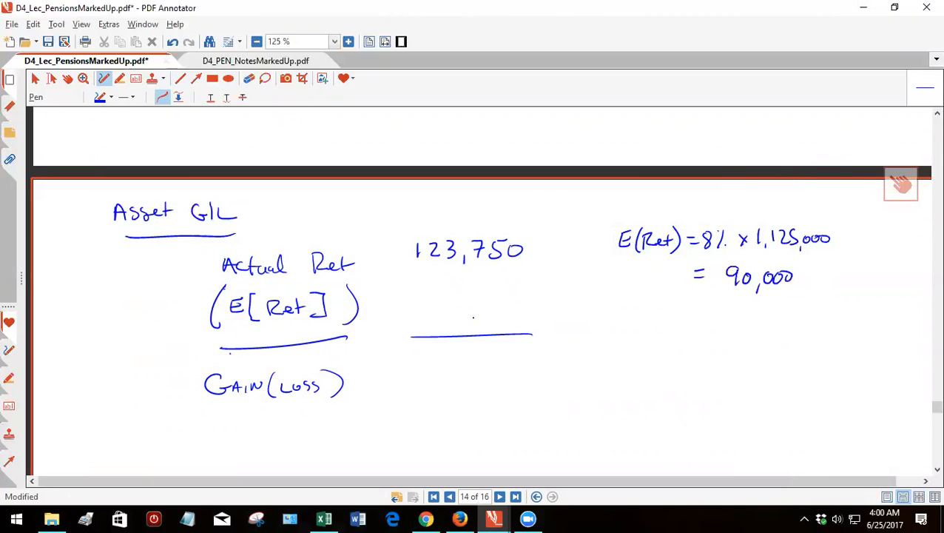
drag(426, 311, 456, 296)
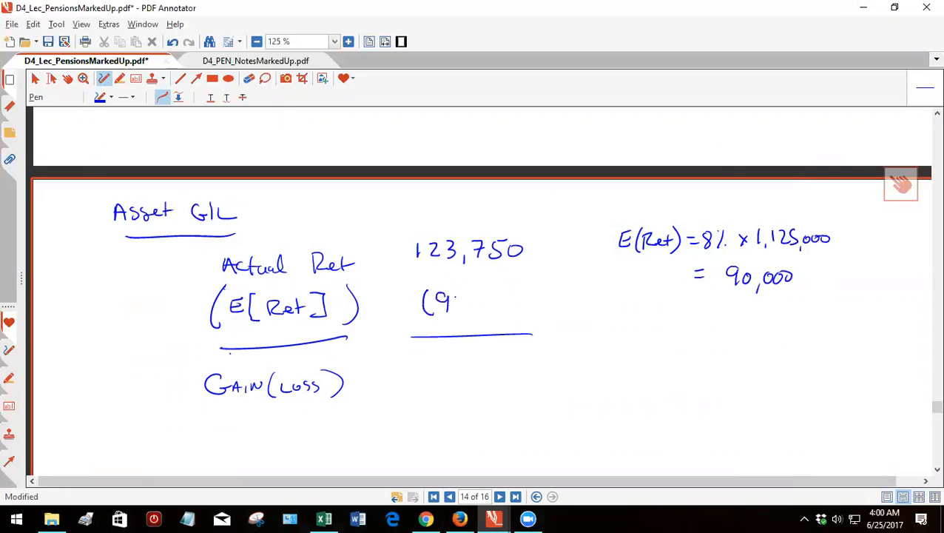
drag(443, 304, 525, 303)
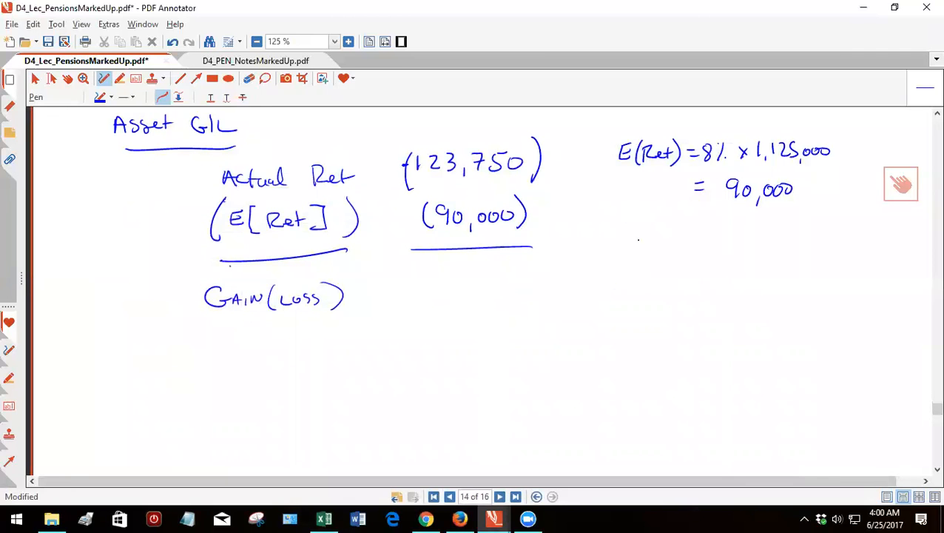
Sketch the +90,000 to -123,750 number line and write the 213,750 loss under the returns.
drag(639, 239, 654, 329)
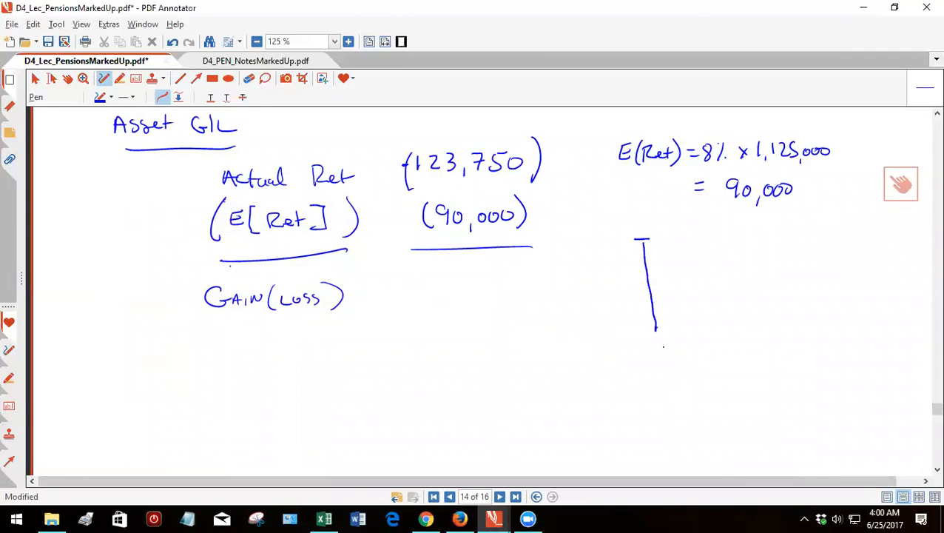
drag(654, 333, 663, 432)
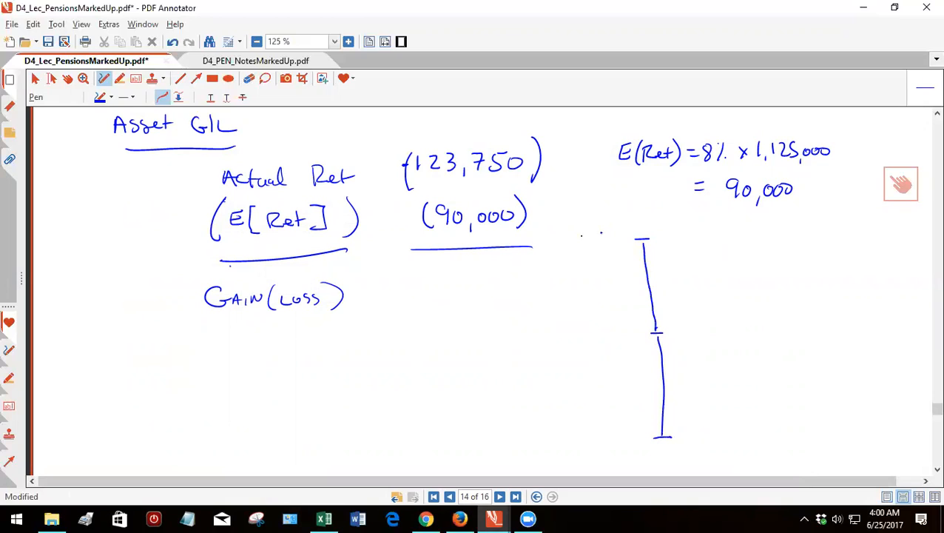
drag(575, 240, 622, 237)
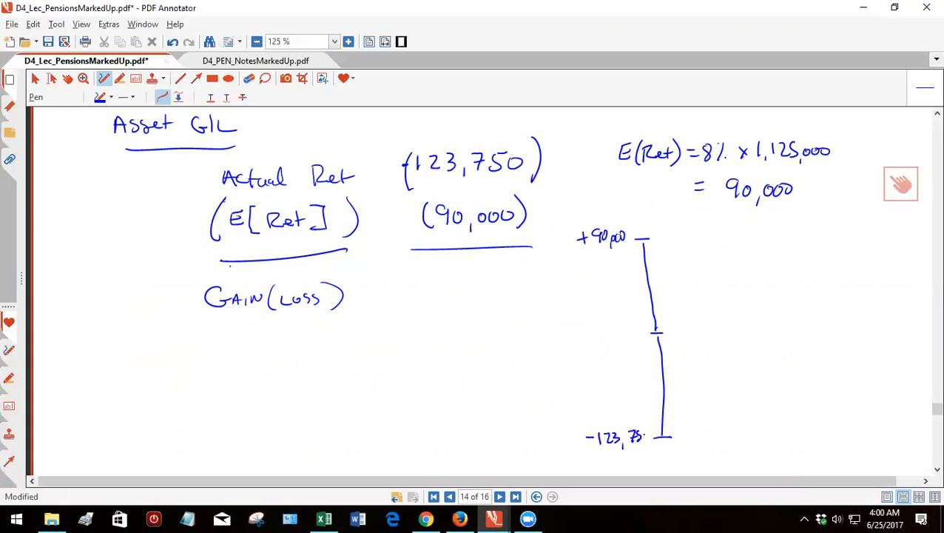
drag(619, 349, 618, 407)
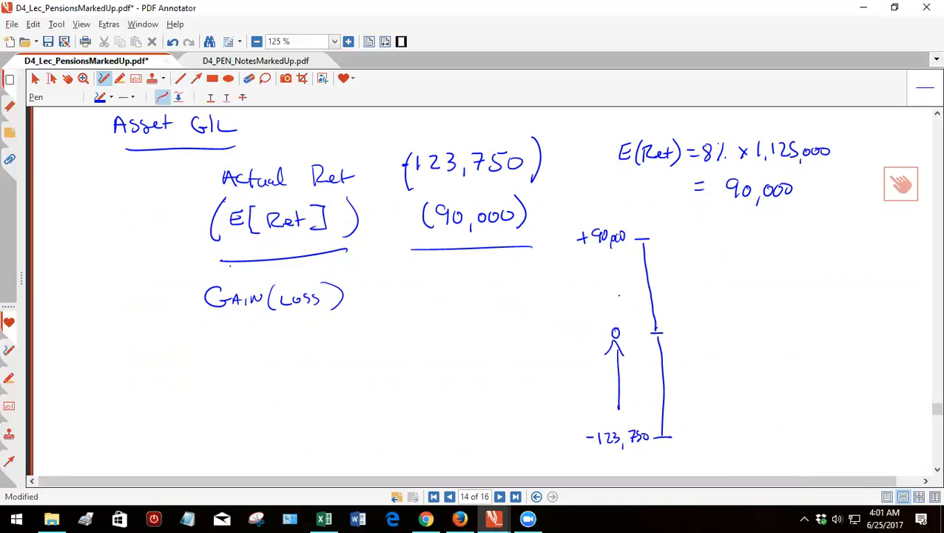
drag(603, 254, 614, 318)
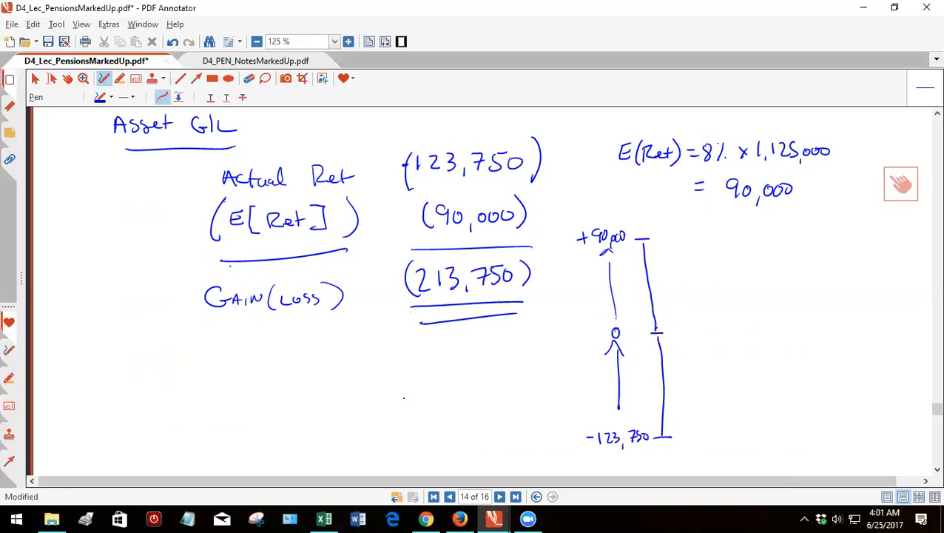
Enter 90000 in B4 and 123750 in B5, begin a formula in B6, then return to the notes.
click(322, 518)
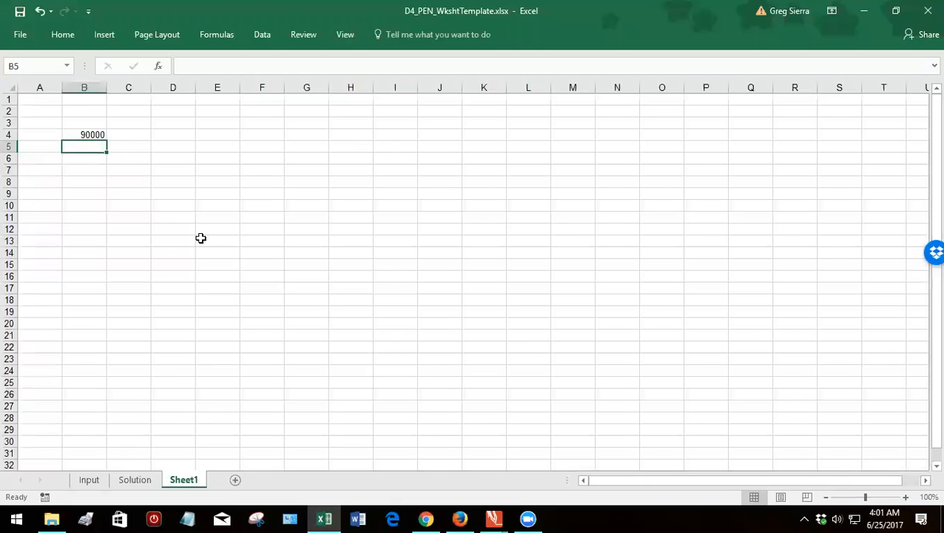
text(=)
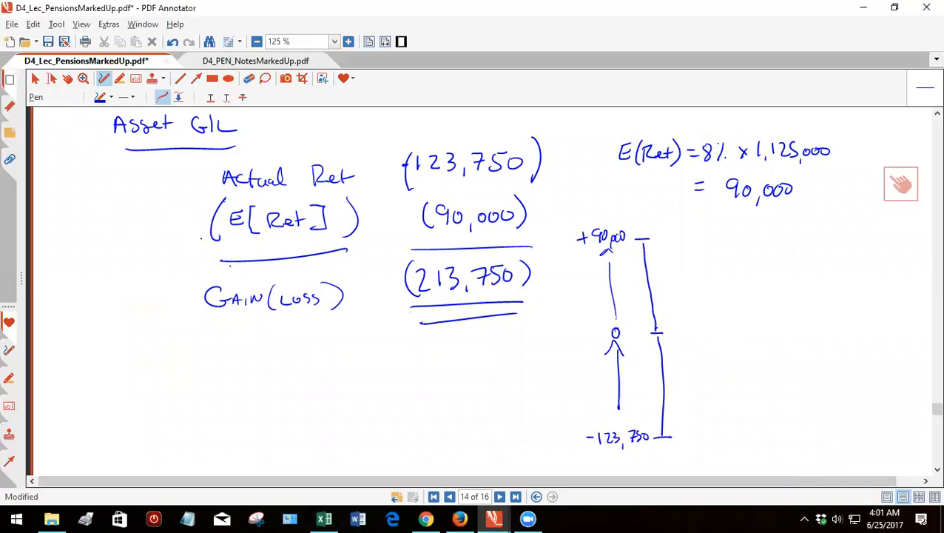
click(322, 518)
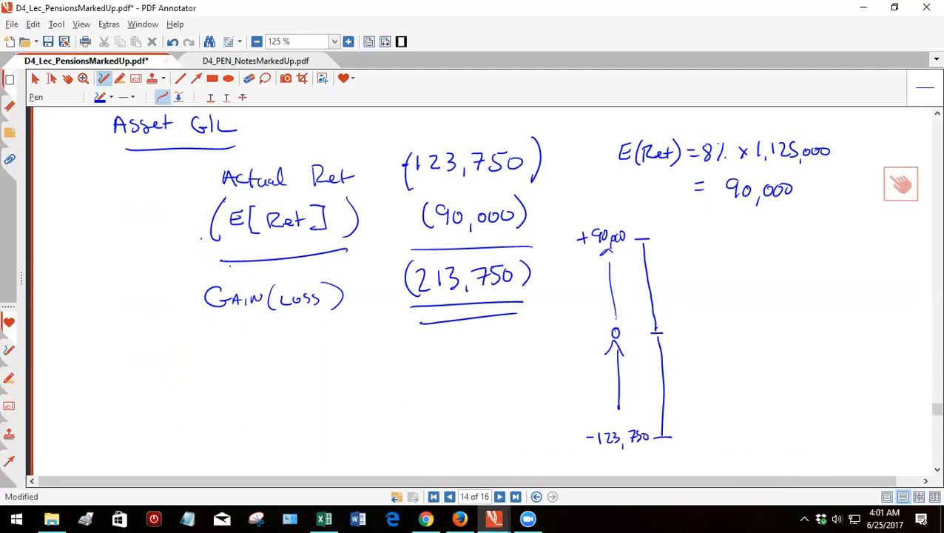
click(323, 518)
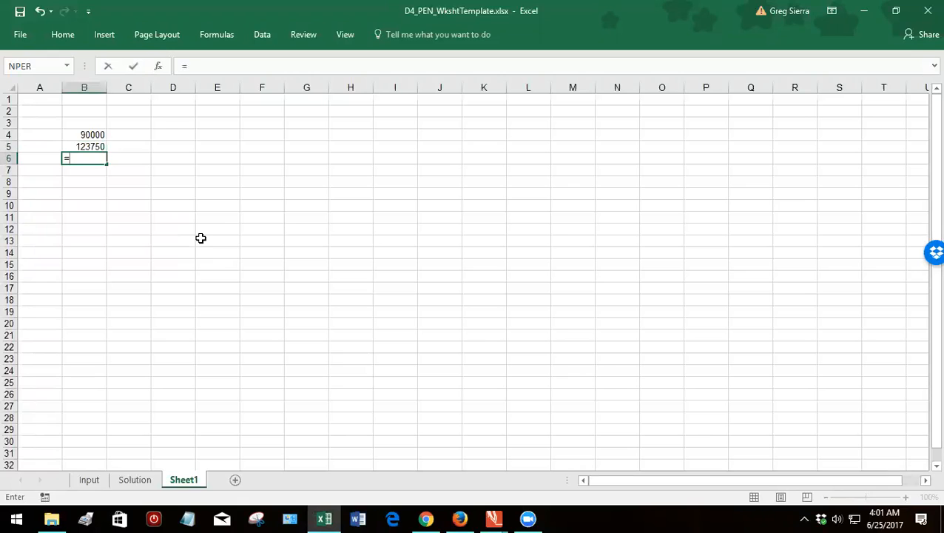
key(enter)
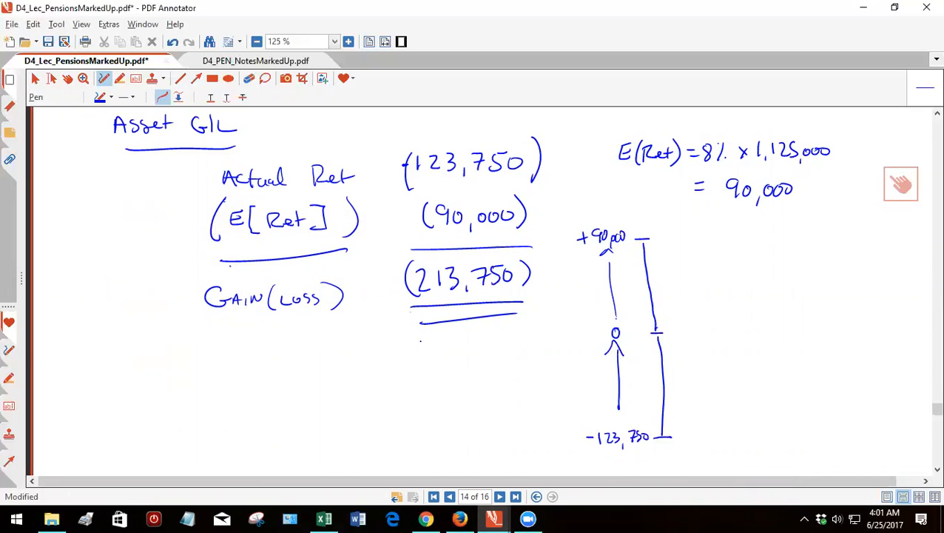
click(450, 497)
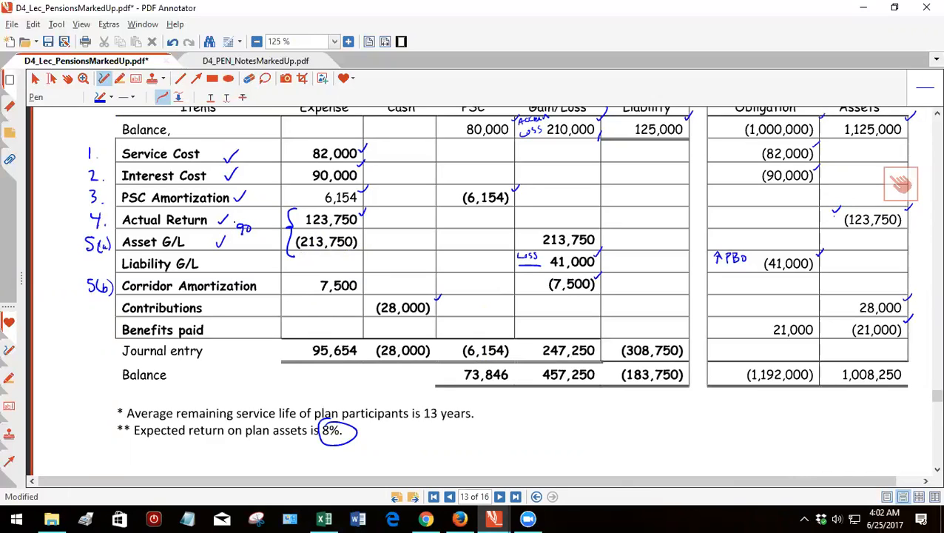
Write and circle (90,000) by Actual Return and mark the 213,750 as a loss.
drag(236, 228, 272, 231)
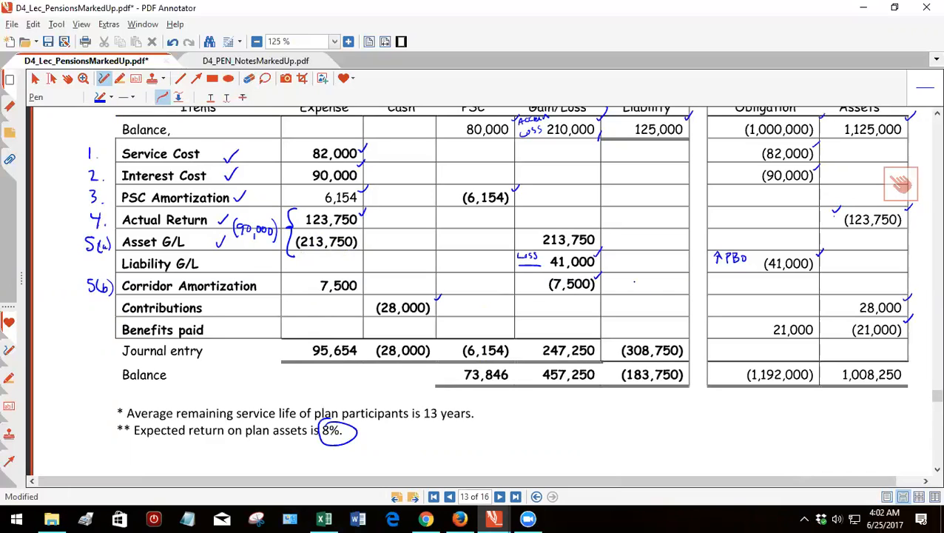
click(520, 233)
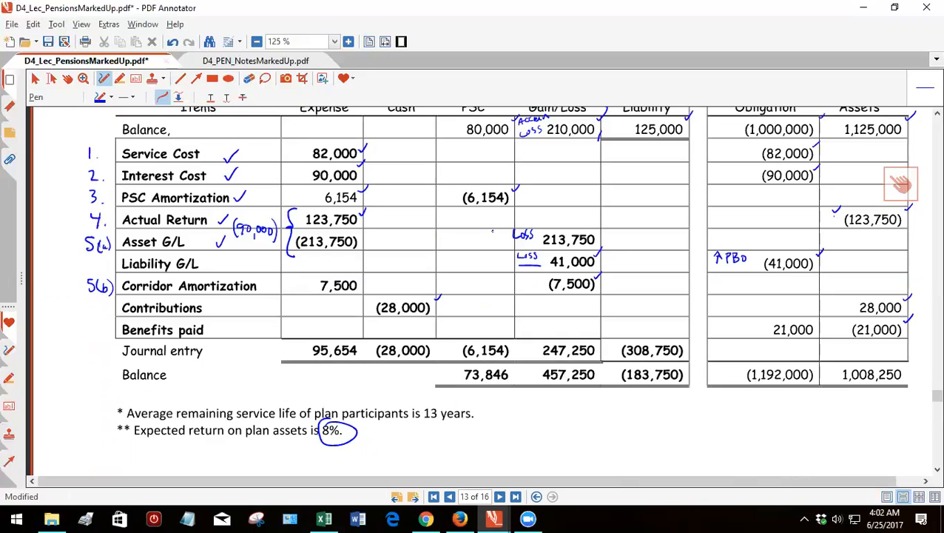
drag(486, 229, 506, 248)
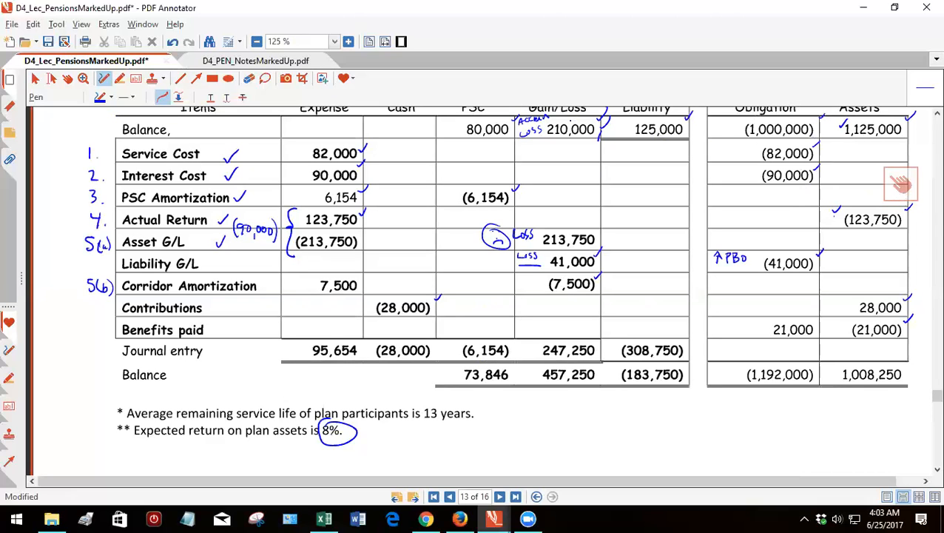
click(514, 498)
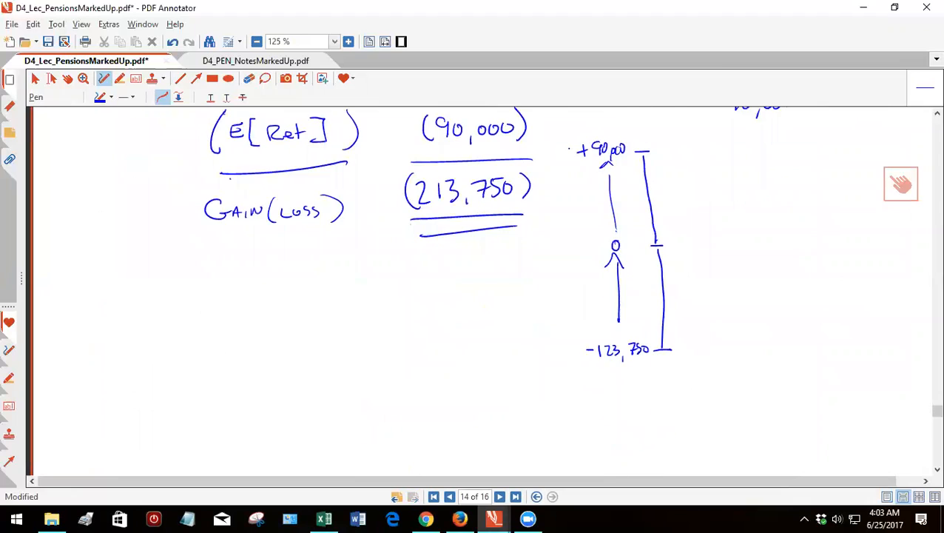
Handwrite the Corridor Amort heading and (210,000 − 10% × 1,125,000)/13.
scroll(down, 3)
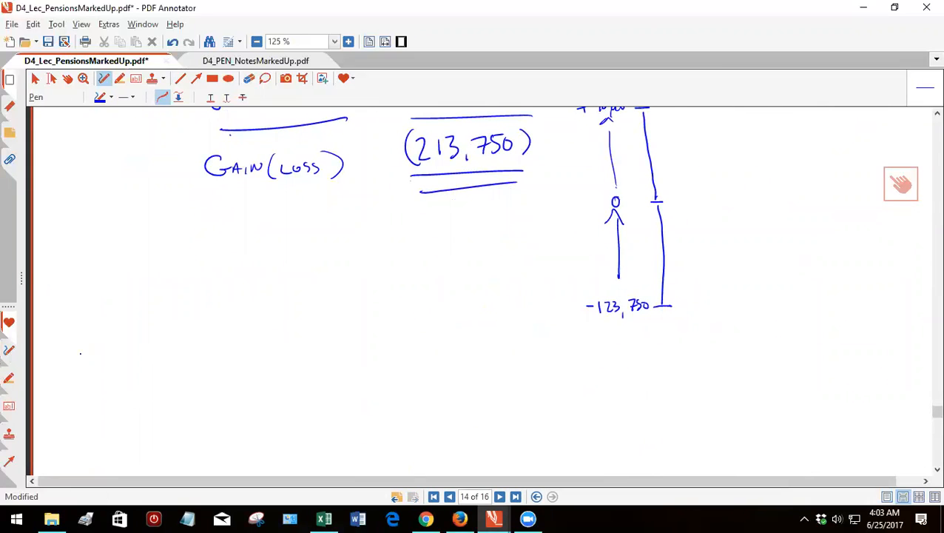
drag(95, 337, 162, 347)
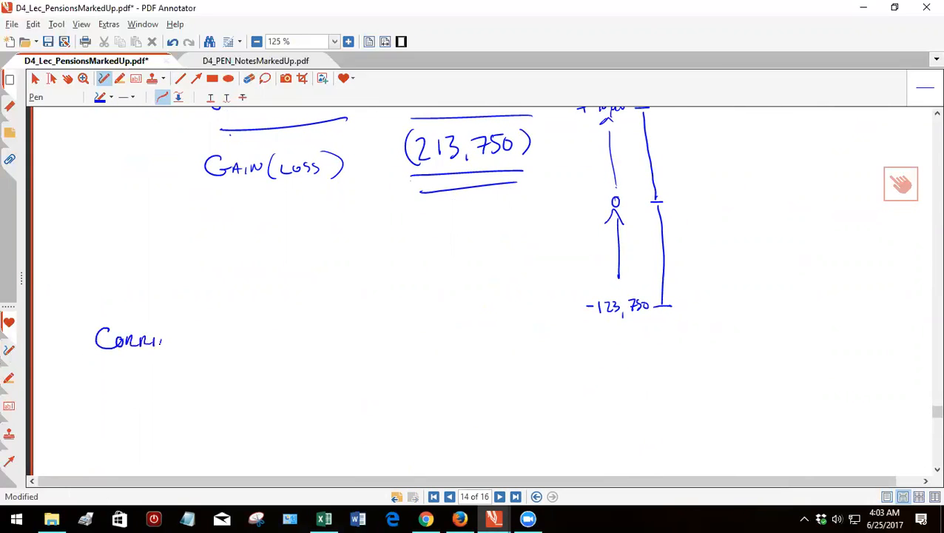
drag(175, 341, 248, 340)
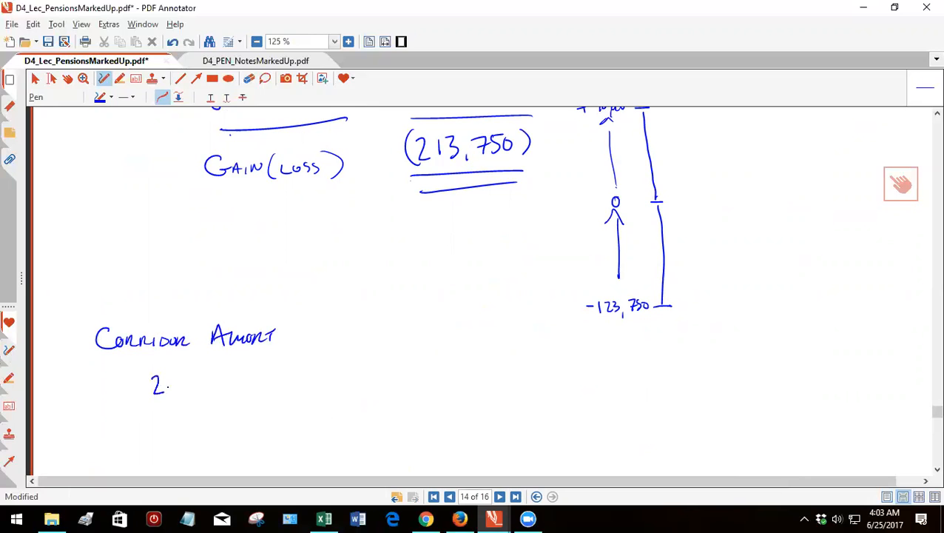
drag(155, 384, 236, 388)
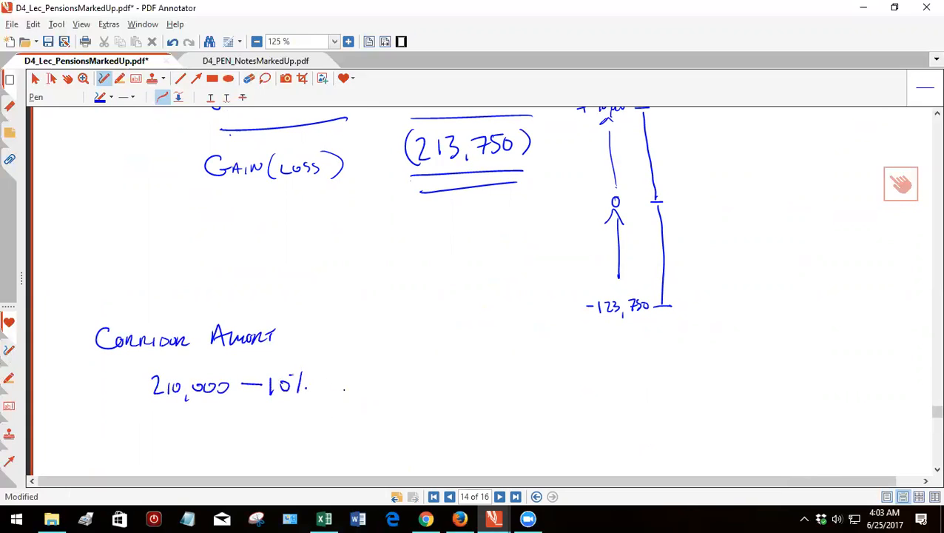
drag(322, 385, 355, 387)
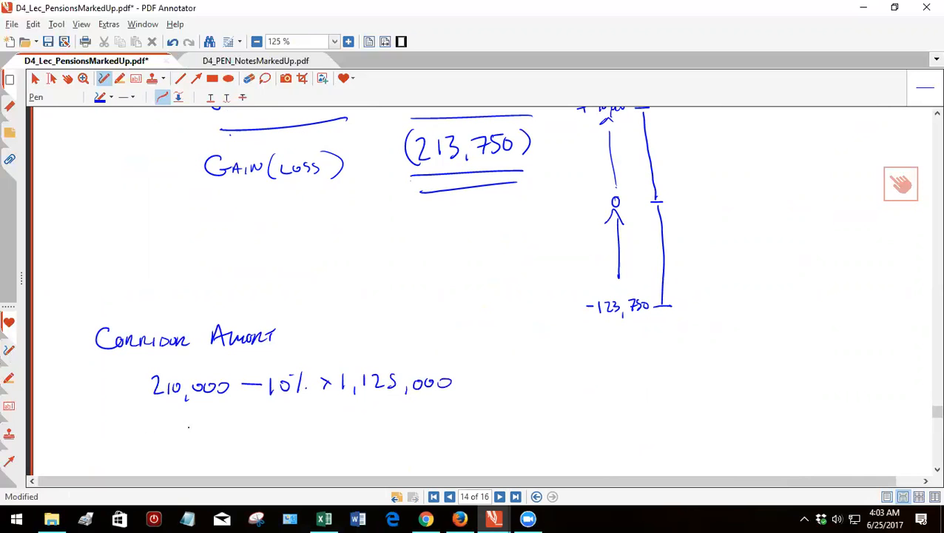
drag(161, 417, 333, 415)
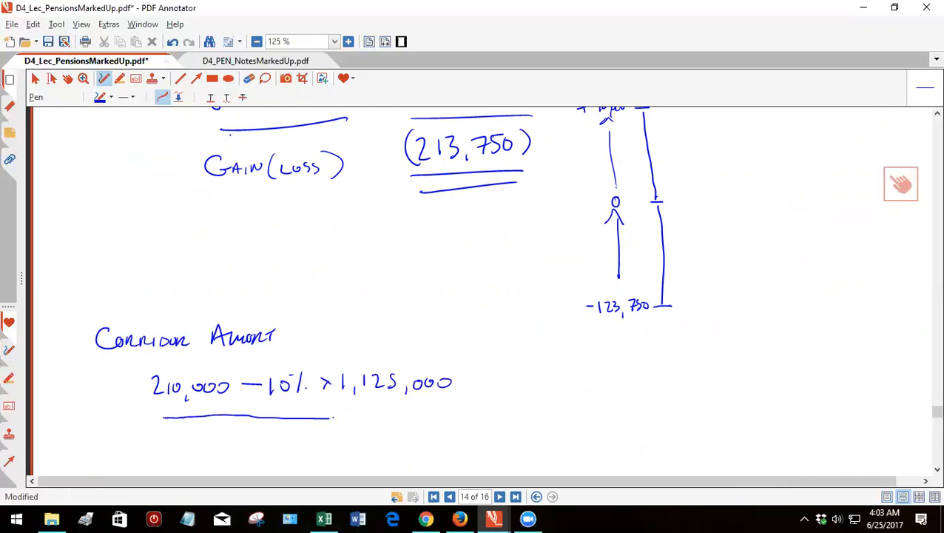
Write the simplified form = (210,000 − 112,500)/13 and label the numerator as a positive number.
scroll(up, 3)
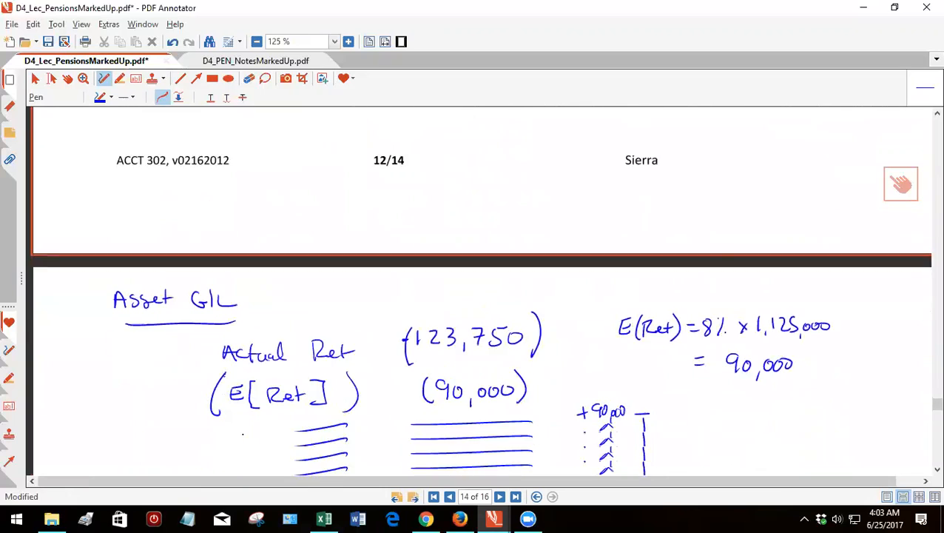
scroll(down, 3)
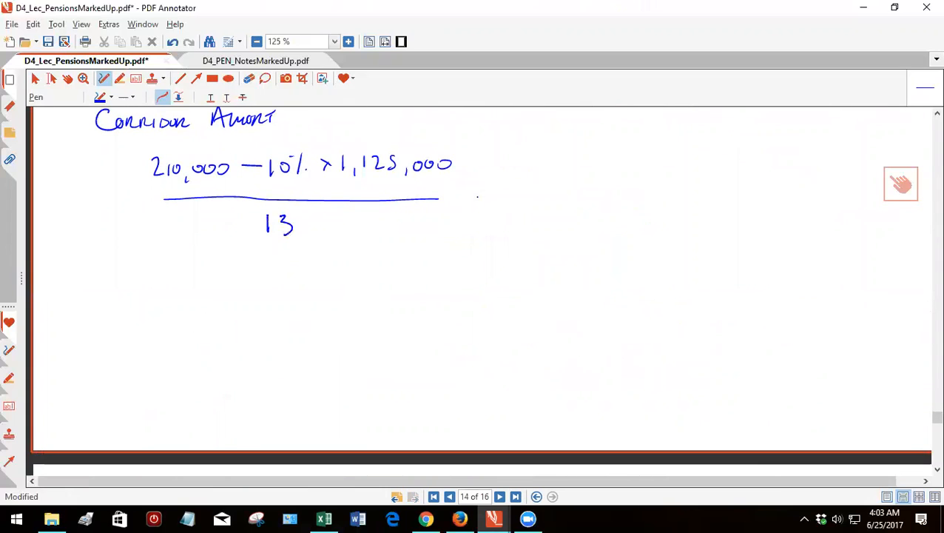
drag(459, 200, 528, 181)
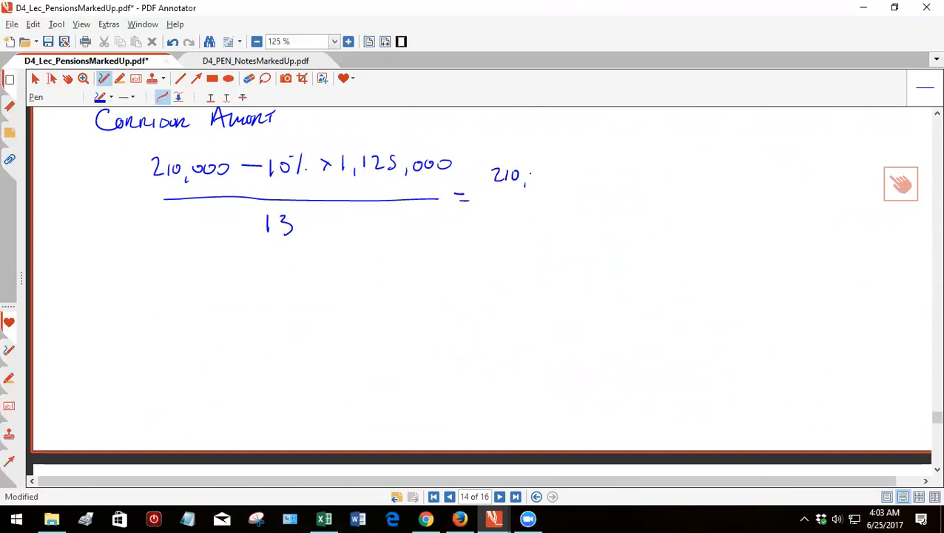
drag(527, 176, 561, 176)
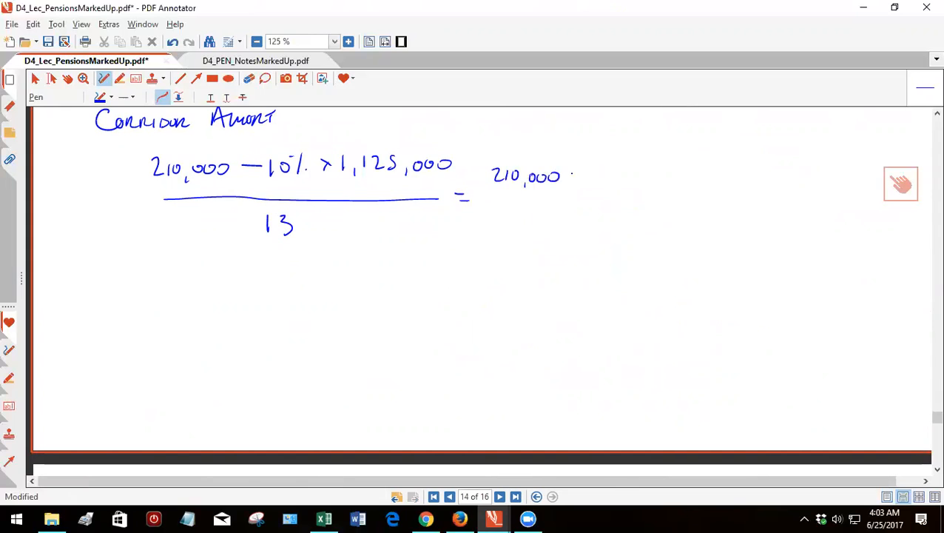
drag(574, 174, 604, 175)
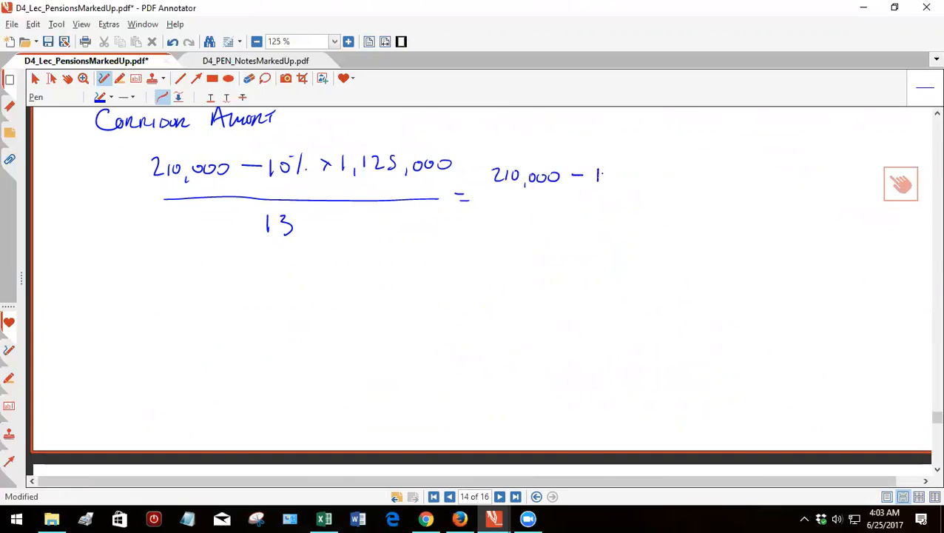
drag(599, 175, 643, 181)
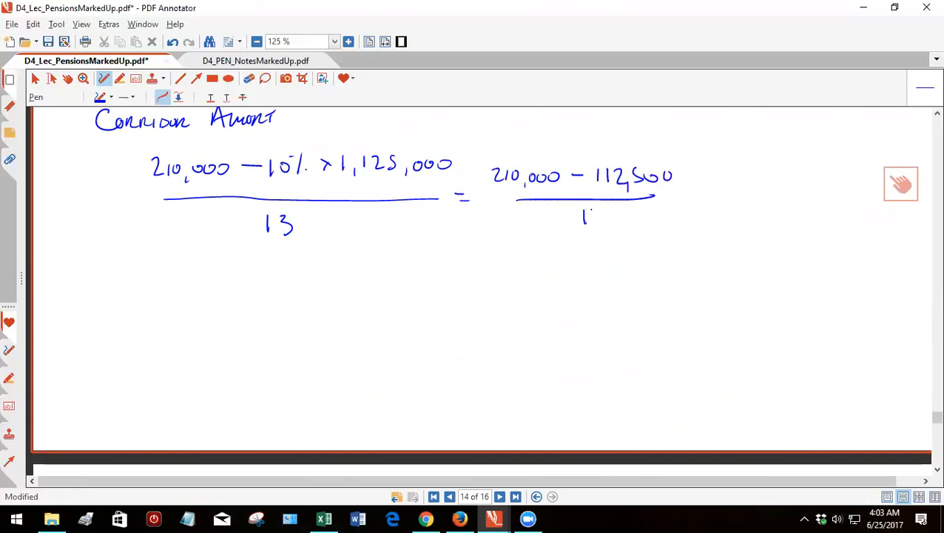
drag(584, 214, 606, 222)
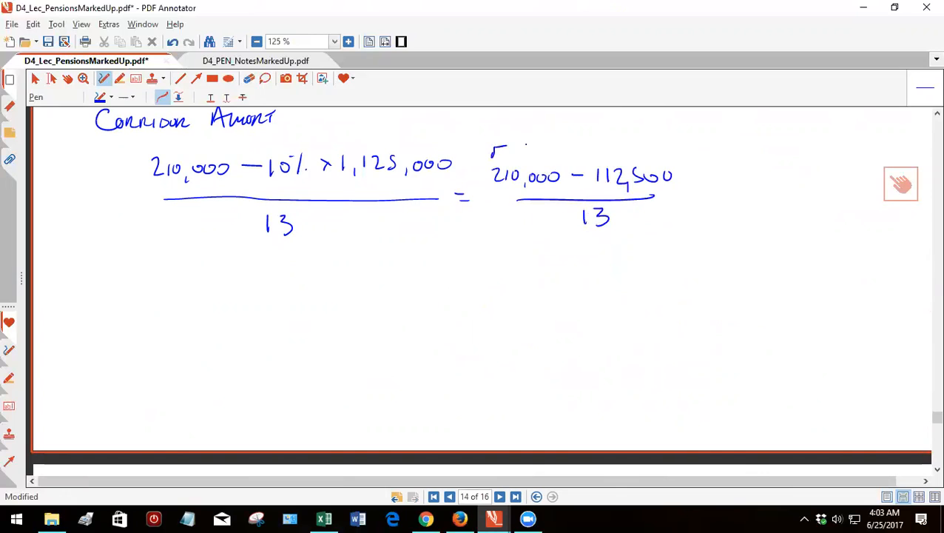
drag(491, 148, 651, 145)
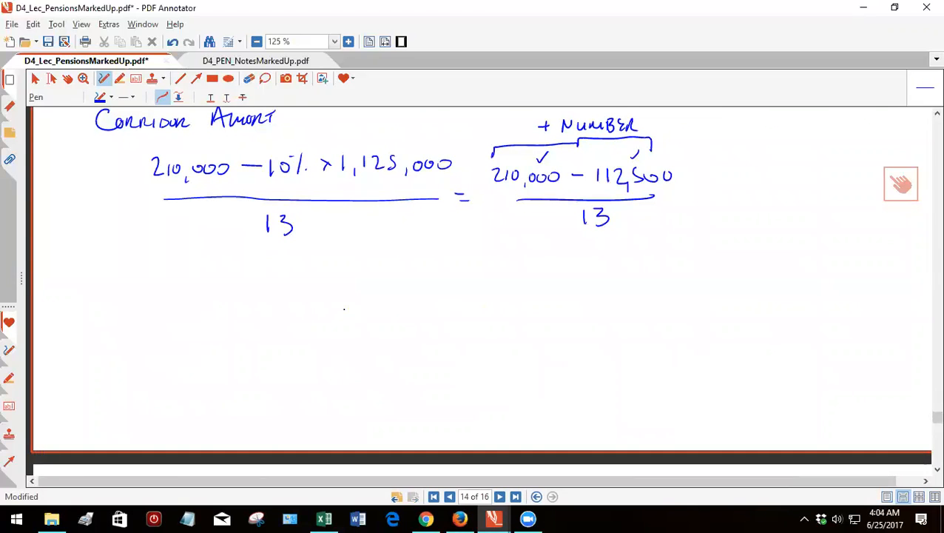
drag(136, 297, 157, 294)
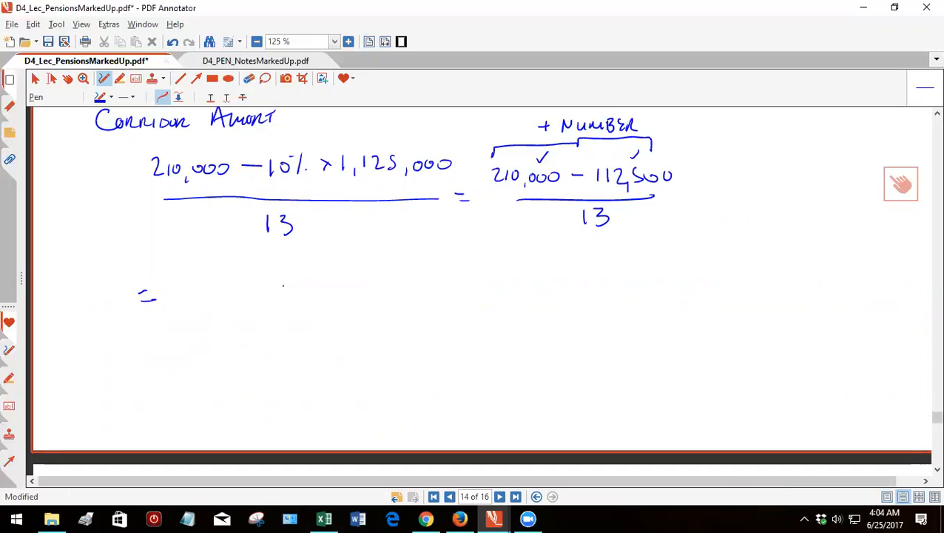
click(323, 518)
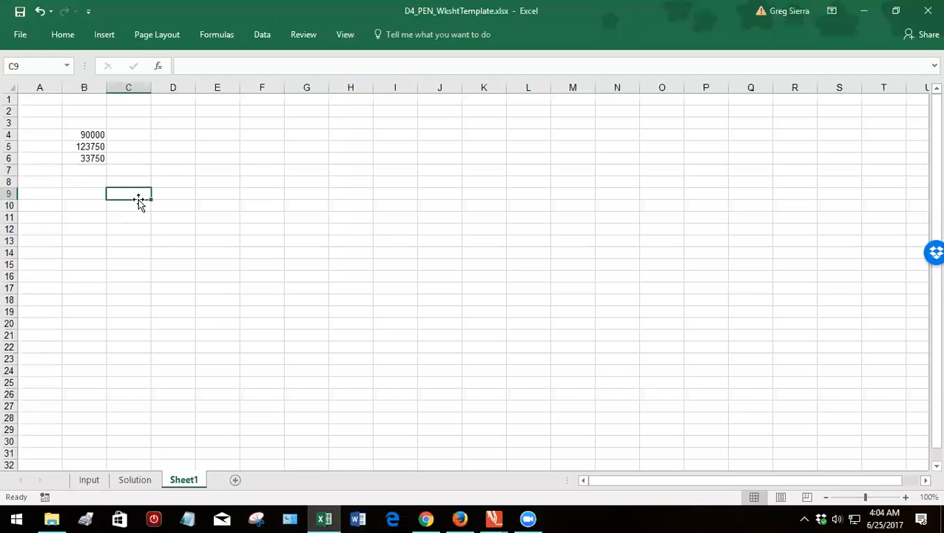
text(21)
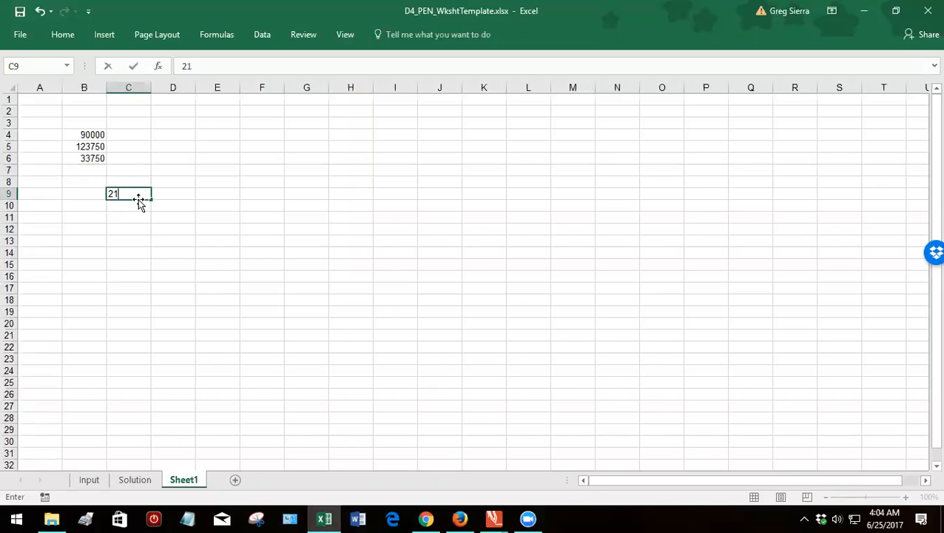
text(=)
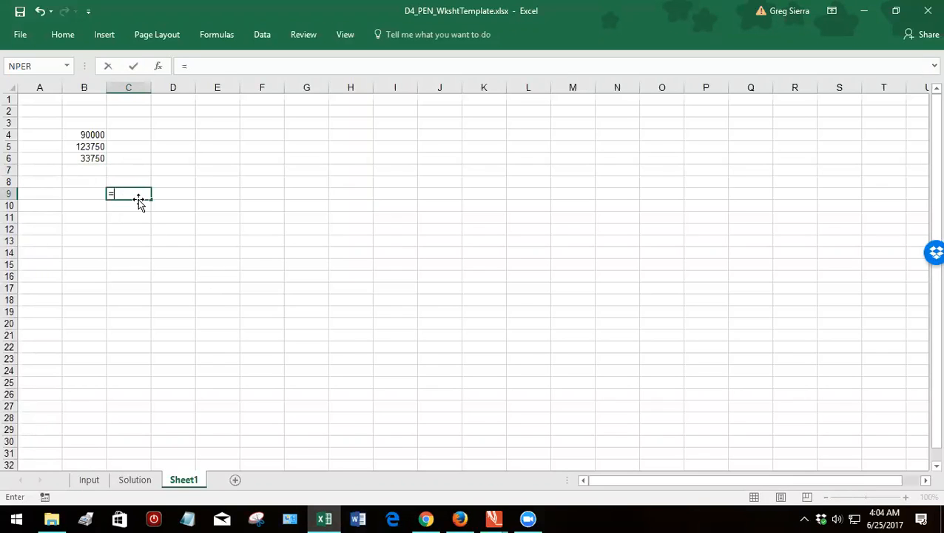
text(210000)
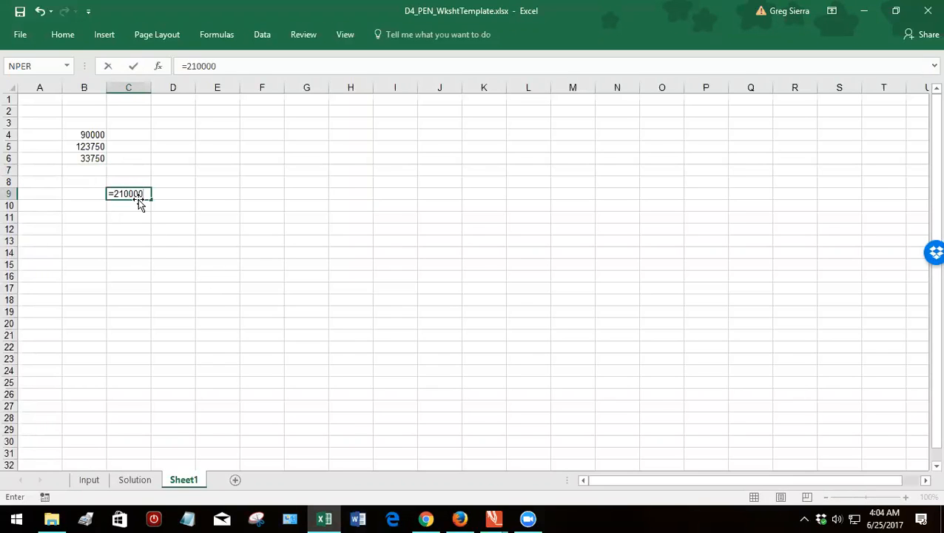
text(-112)
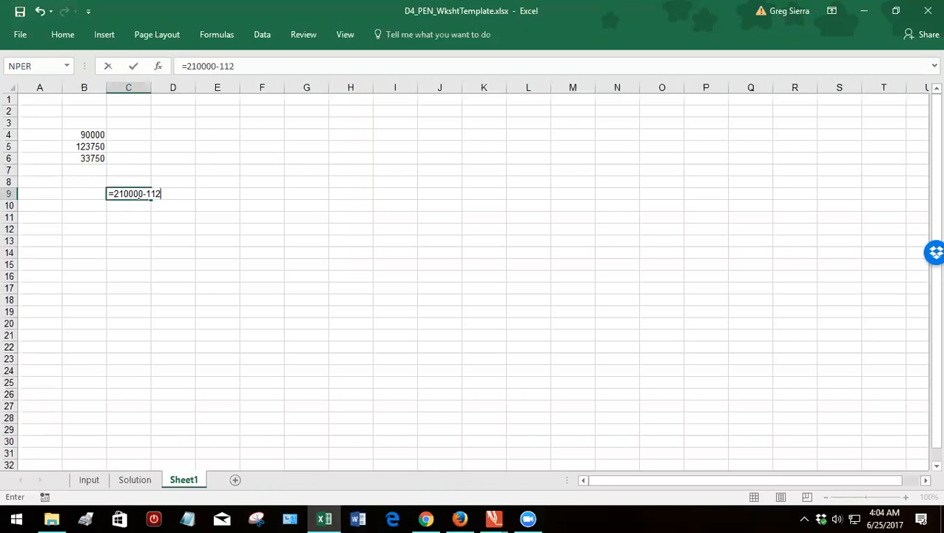
text(500)
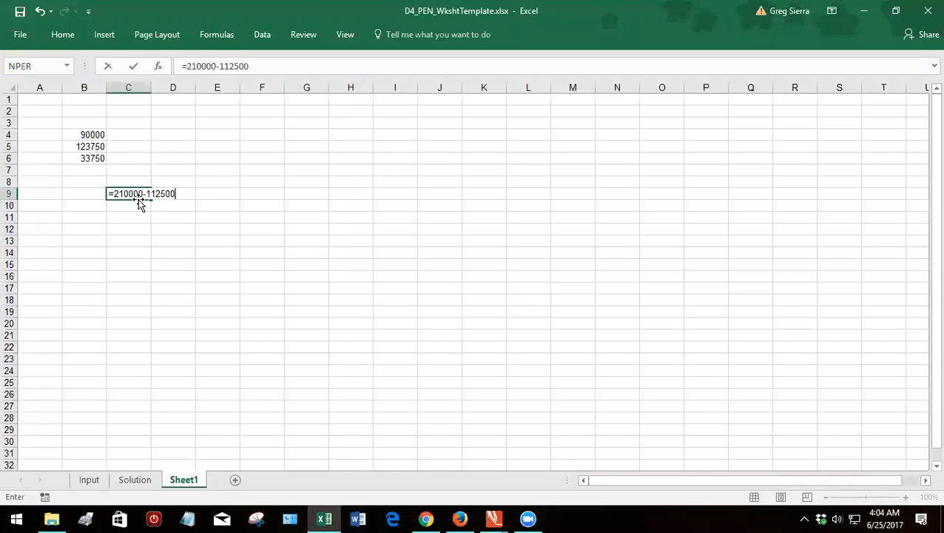
click(495, 518)
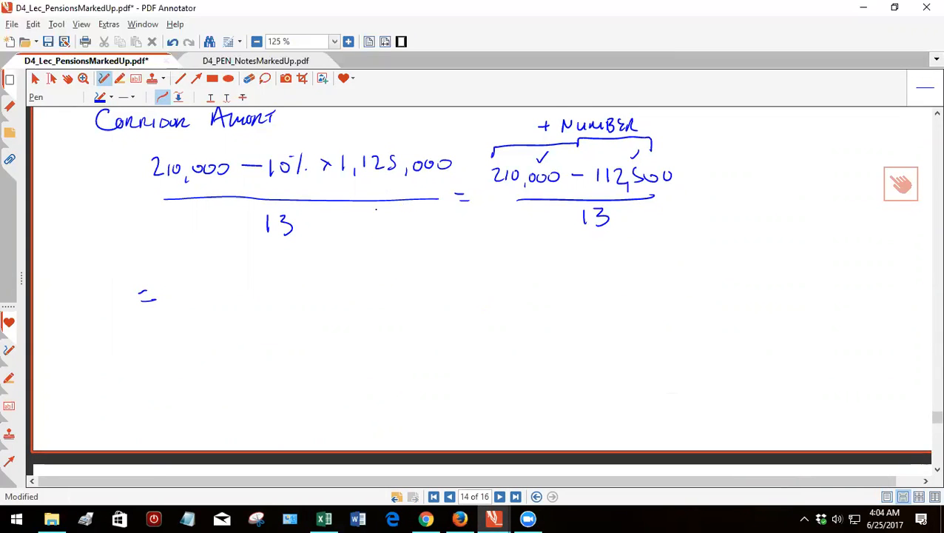
Continue the calculation as = 97,500/13, erasing and rewriting the 97,500 numerator.
drag(188, 270, 196, 266)
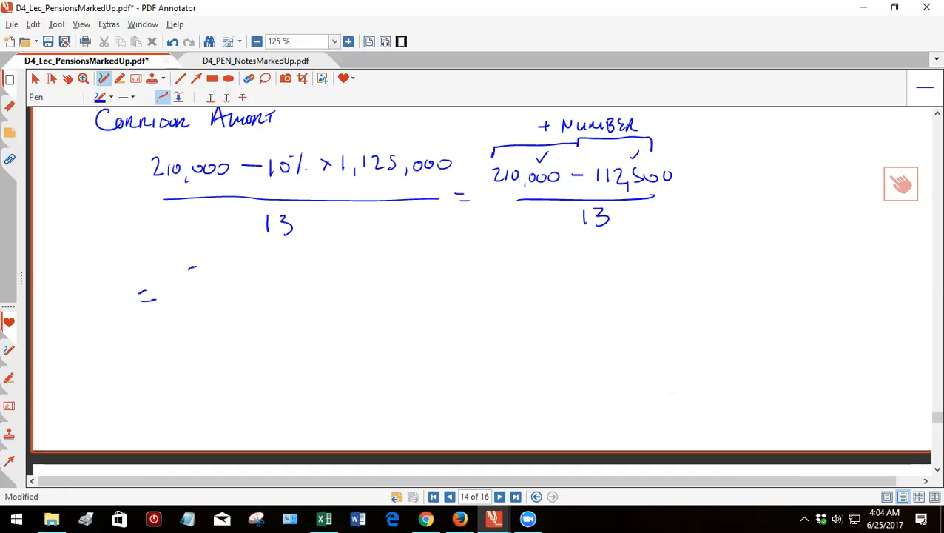
drag(188, 278, 263, 279)
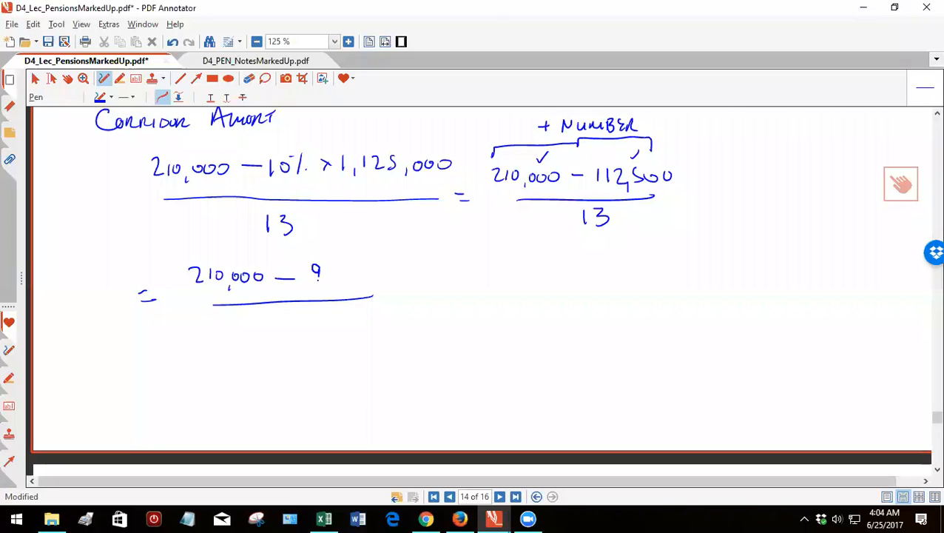
drag(321, 274, 382, 278)
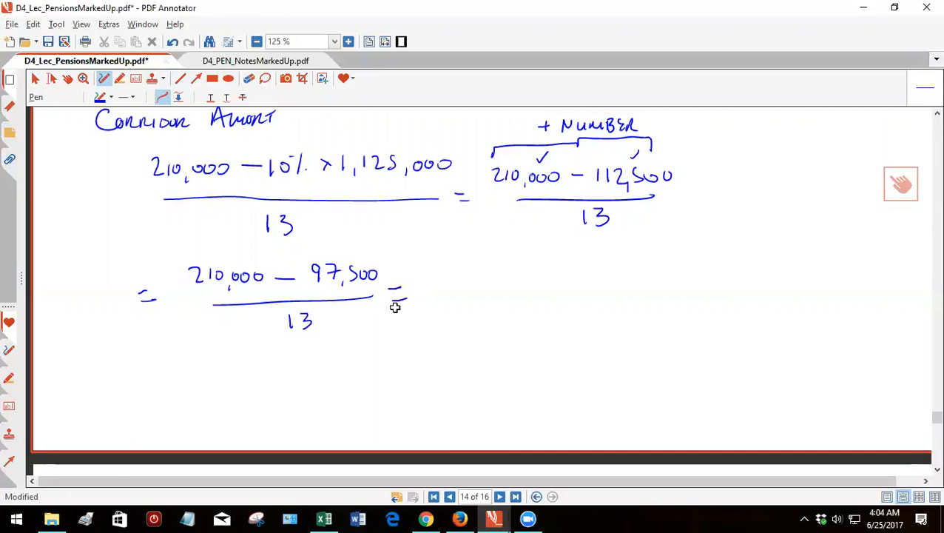
click(323, 518)
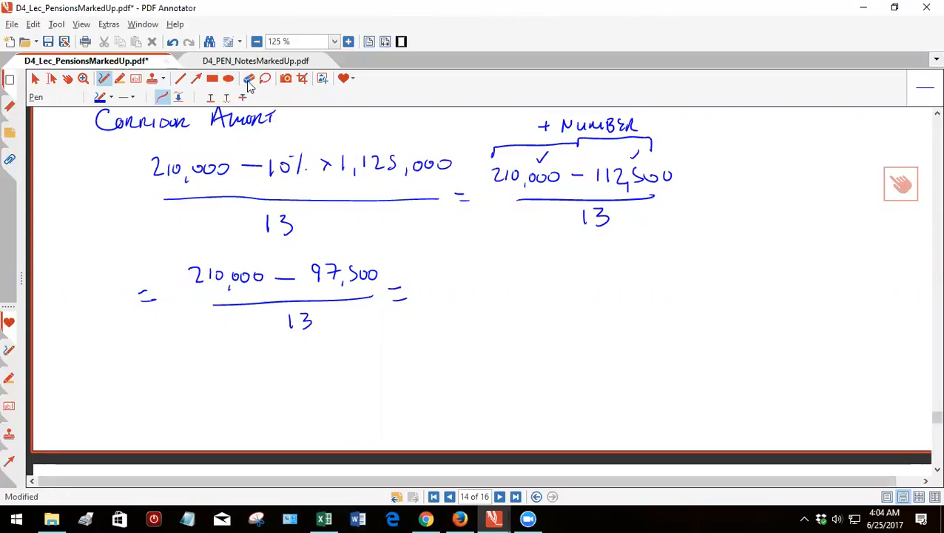
click(249, 79)
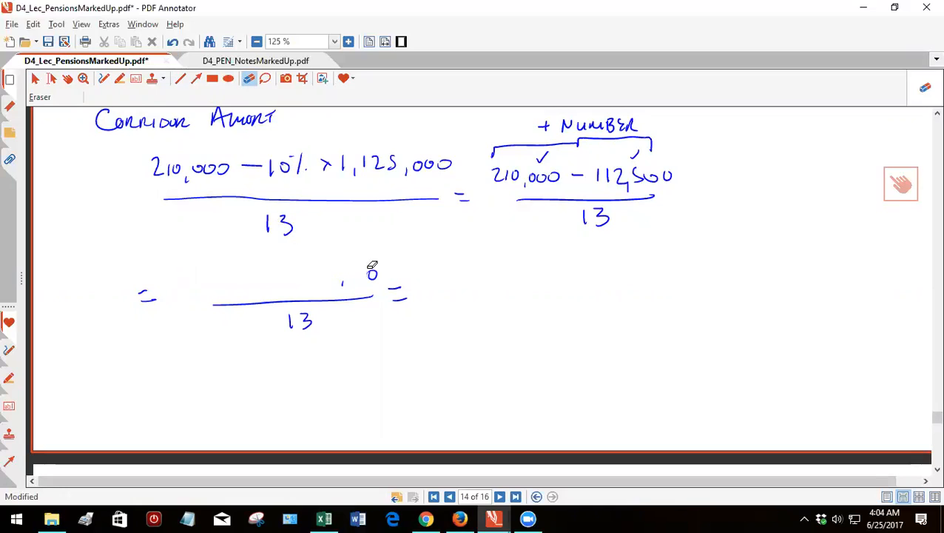
click(118, 78)
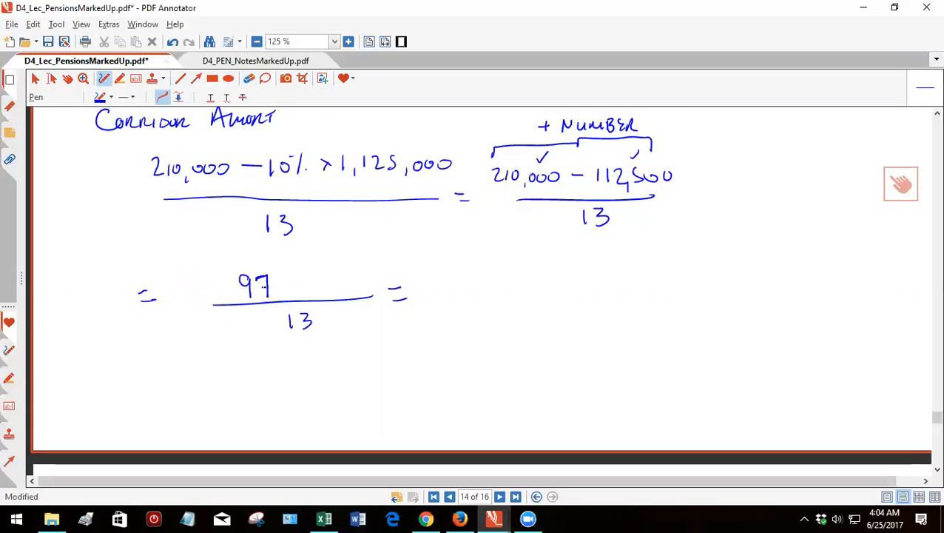
drag(279, 289, 321, 289)
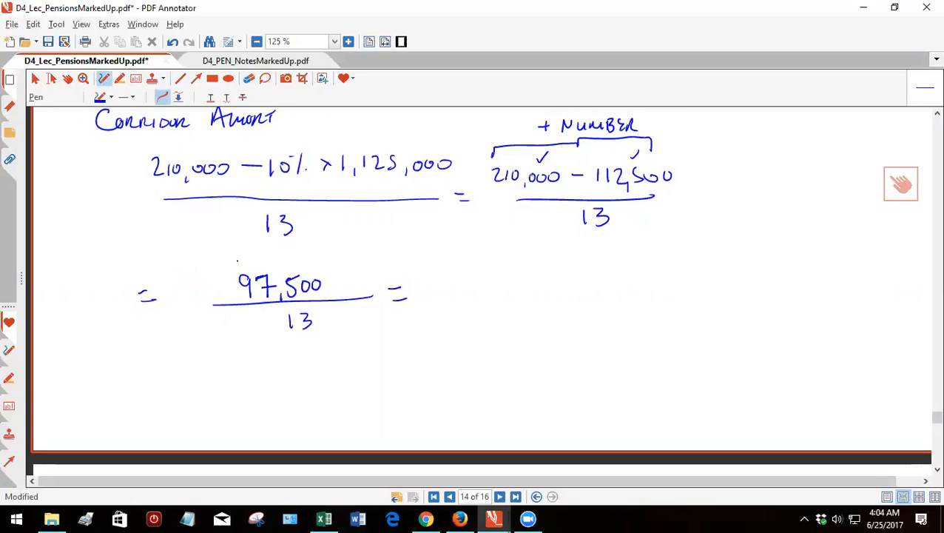
Label 97,500 as the amount subject to corridor amortization with an arrow.
drag(185, 266, 221, 255)
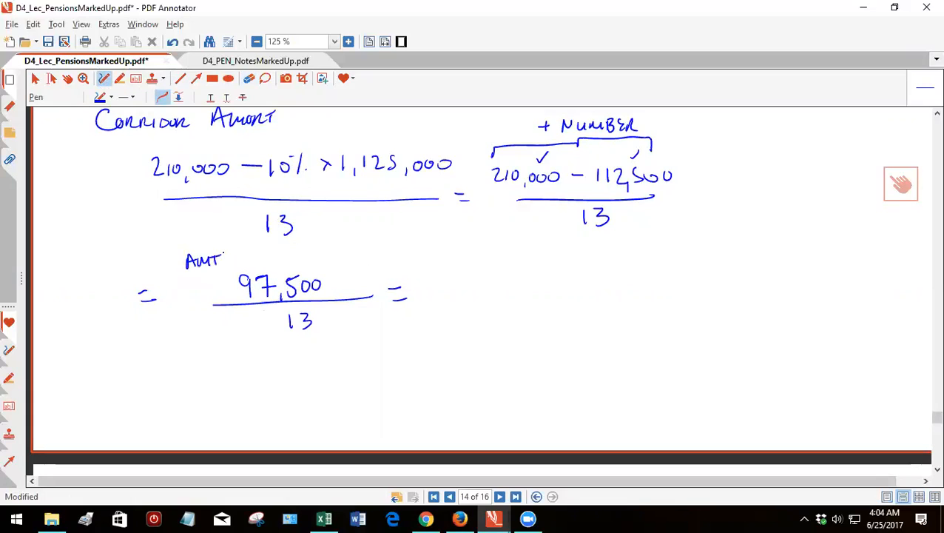
drag(229, 260, 274, 261)
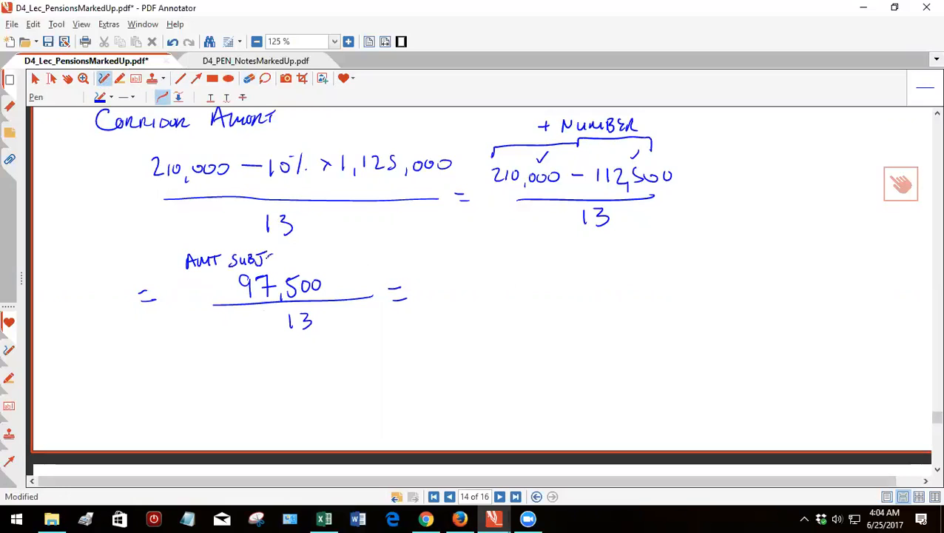
drag(274, 260, 299, 261)
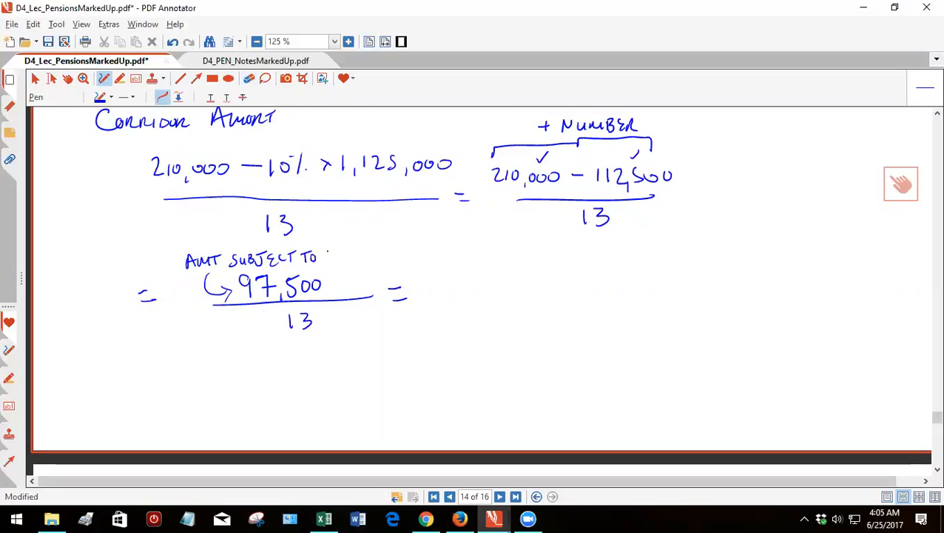
drag(326, 254, 370, 254)
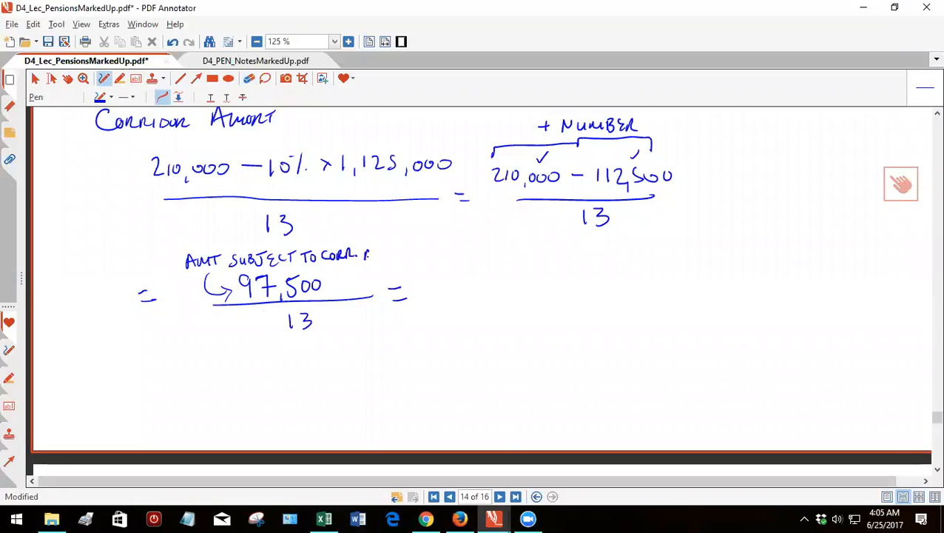
drag(369, 255, 411, 255)
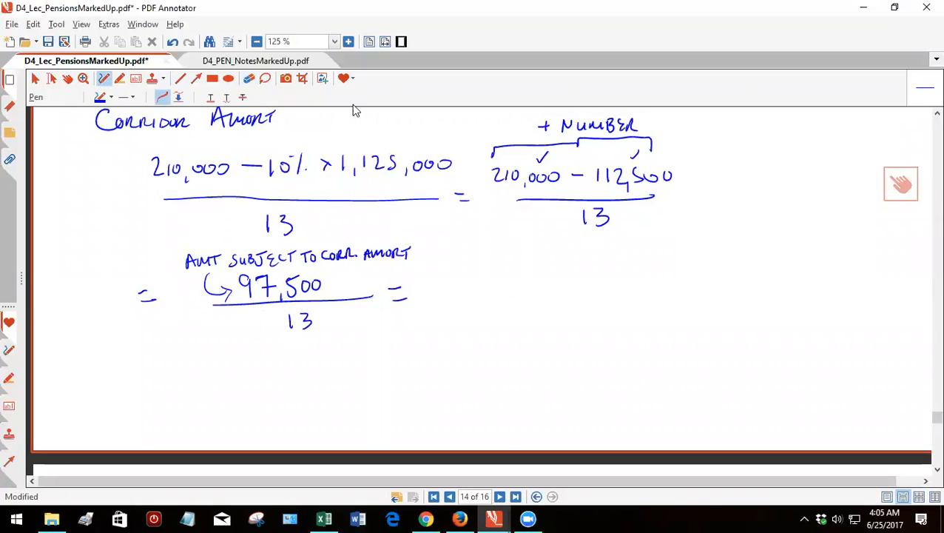
Bracket 10% × 1,125,000 as CORRIDOR and label 210,000 as OUT G/L BAL.
drag(267, 151, 333, 136)
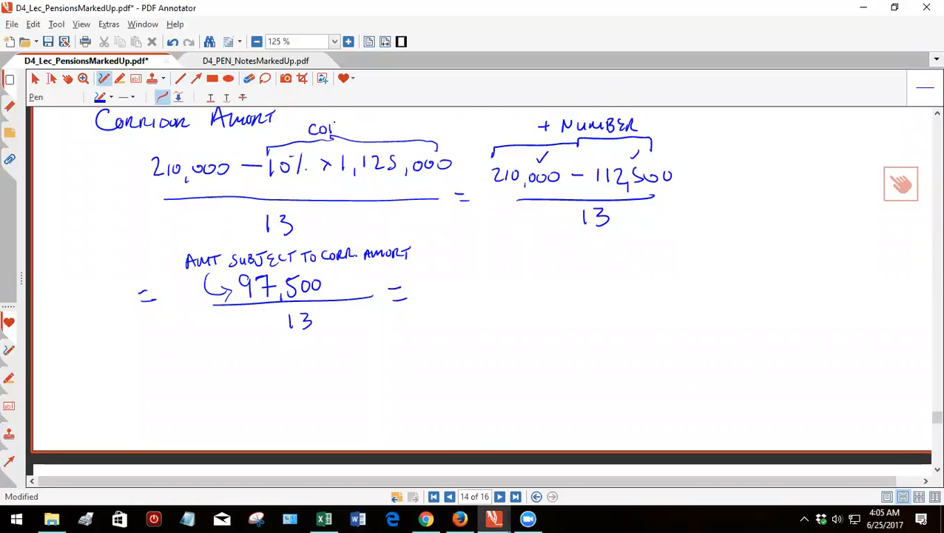
drag(318, 130, 382, 130)
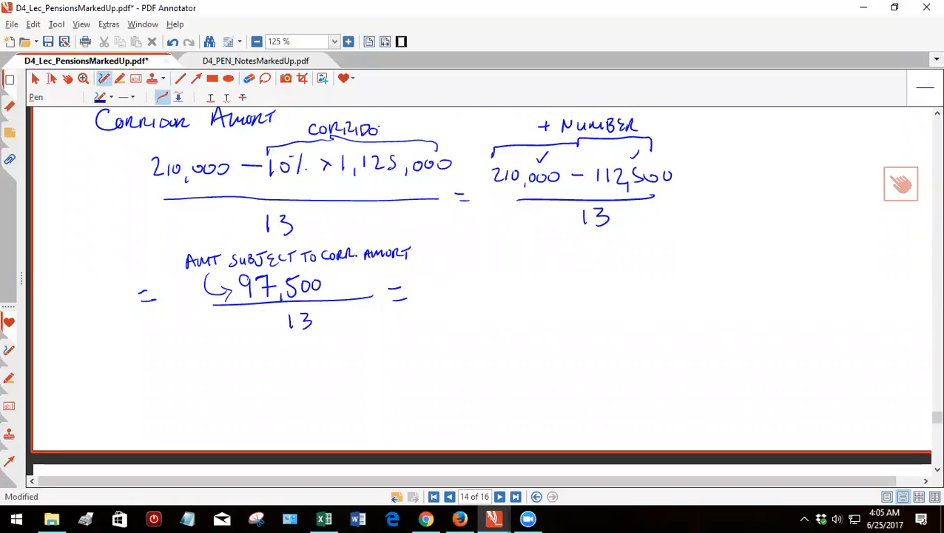
click(156, 142)
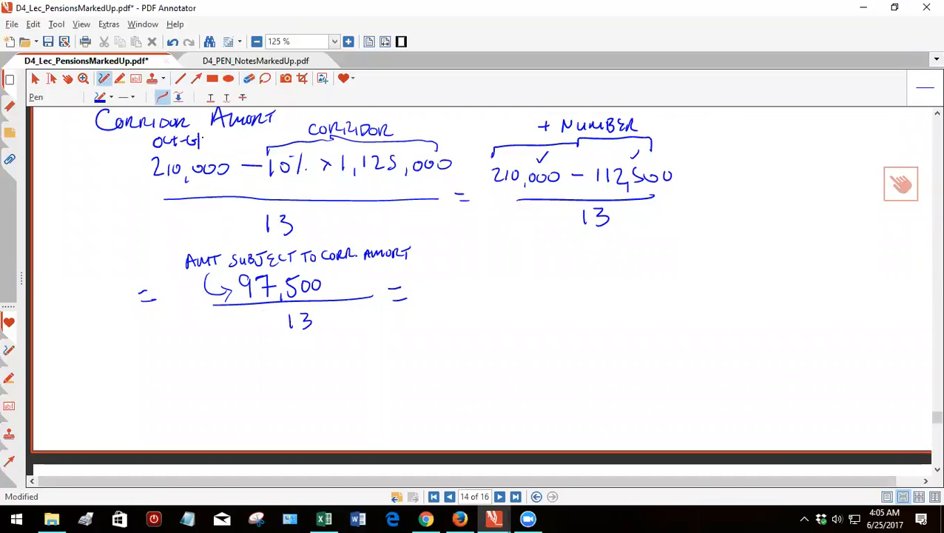
drag(210, 140, 241, 141)
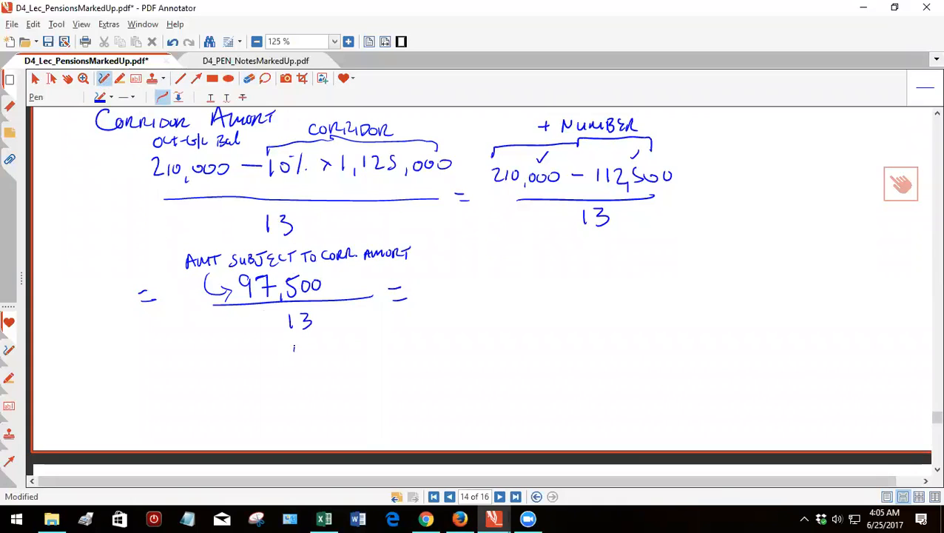
Label the 13 as ARSLACE (remaining service life) and reference =C9 in the Excel worksheet.
drag(293, 344, 278, 384)
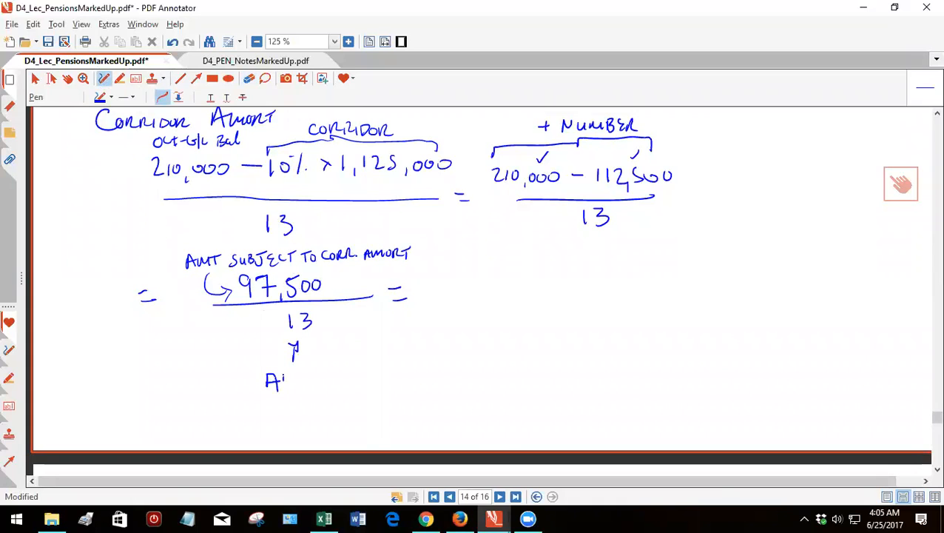
drag(281, 381, 318, 381)
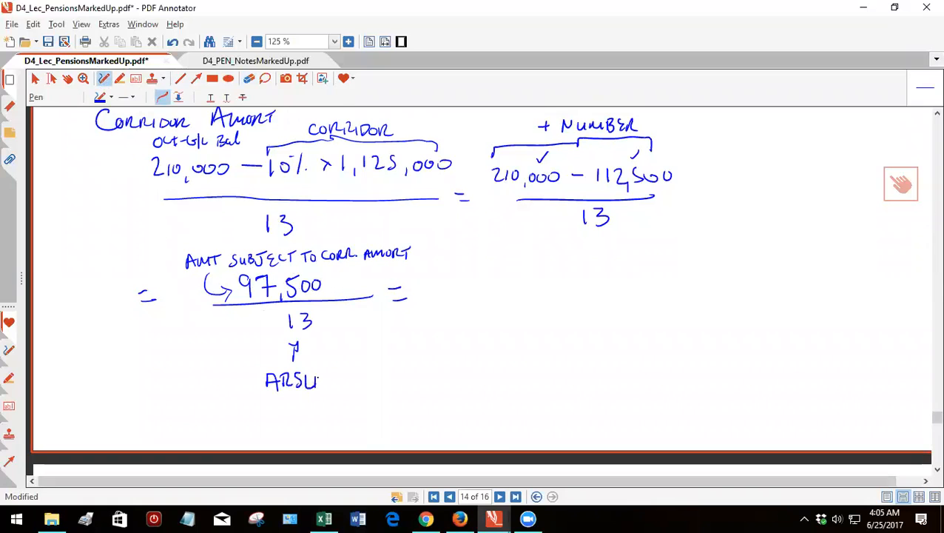
drag(318, 382, 355, 381)
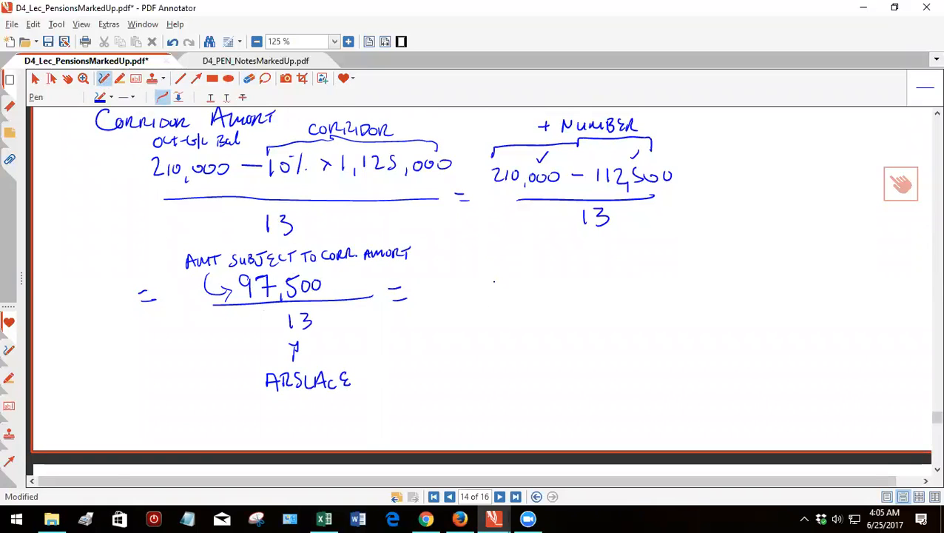
click(323, 517)
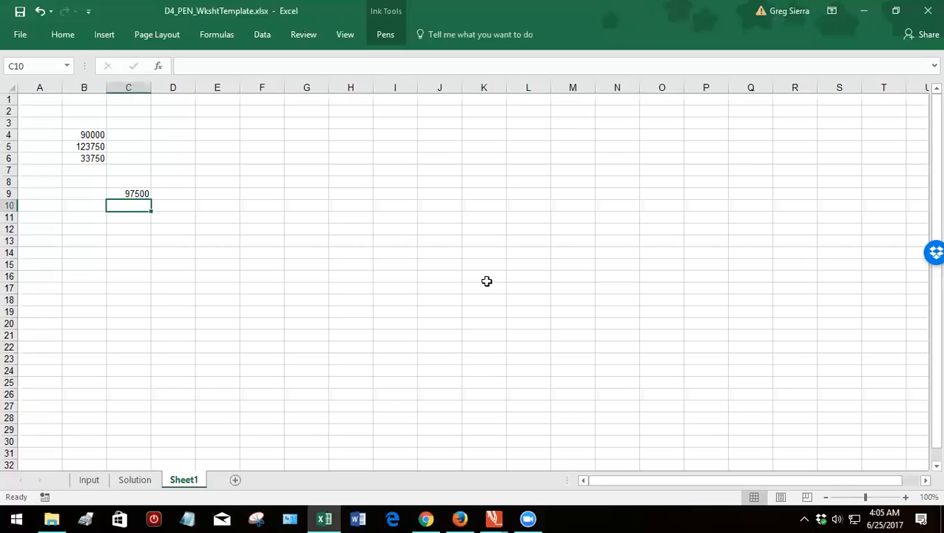
text(=C9)
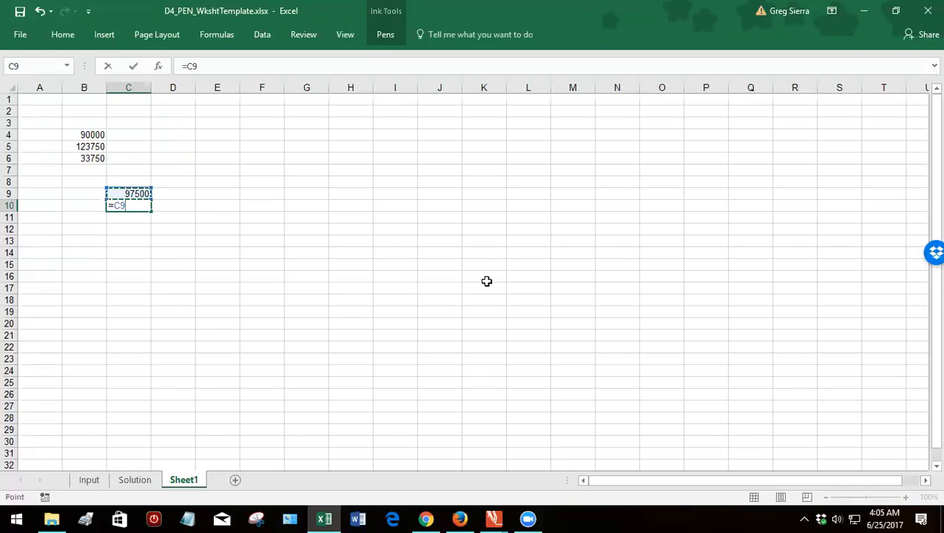
click(494, 518)
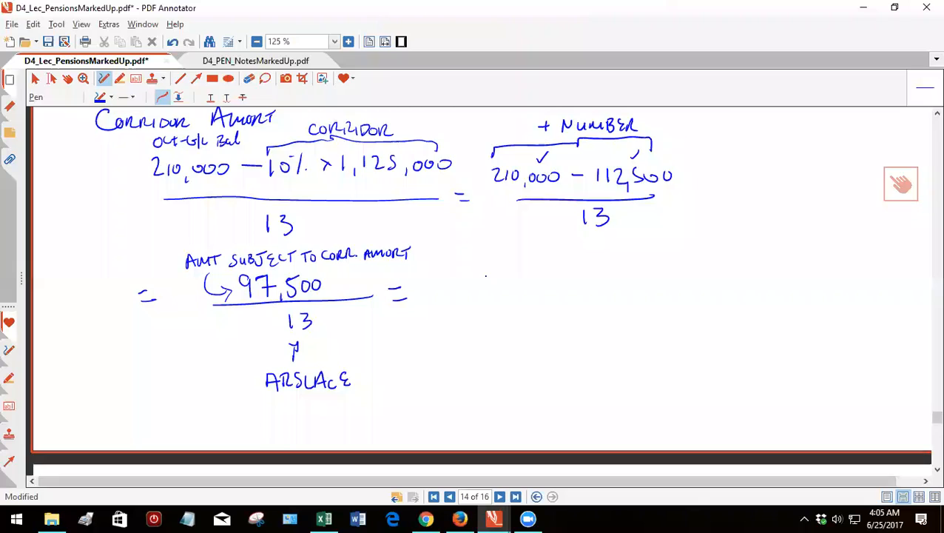
Write the result = +7,500, so amort. and return to the pension worksheet page.
click(449, 497)
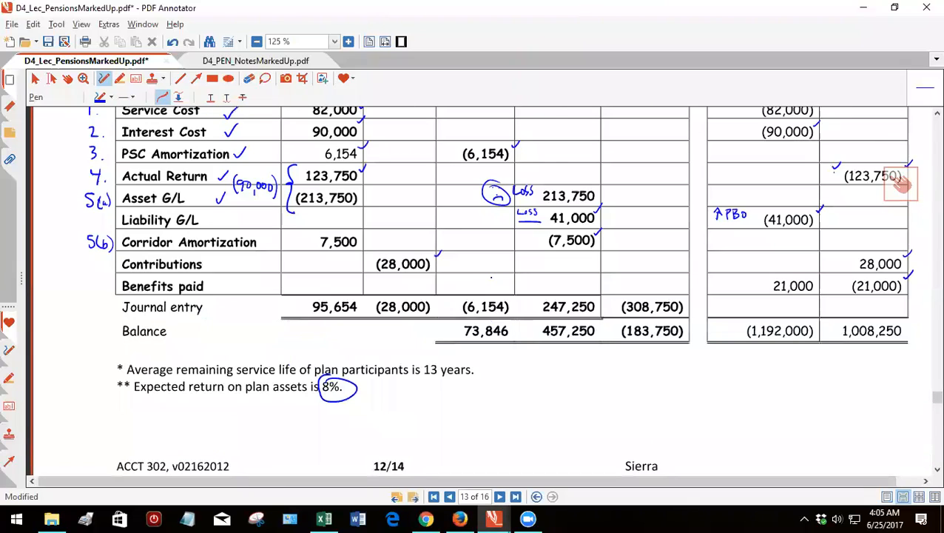
click(515, 497)
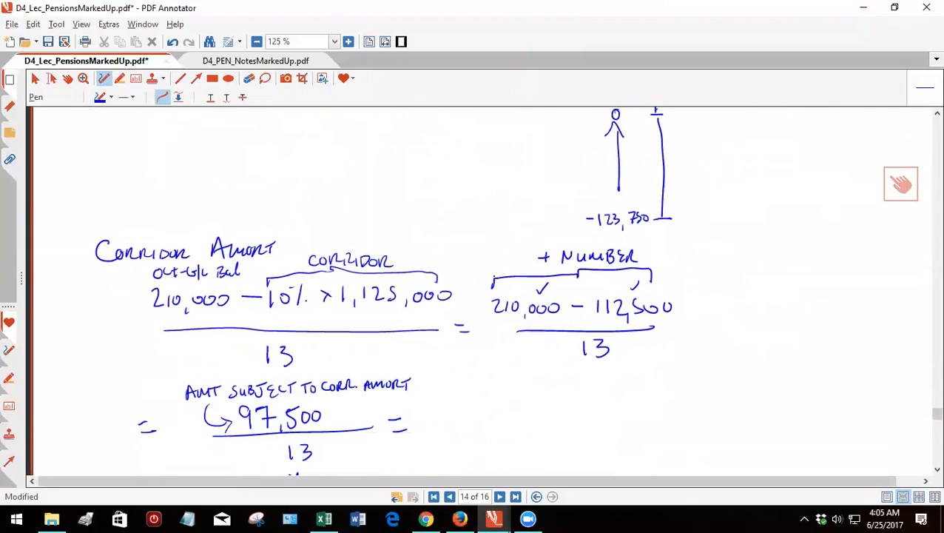
scroll(down, 3)
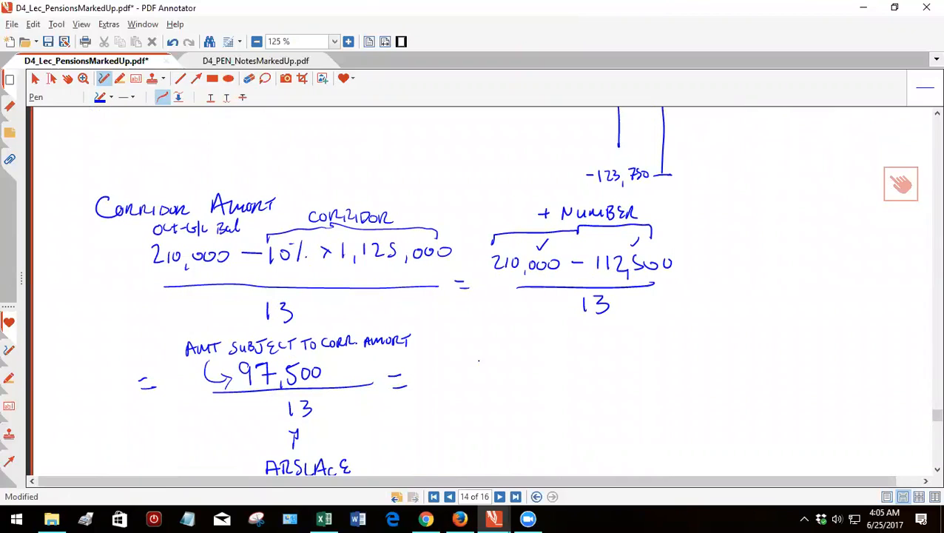
drag(436, 373, 476, 370)
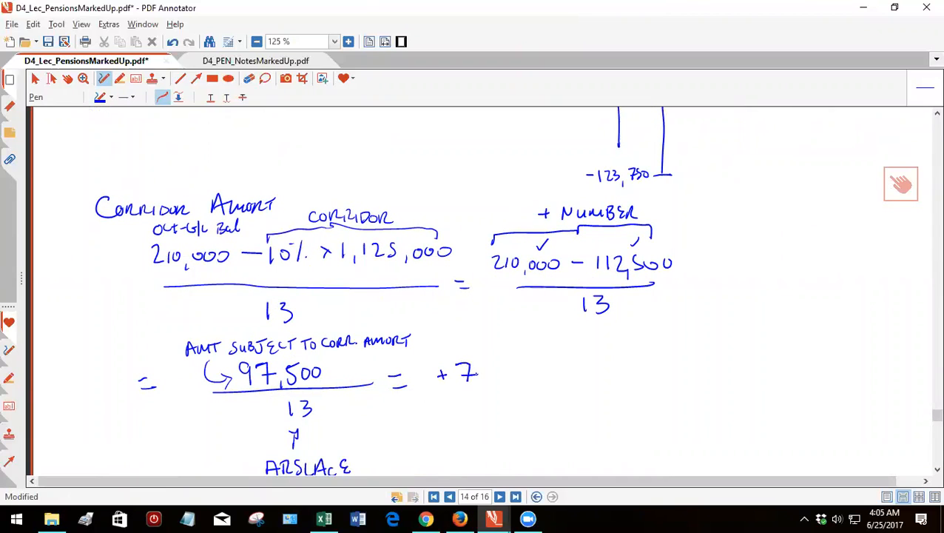
drag(476, 373, 515, 377)
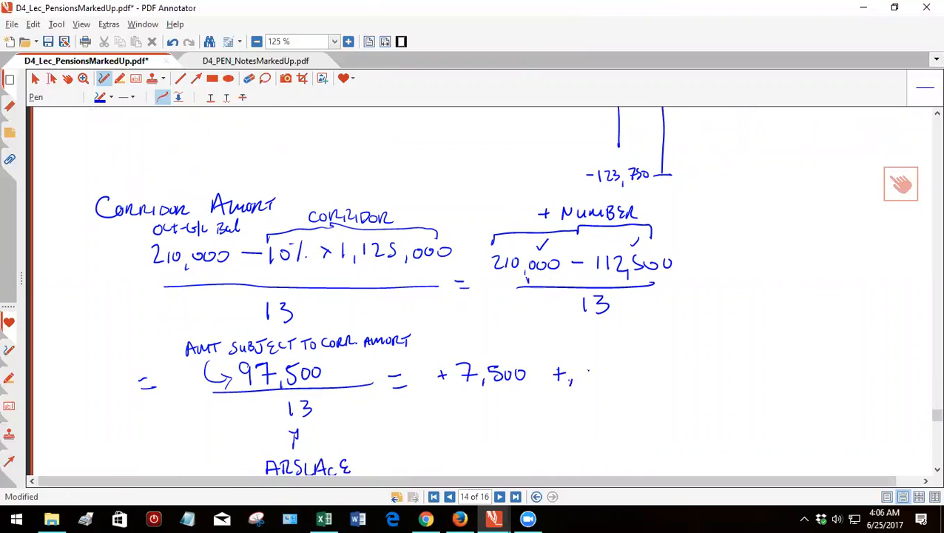
drag(586, 378, 636, 377)
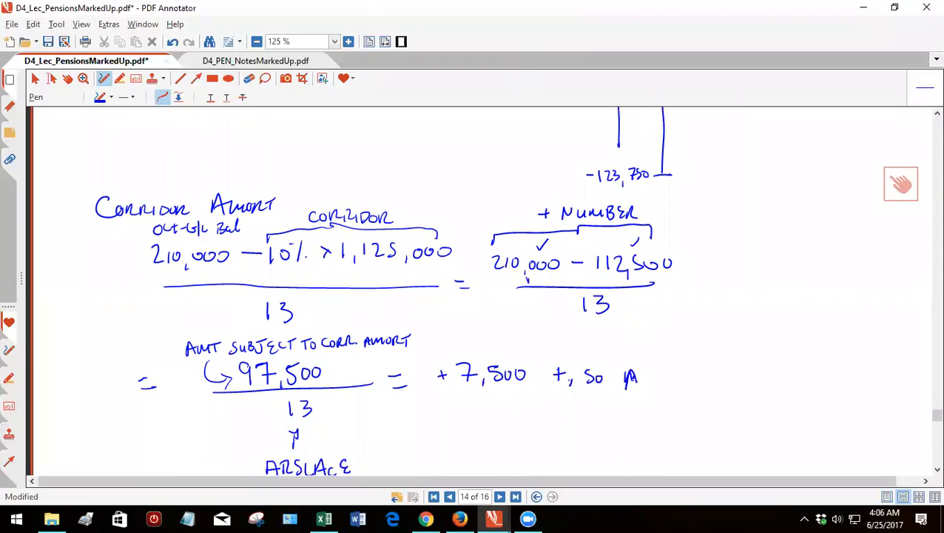
drag(624, 377, 684, 384)
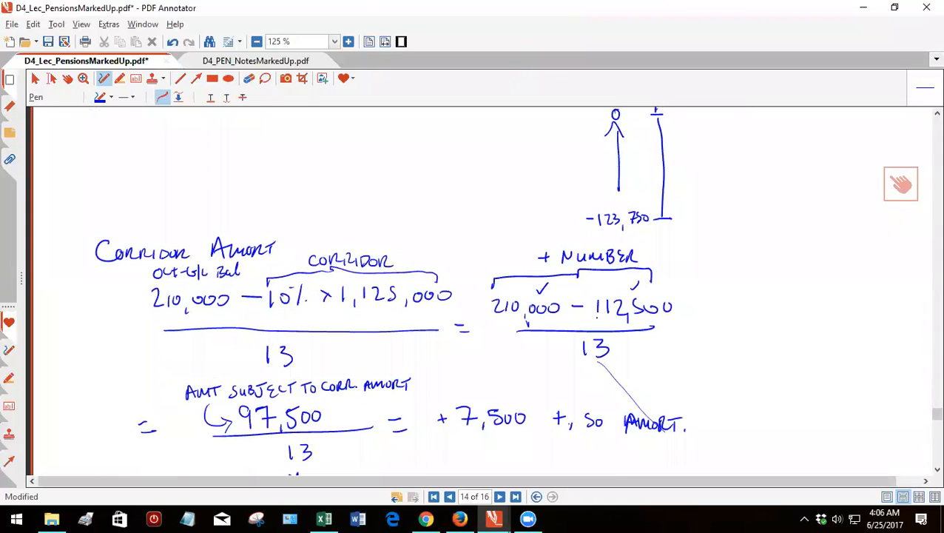
scroll(up, 3)
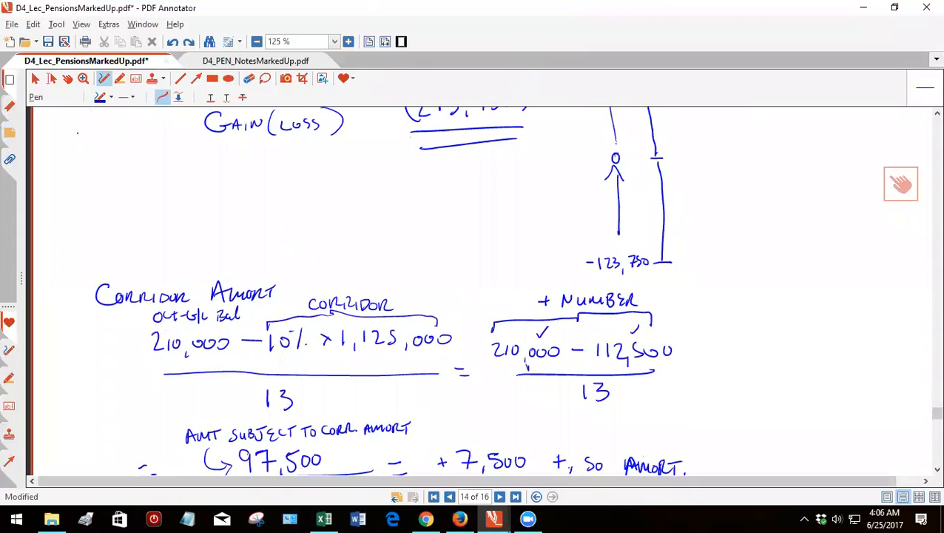
click(450, 497)
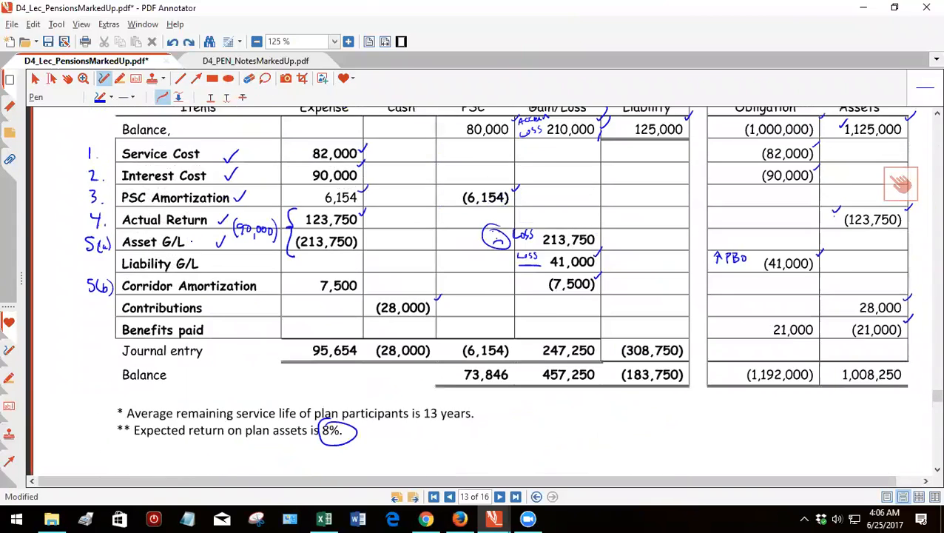
Write DR under 210,000 and draw arrows linking it to the (7,500) and 7,500 amortization entries.
scroll(up, 3)
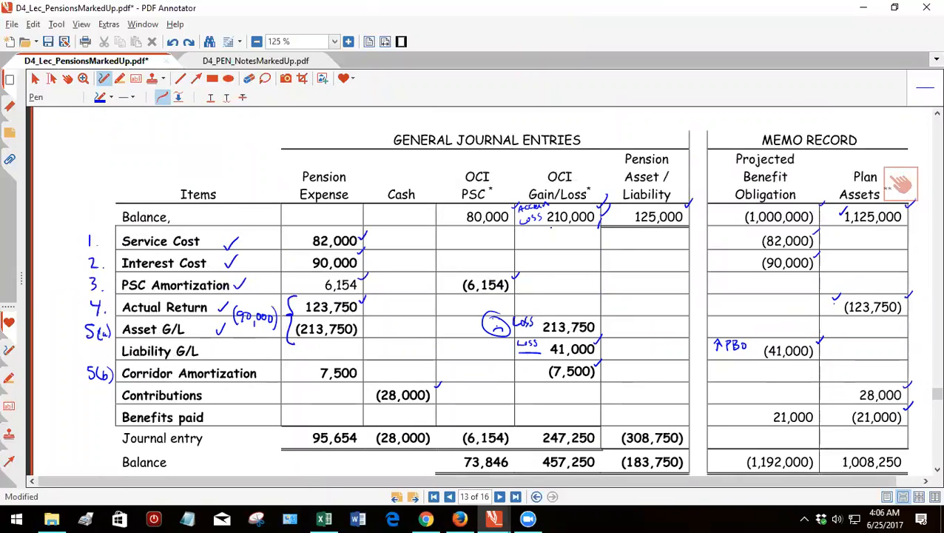
drag(550, 235, 604, 248)
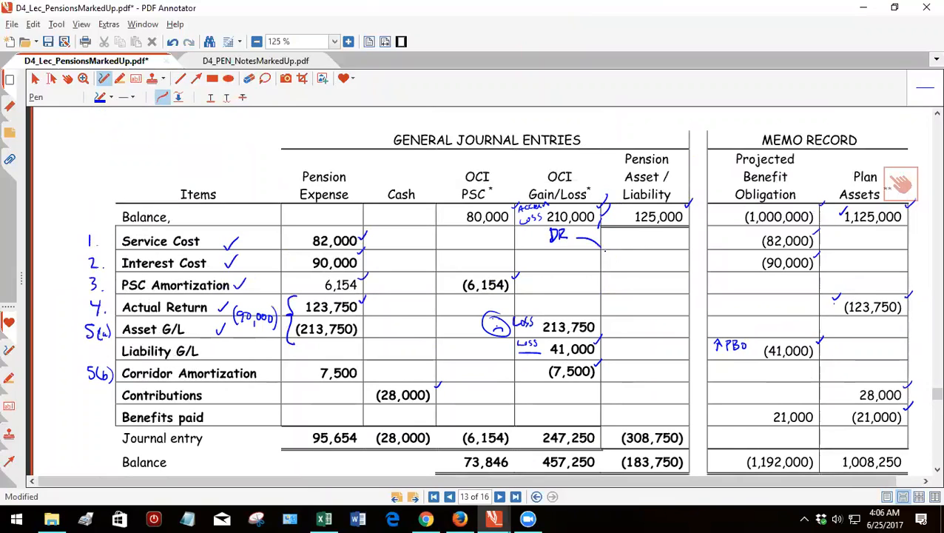
drag(599, 244, 599, 370)
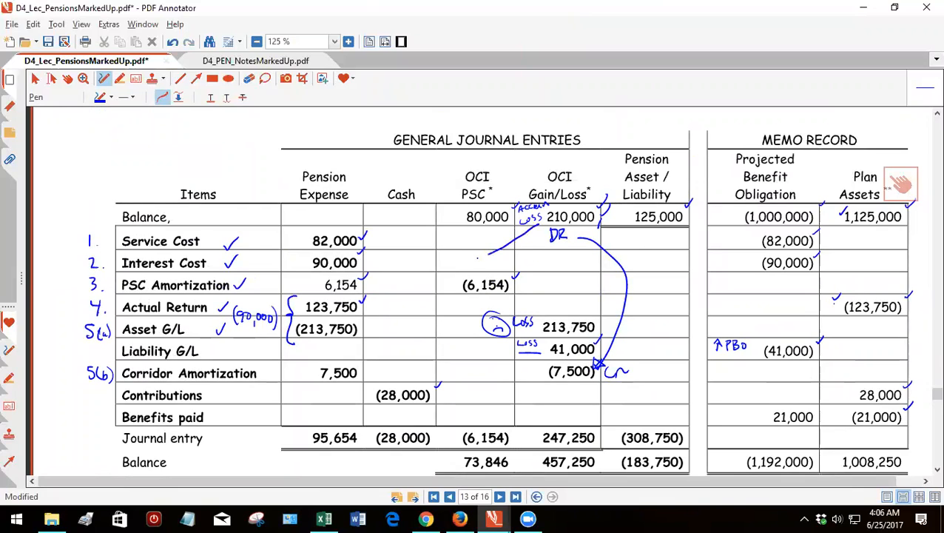
drag(532, 229, 358, 352)
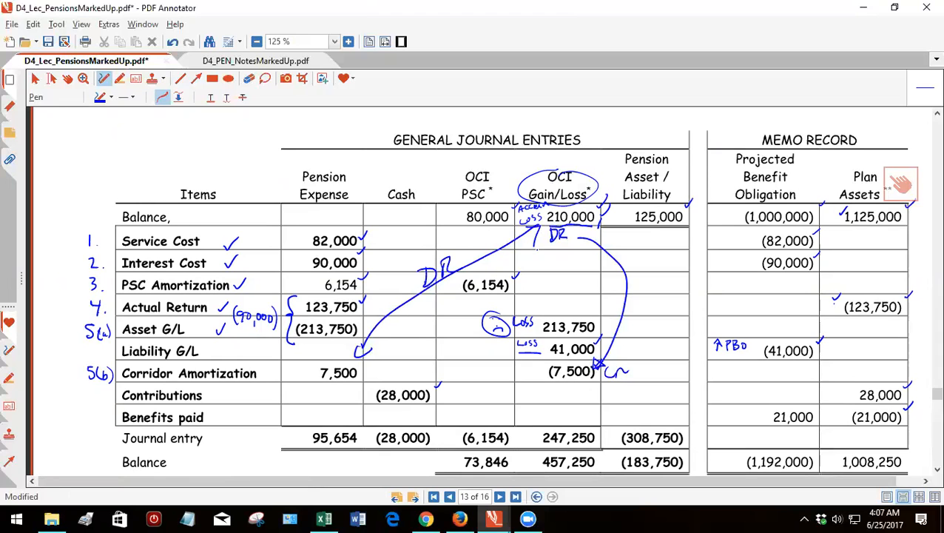
scroll(down, 3)
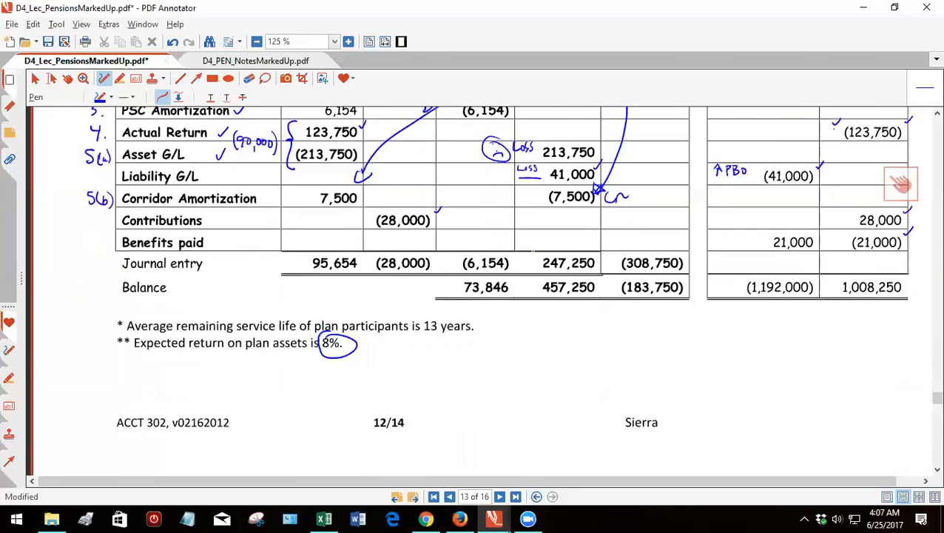
Write the -sum(ABCD) note beside the (308,750) total and circle the journal entry row.
scroll(up, 3)
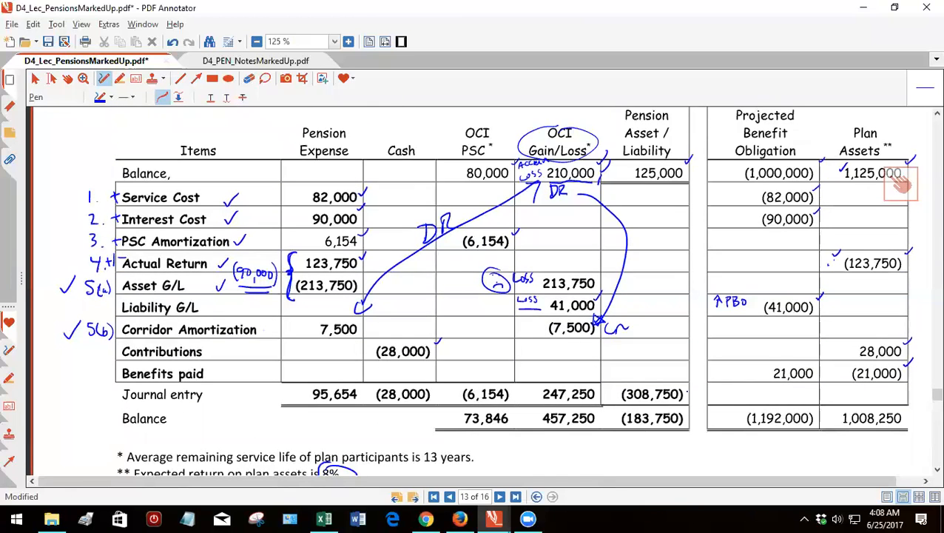
scroll(down, 3)
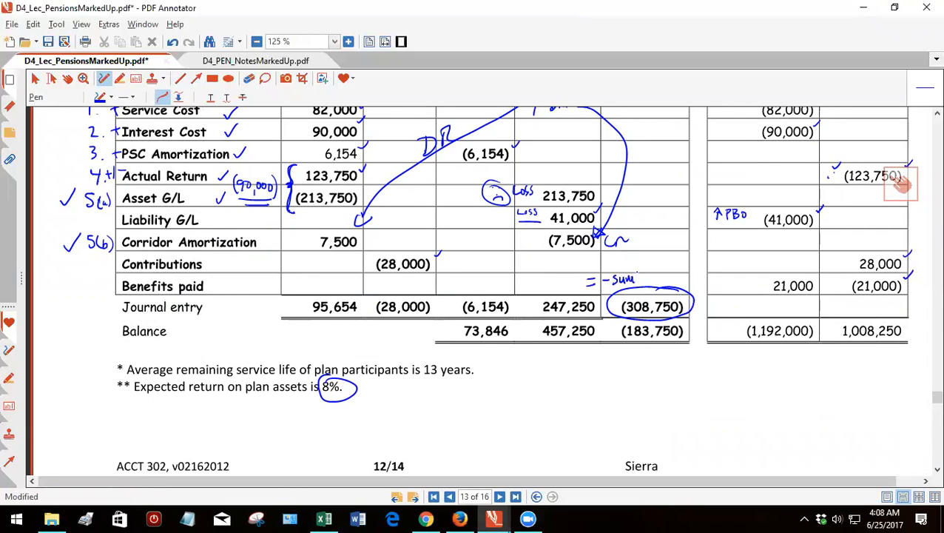
scroll(up, 3)
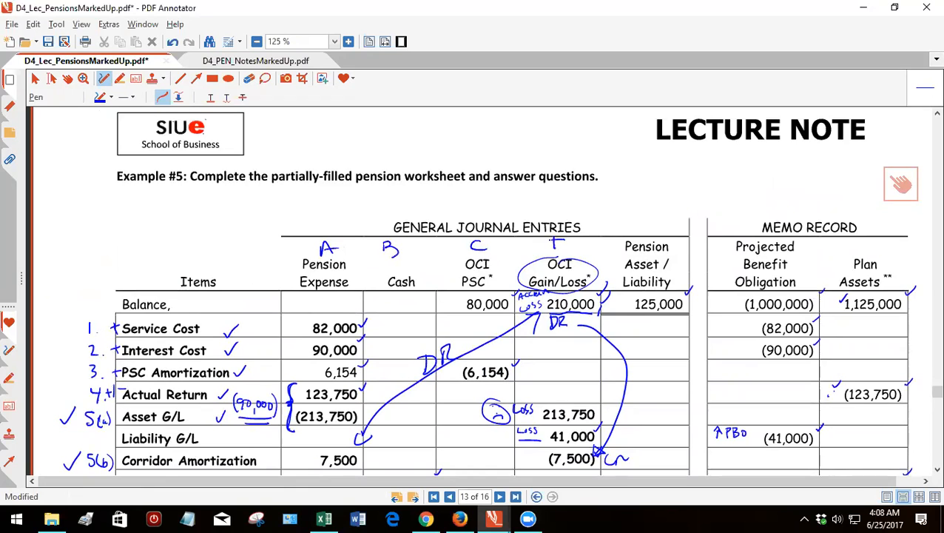
scroll(down, 3)
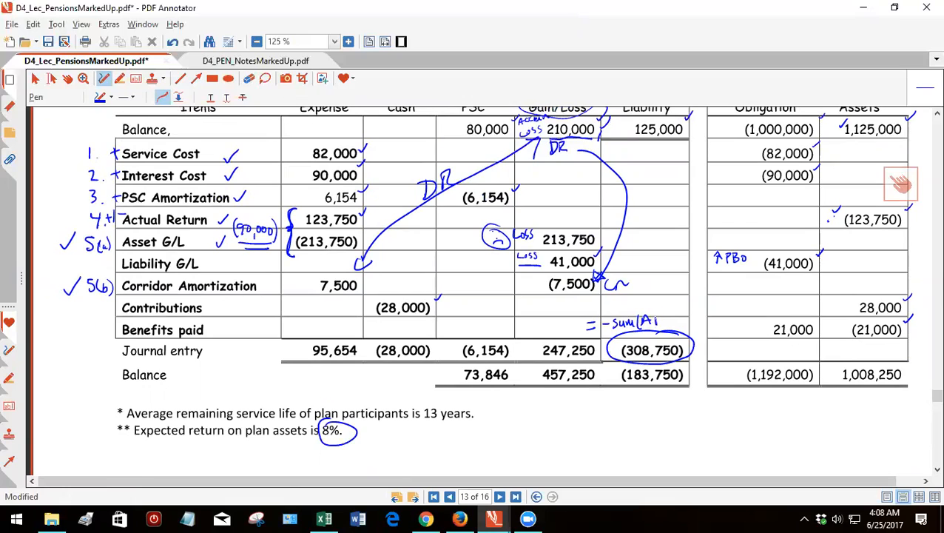
drag(634, 320, 688, 329)
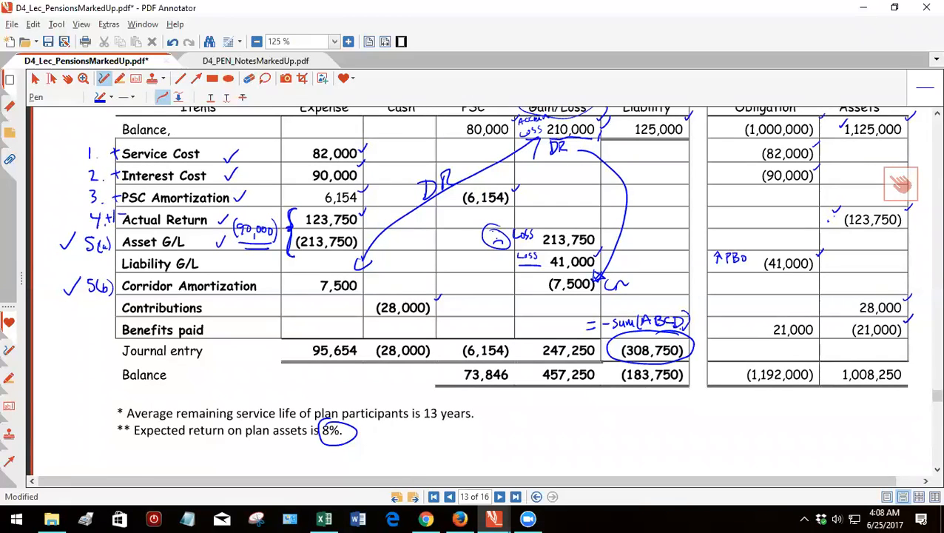
scroll(down, 3)
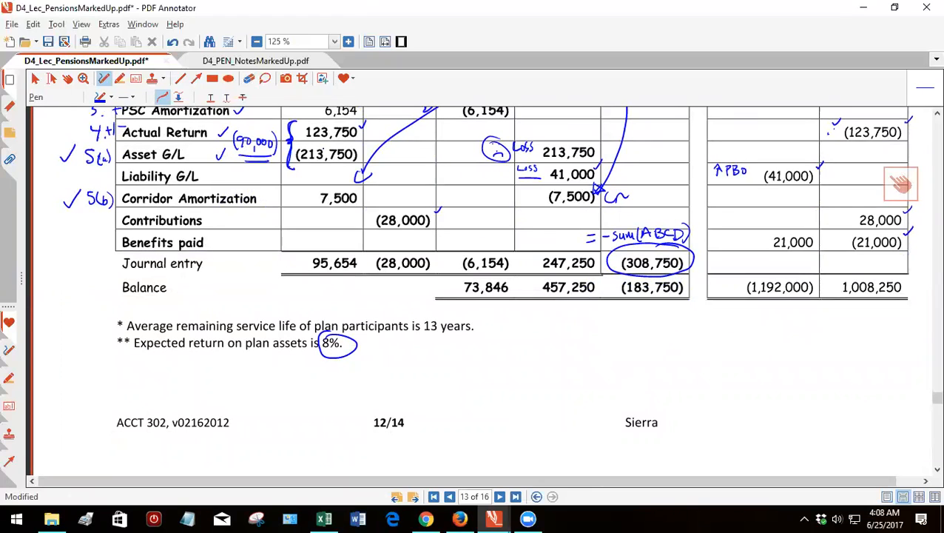
drag(369, 242, 488, 245)
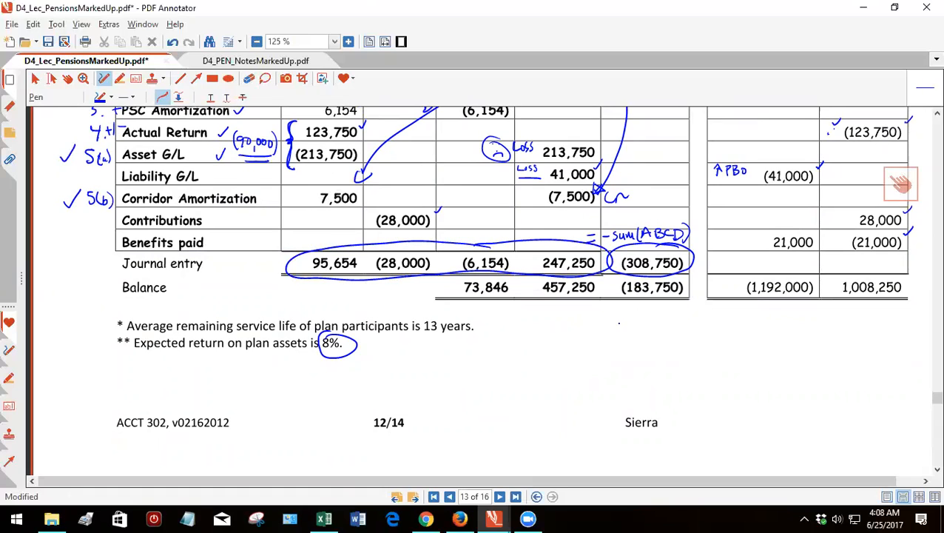
Draw a Pension Liab/Asset T-account with 183,750 and the 308,750 plug.
drag(618, 324, 674, 418)
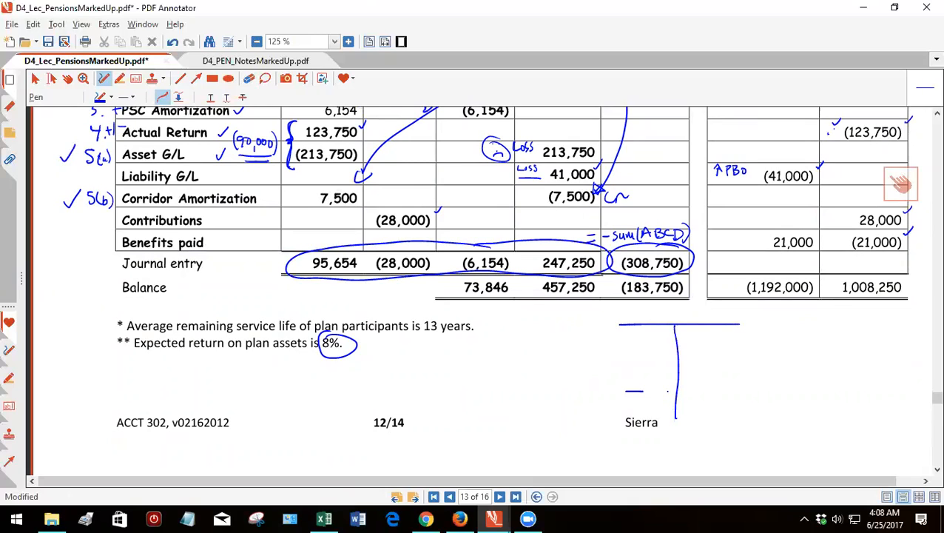
drag(628, 388, 727, 387)
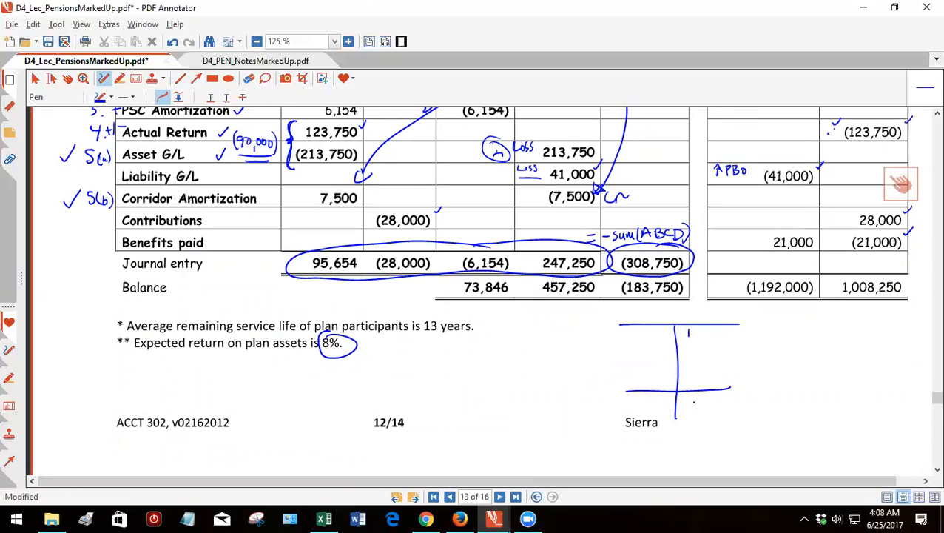
drag(688, 403, 737, 417)
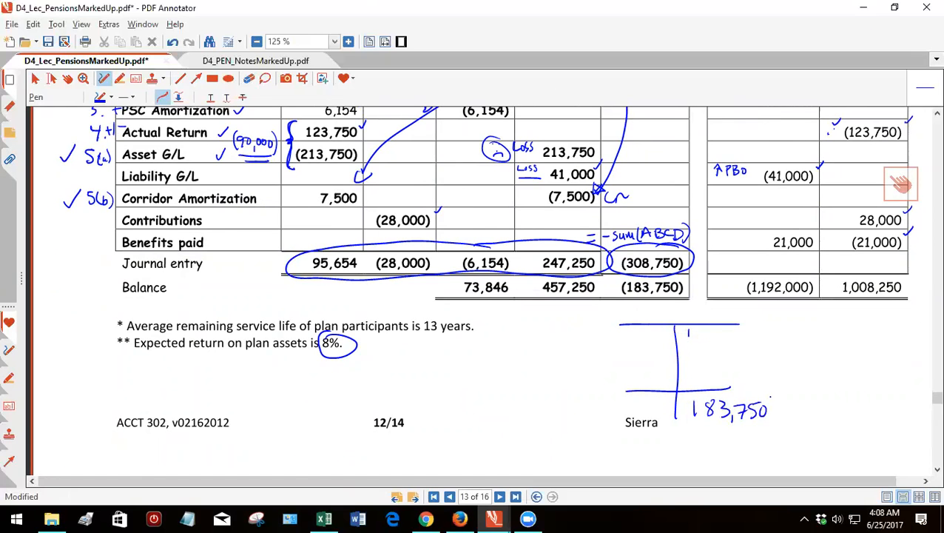
scroll(down, 3)
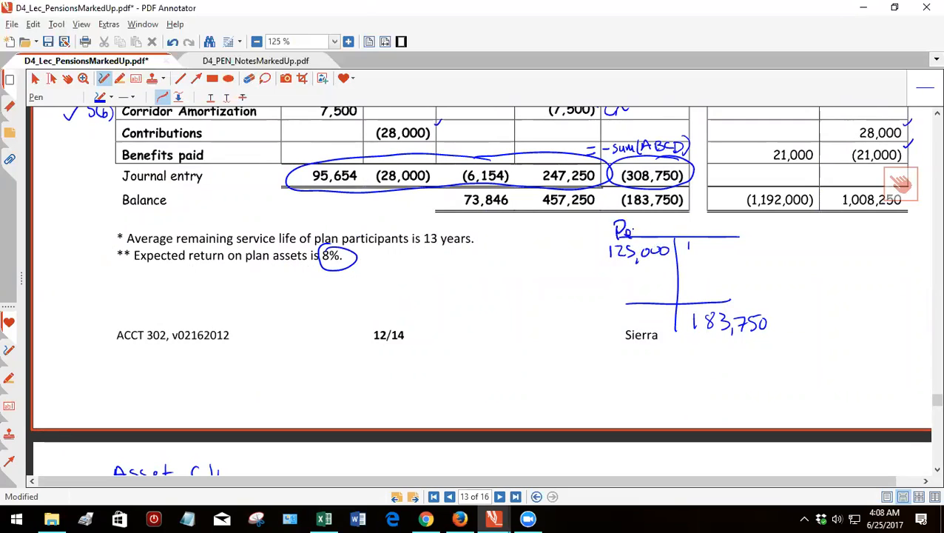
drag(614, 231, 684, 231)
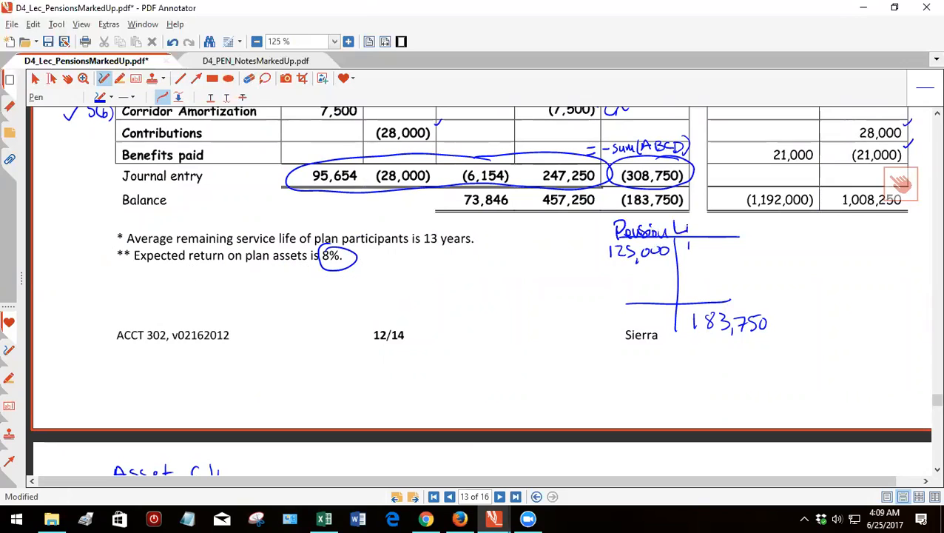
drag(677, 228, 704, 229)
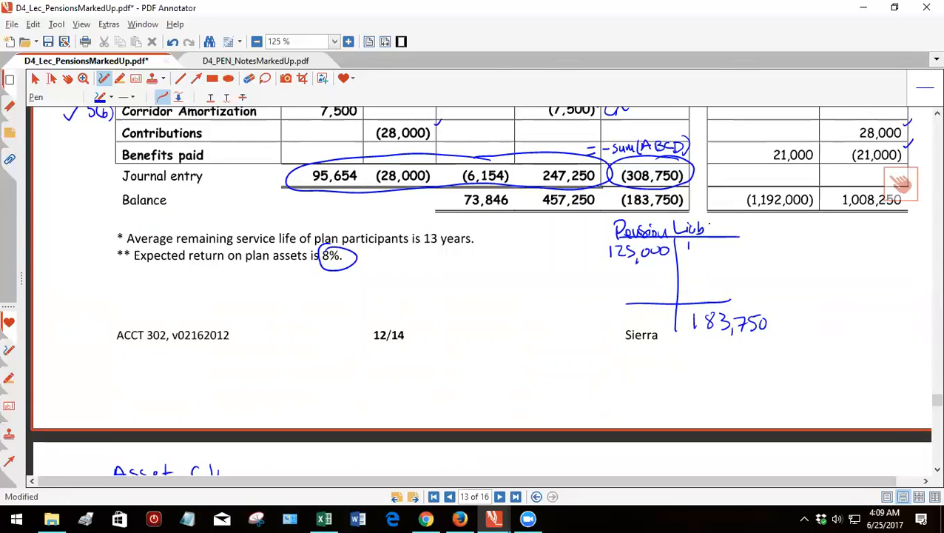
drag(711, 237, 732, 229)
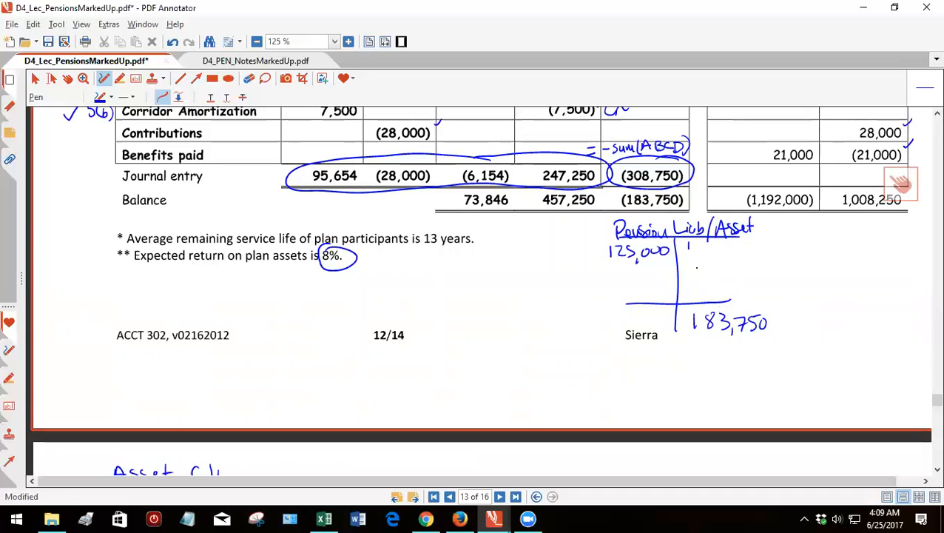
drag(688, 266, 710, 278)
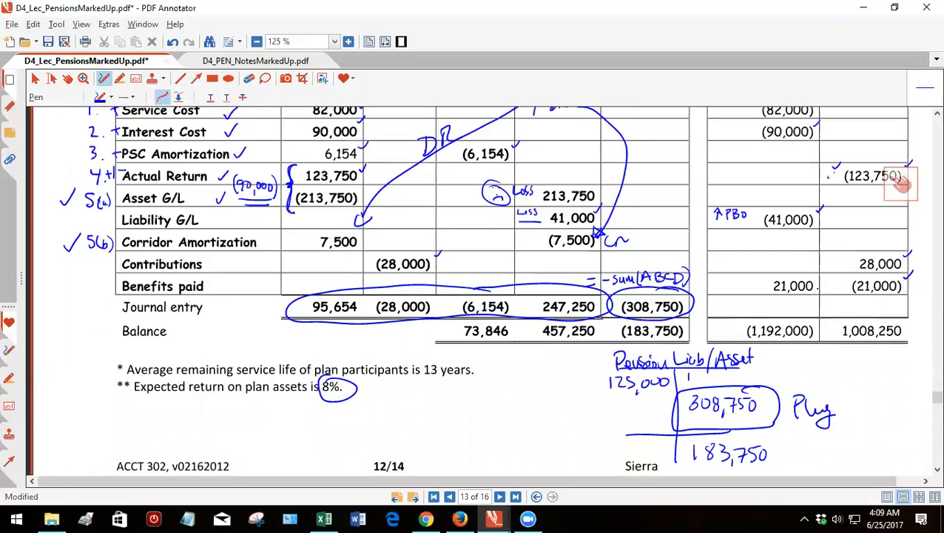
scroll(up, 3)
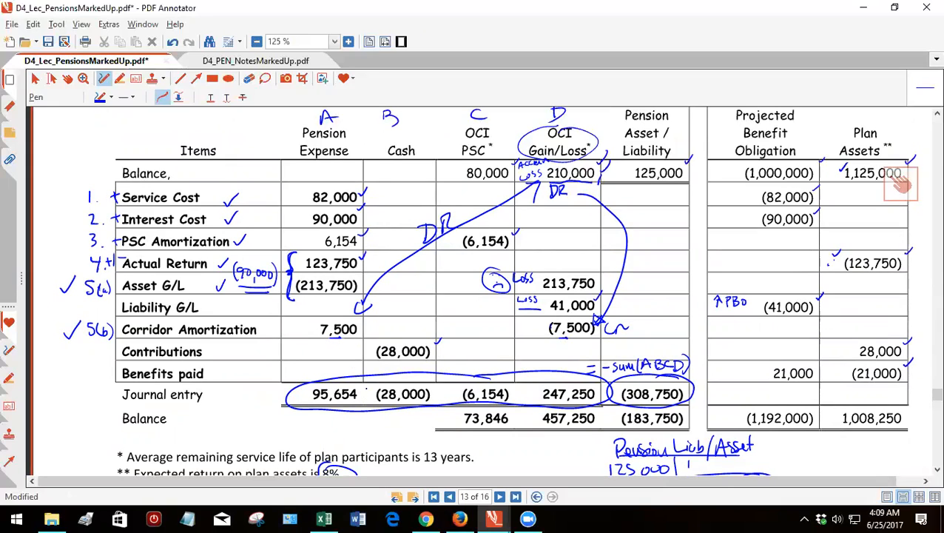
scroll(down, 3)
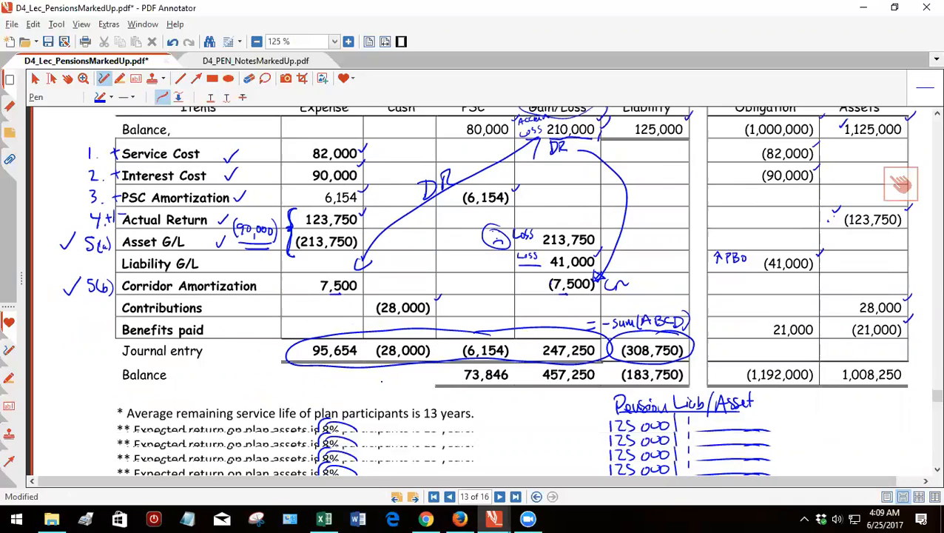
scroll(down, 3)
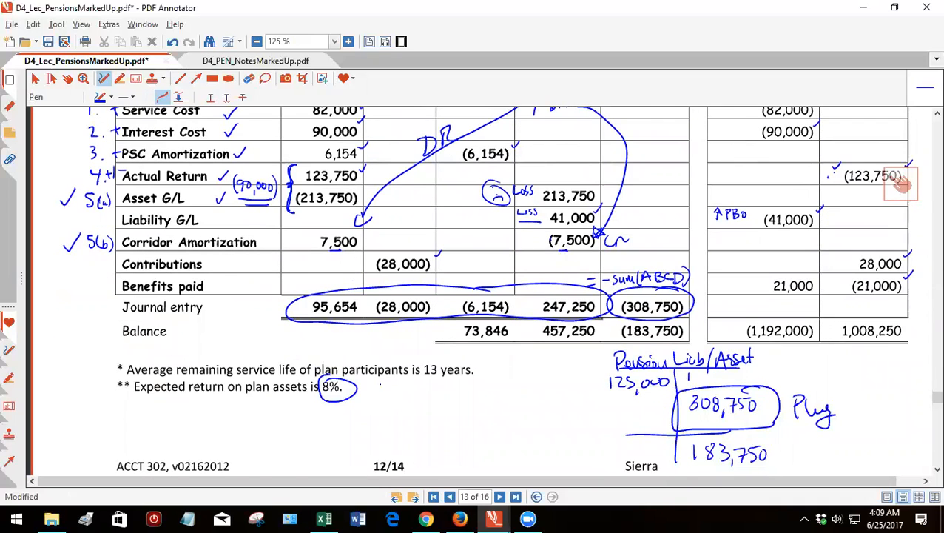
scroll(up, 3)
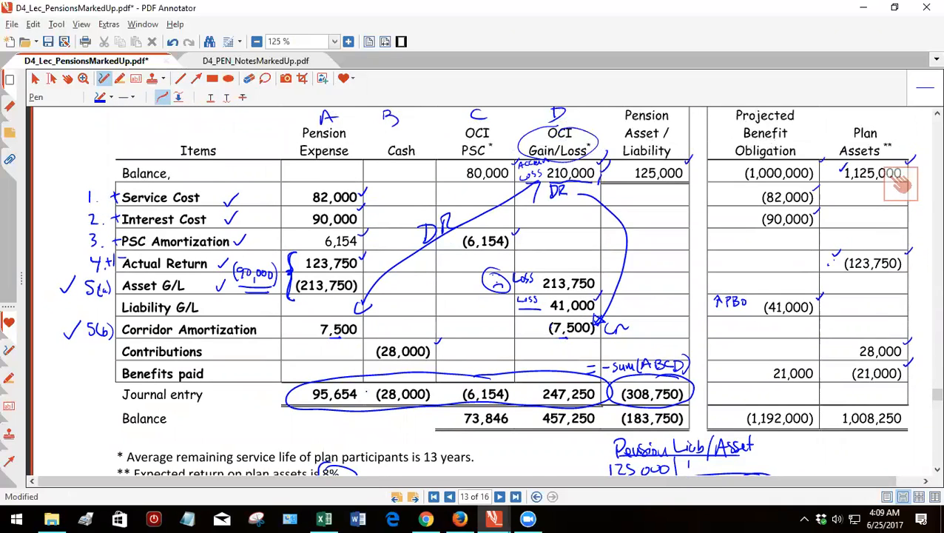
scroll(down, 3)
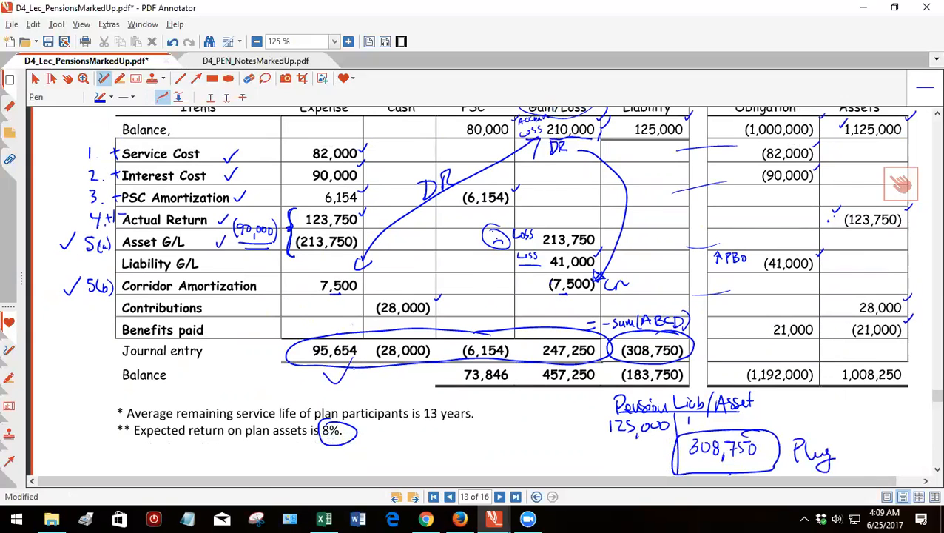
scroll(down, 3)
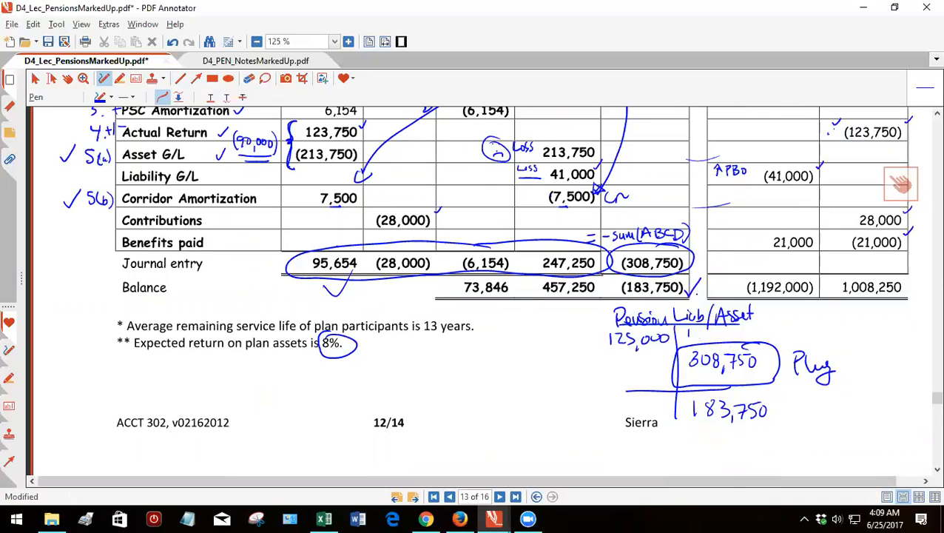
scroll(up, 3)
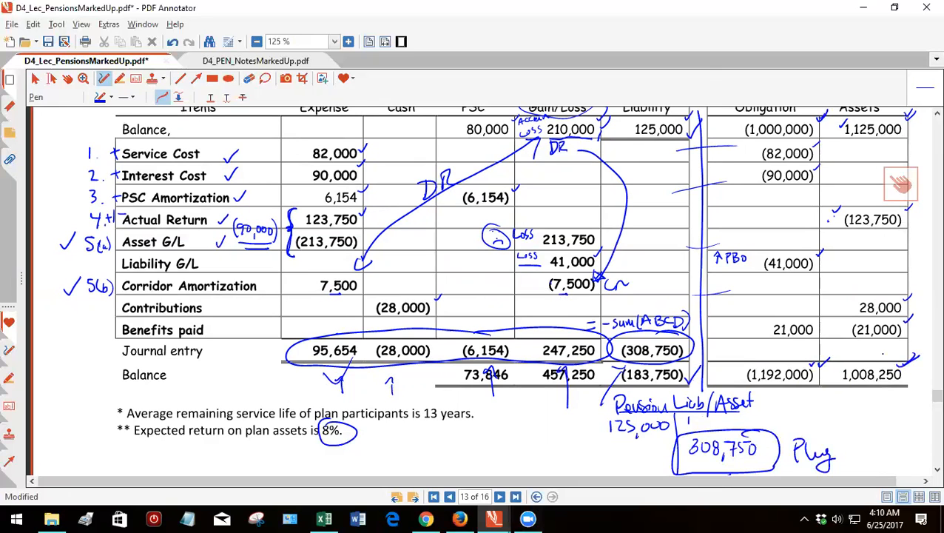
scroll(down, 3)
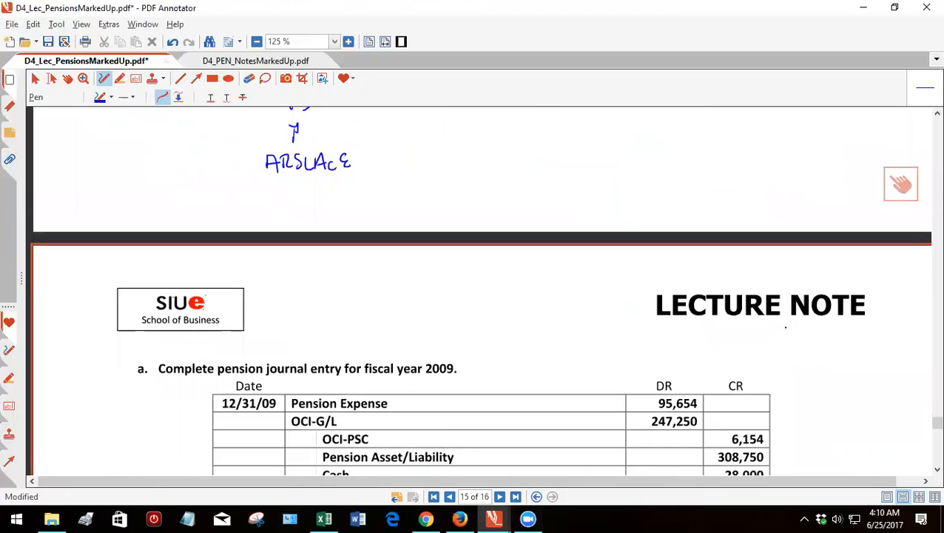
Tick the 28,000 cash credit, circle 308,750 and label it Plug.
scroll(down, 3)
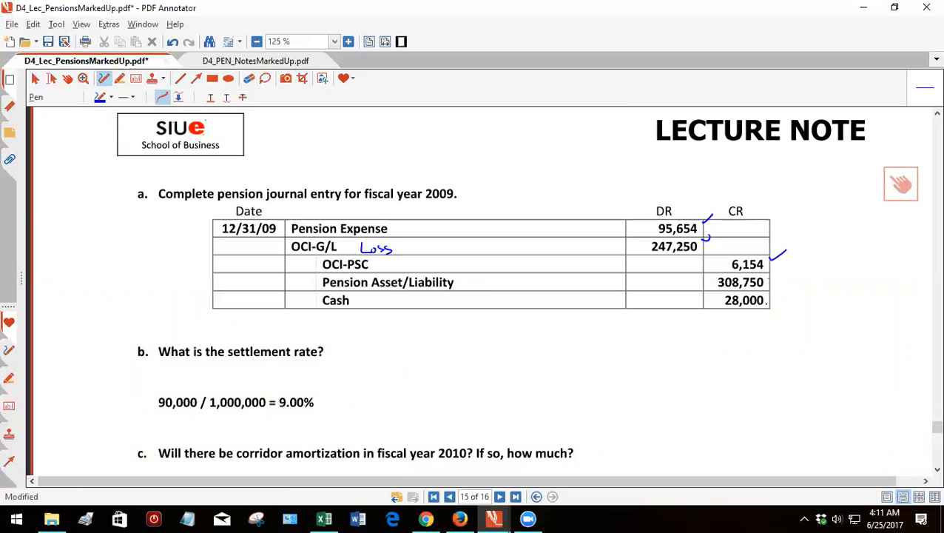
drag(767, 306, 781, 296)
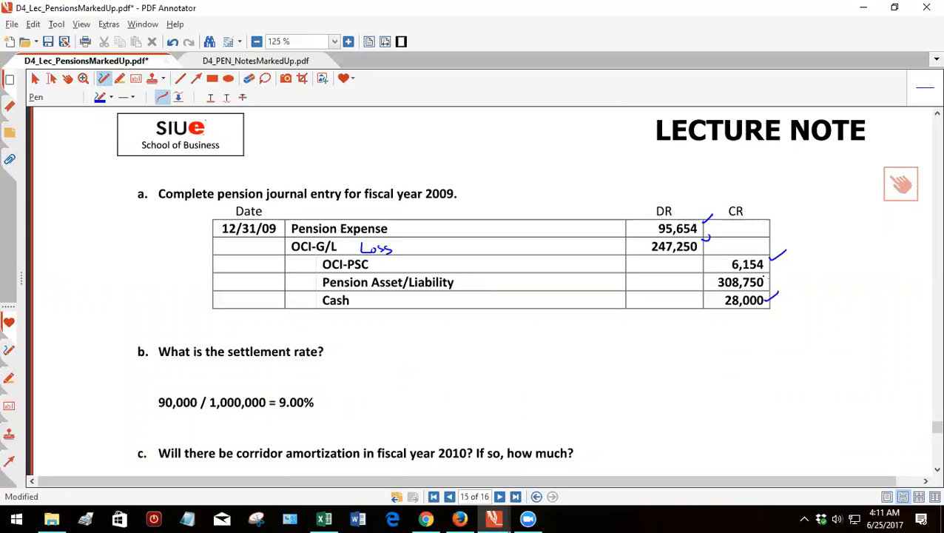
drag(710, 281, 769, 281)
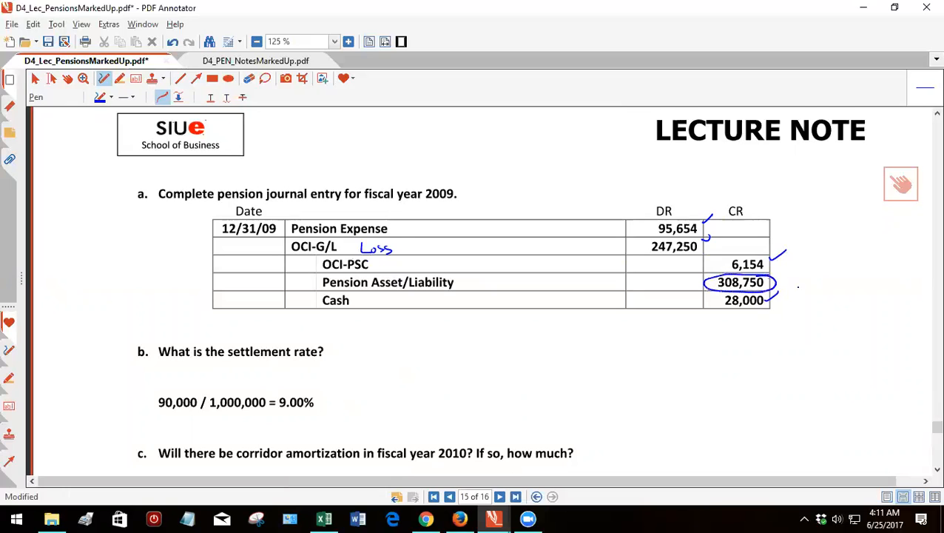
drag(787, 283, 814, 282)
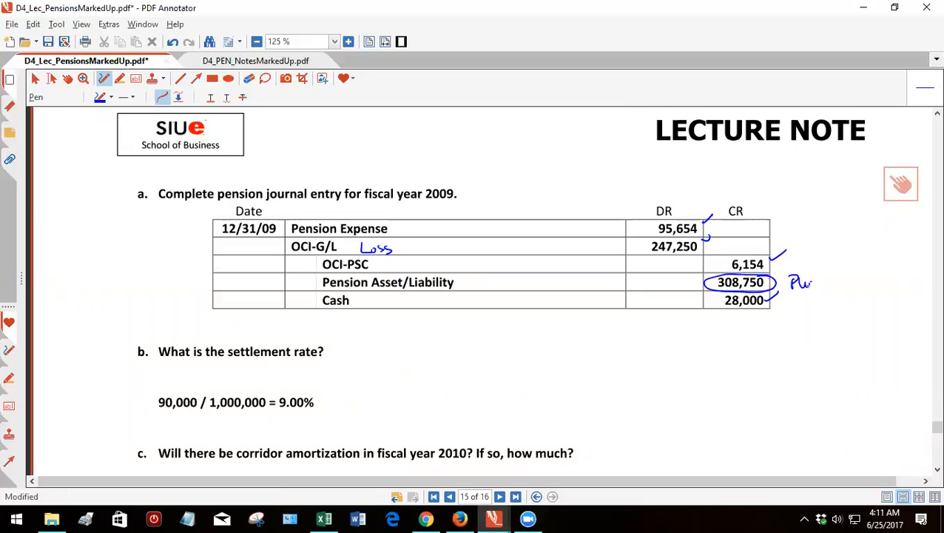
Tick the obligation column amounts on the worksheet and go to page 14.
scroll(down, 3)
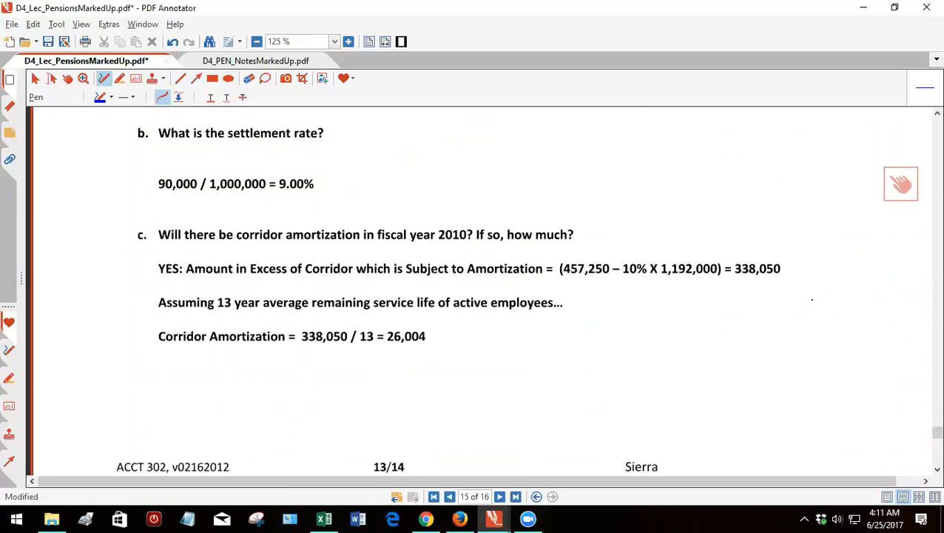
scroll(up, 3)
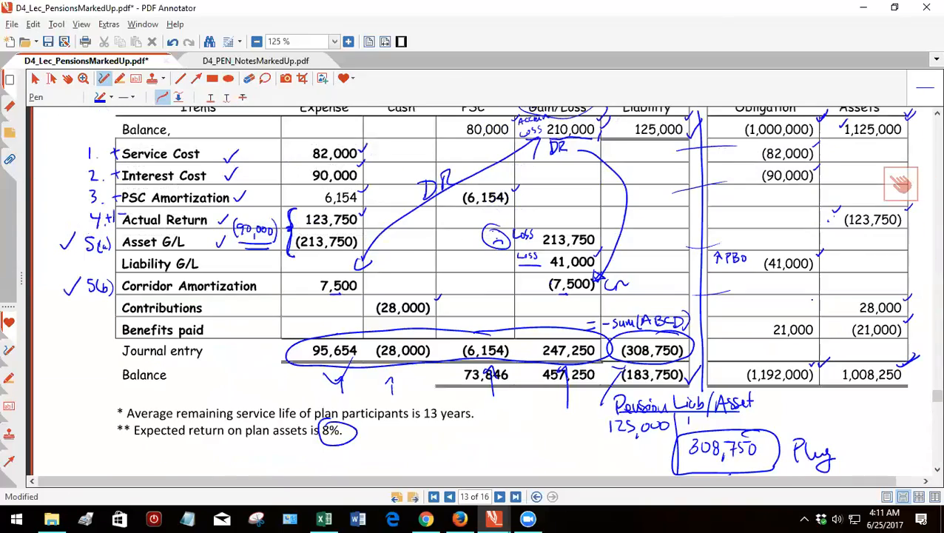
scroll(up, 3)
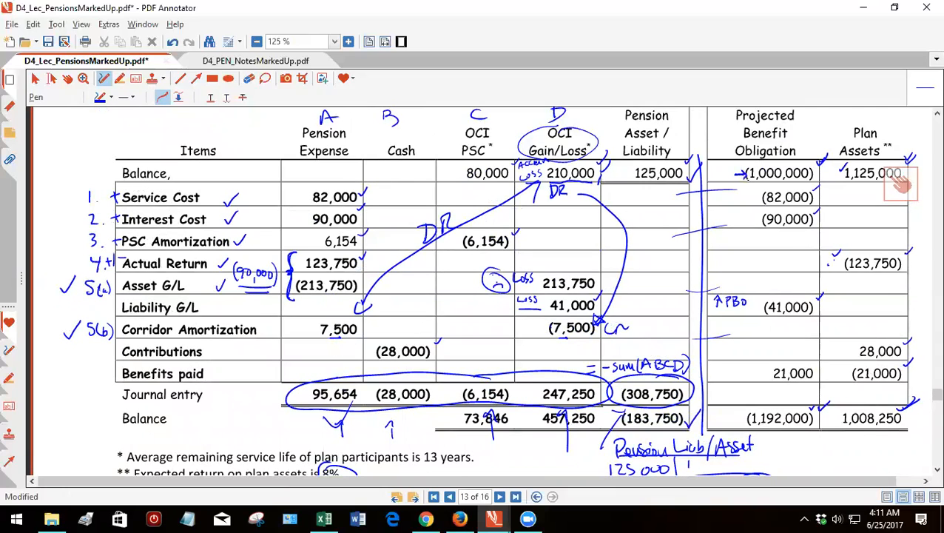
click(718, 170)
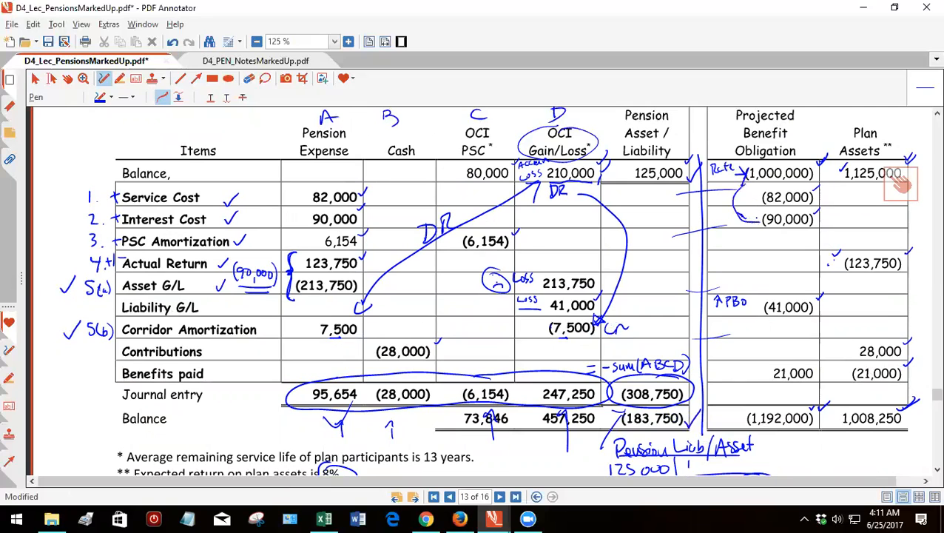
click(515, 497)
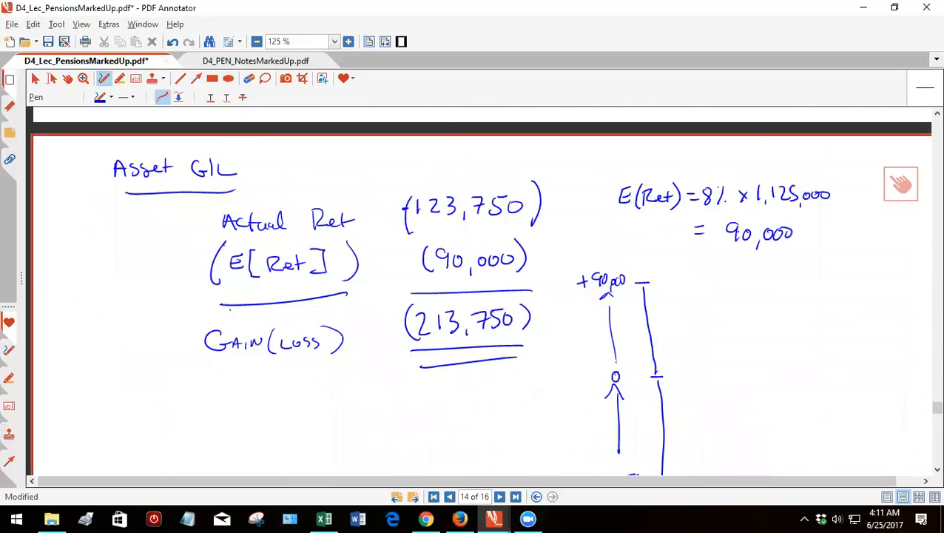
click(515, 497)
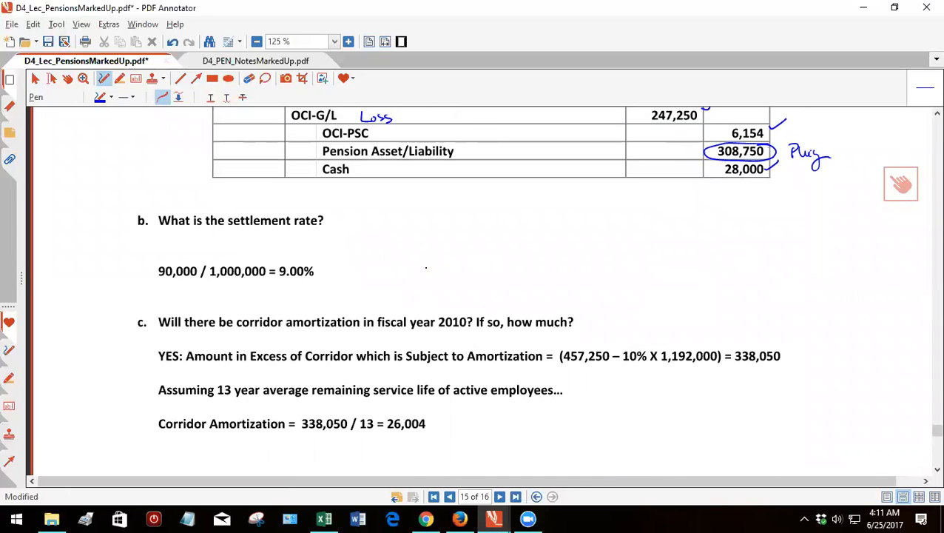
Handwrite Settlement Rate × PBO beg = INT Cost beside the settlement rate answer.
drag(417, 274, 432, 260)
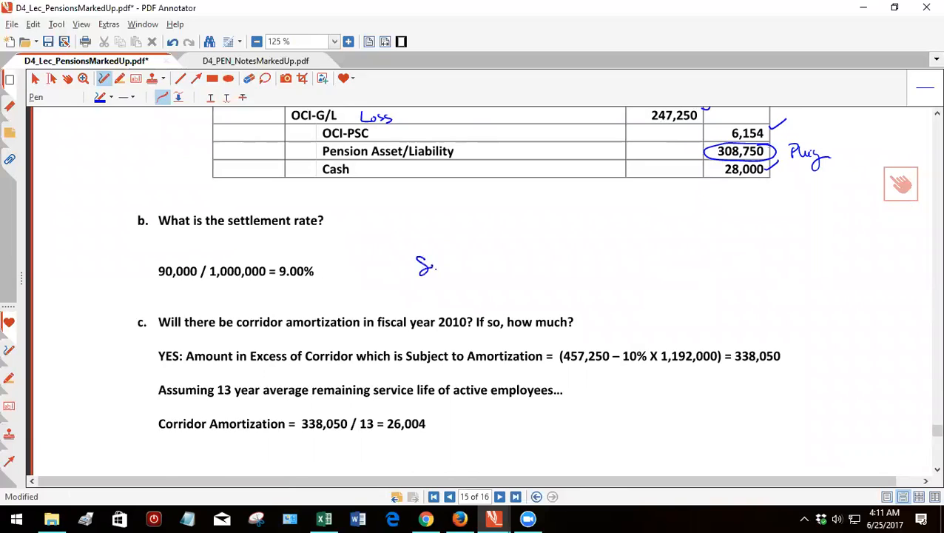
drag(416, 273, 485, 263)
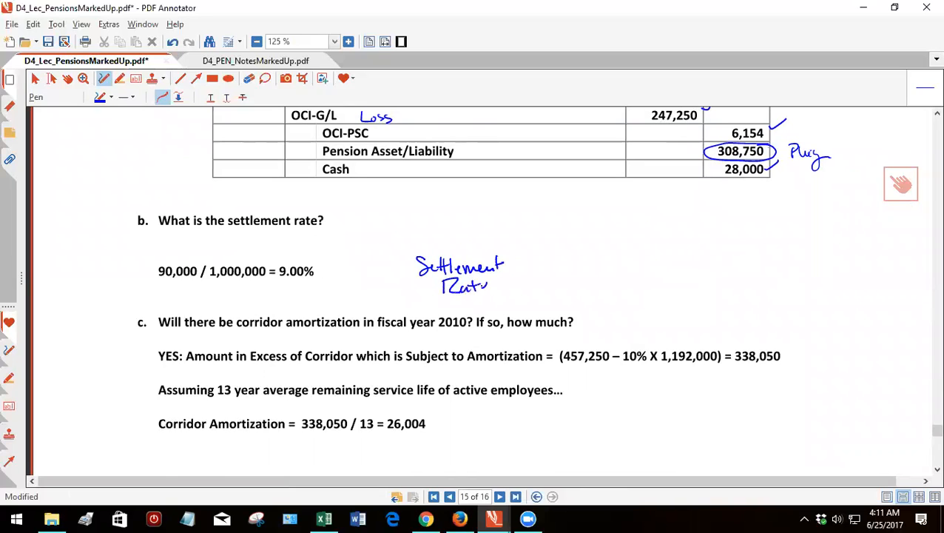
drag(514, 266, 550, 269)
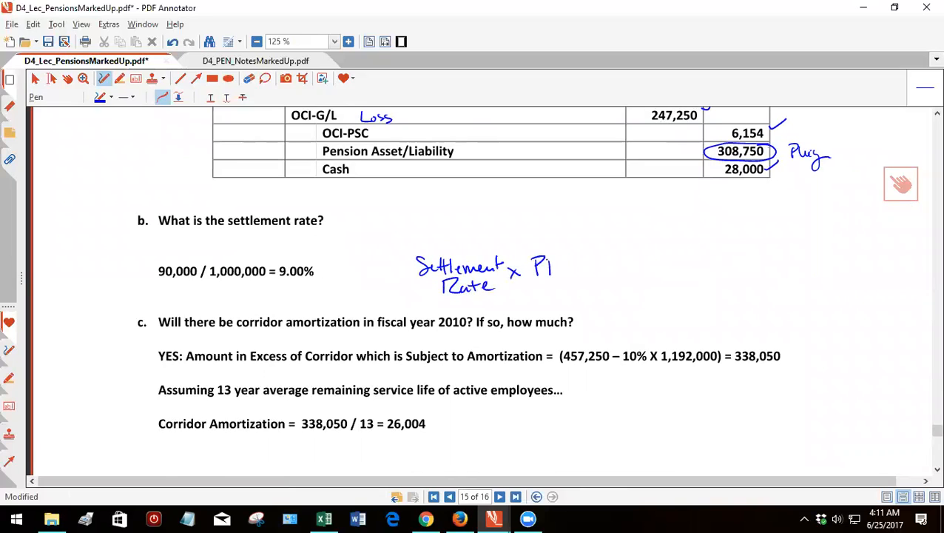
drag(533, 267, 599, 288)
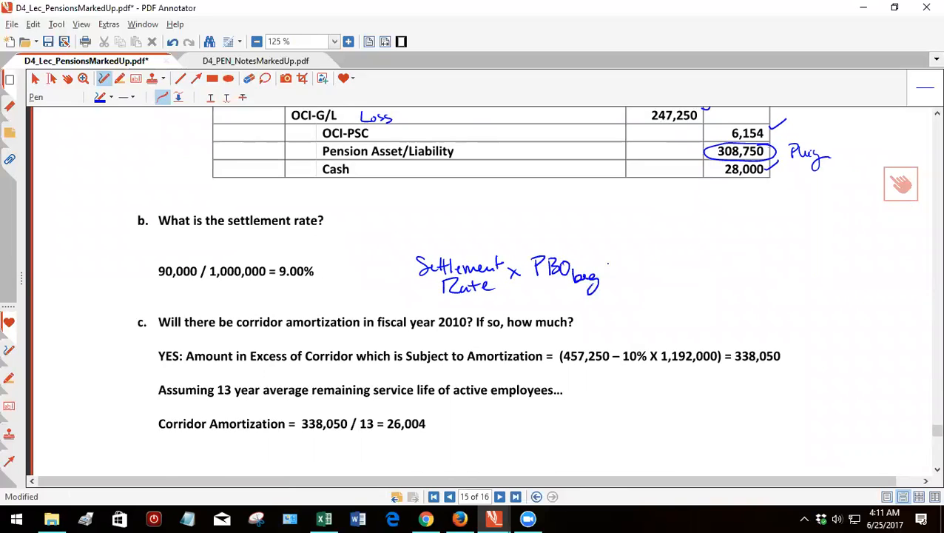
drag(621, 263, 681, 269)
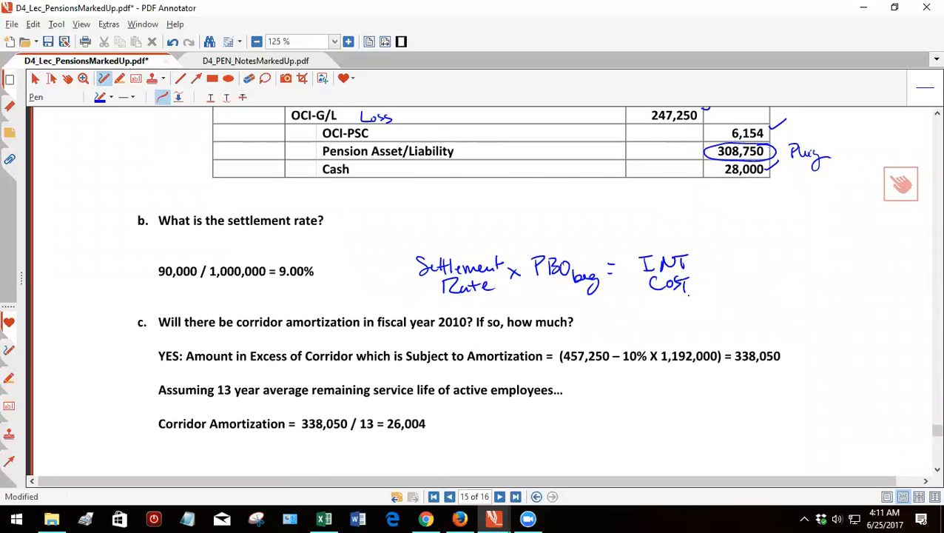
scroll(down, 3)
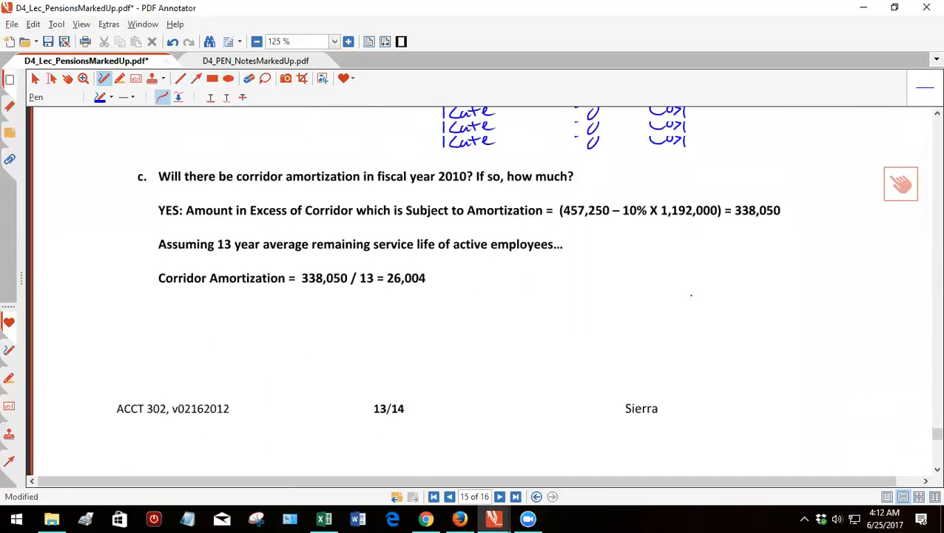
scroll(up, 3)
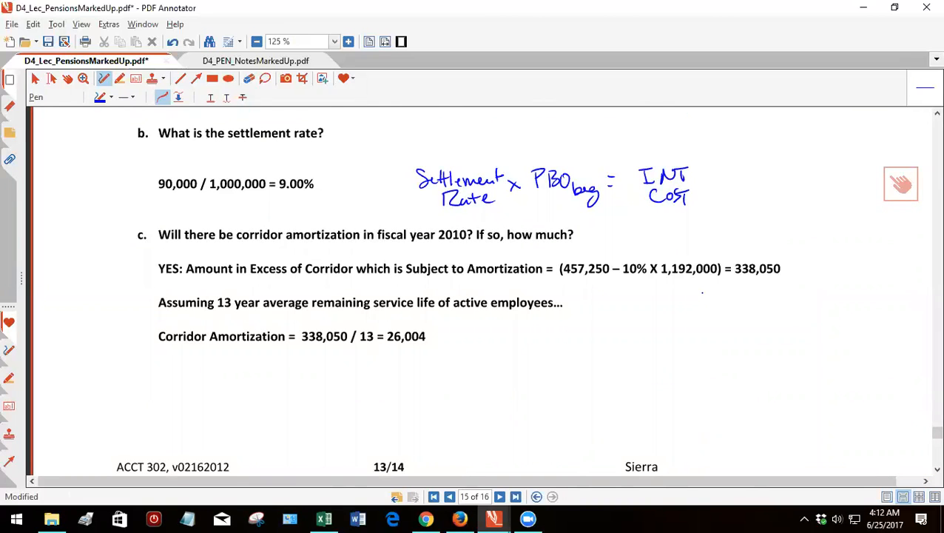
scroll(down, 3)
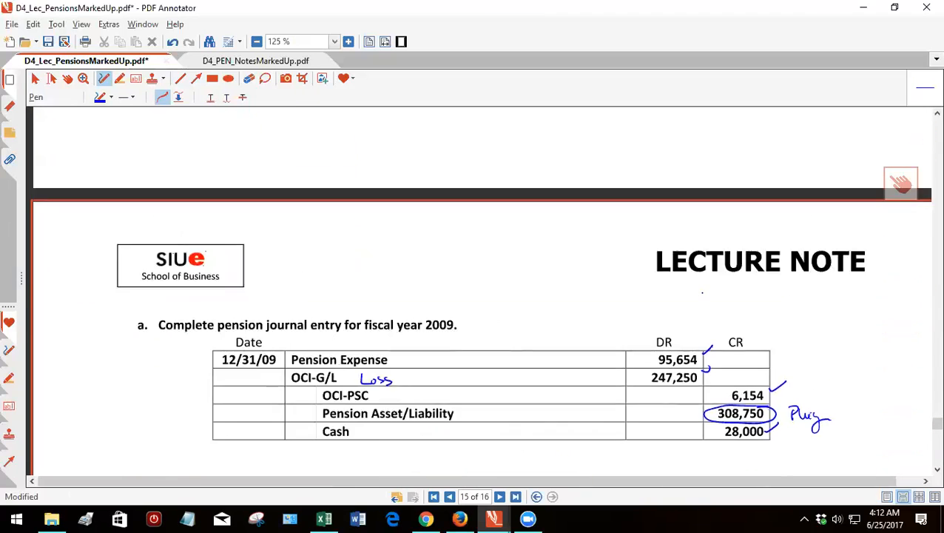
click(449, 497)
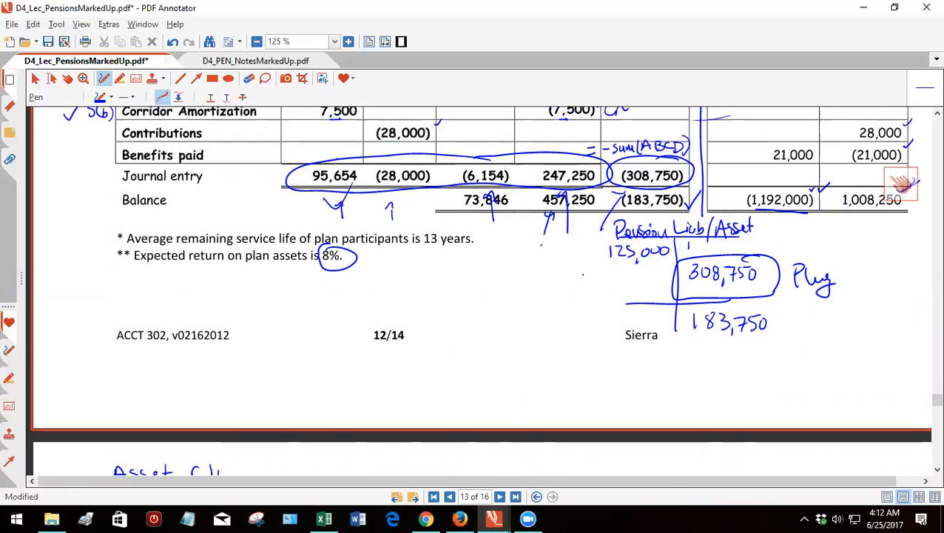
Underline 338,050 and 26,004 and circle the 13-year divisor in the corridor answer.
scroll(down, 3)
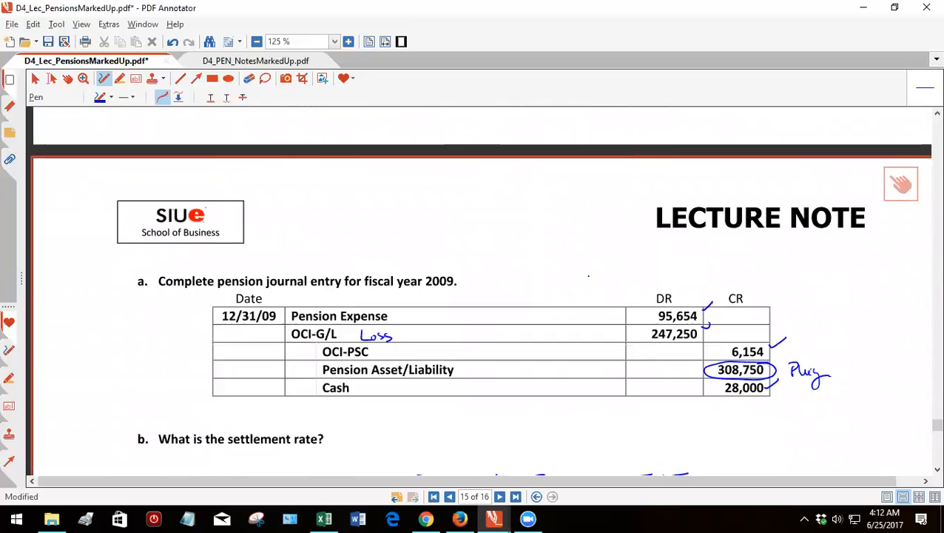
scroll(down, 3)
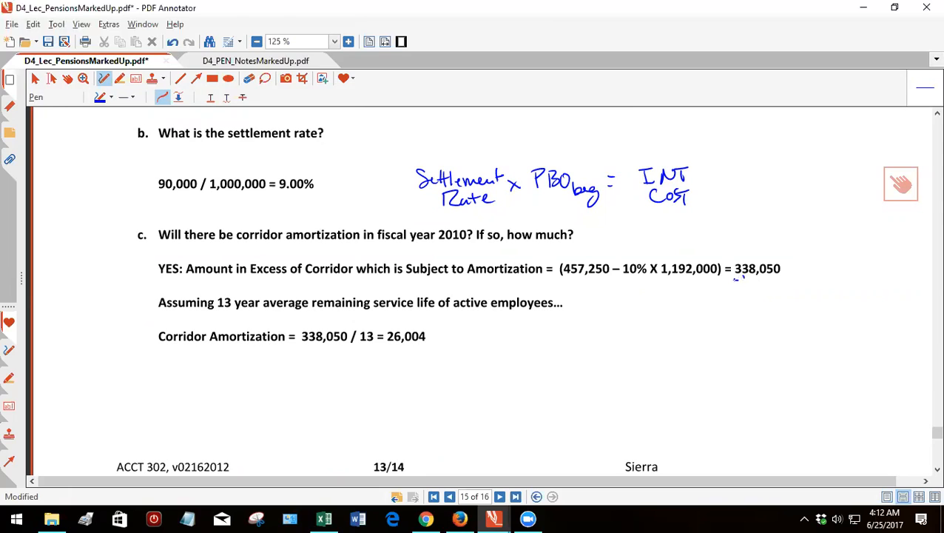
drag(734, 281, 787, 279)
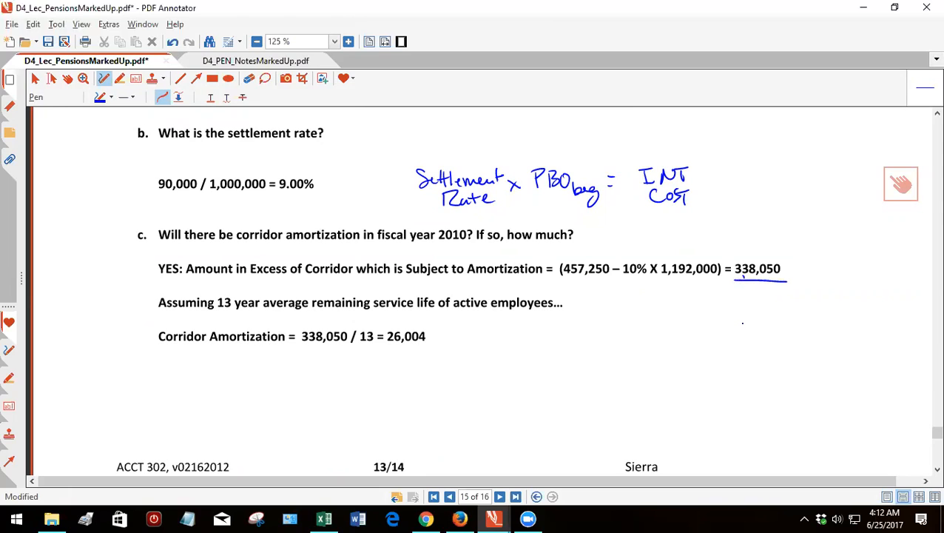
drag(355, 329, 377, 348)
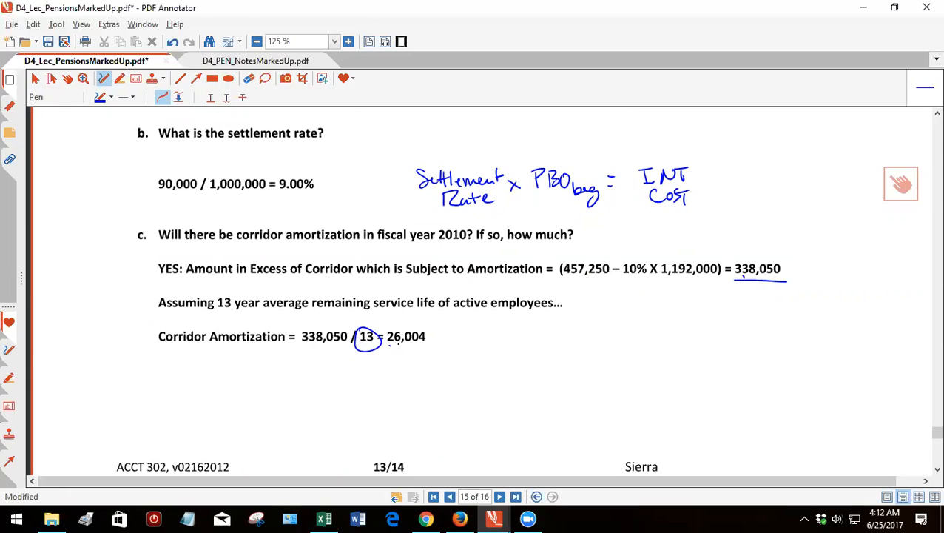
drag(386, 352, 429, 353)
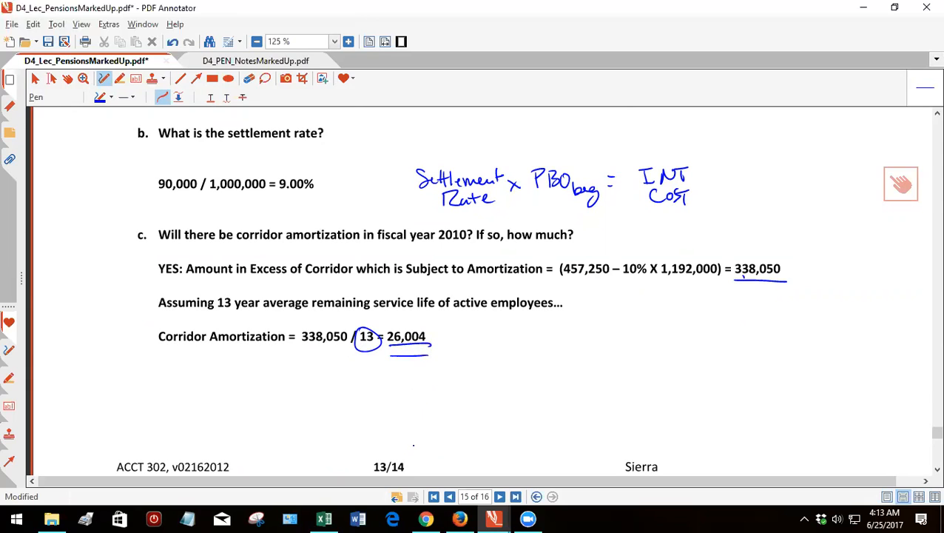
scroll(down, 3)
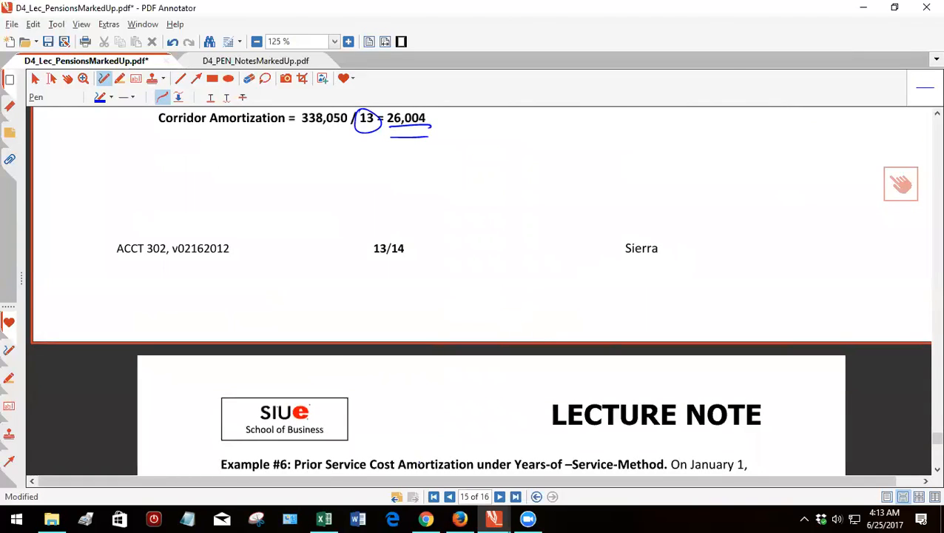
scroll(up, 3)
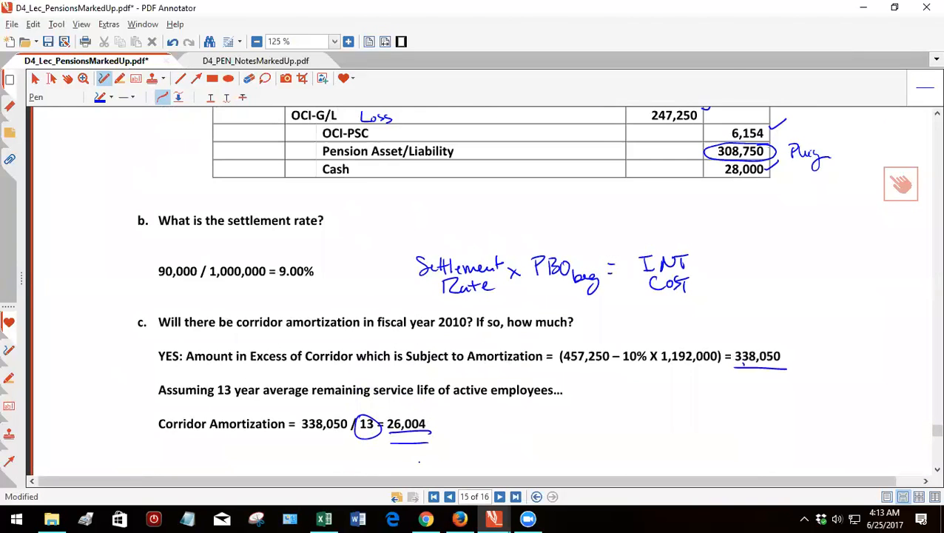
scroll(down, 3)
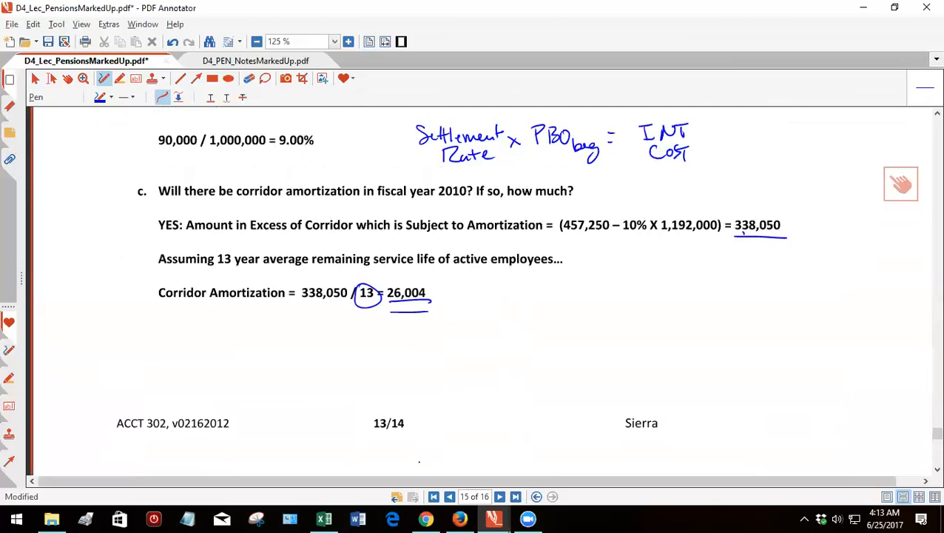
scroll(up, 3)
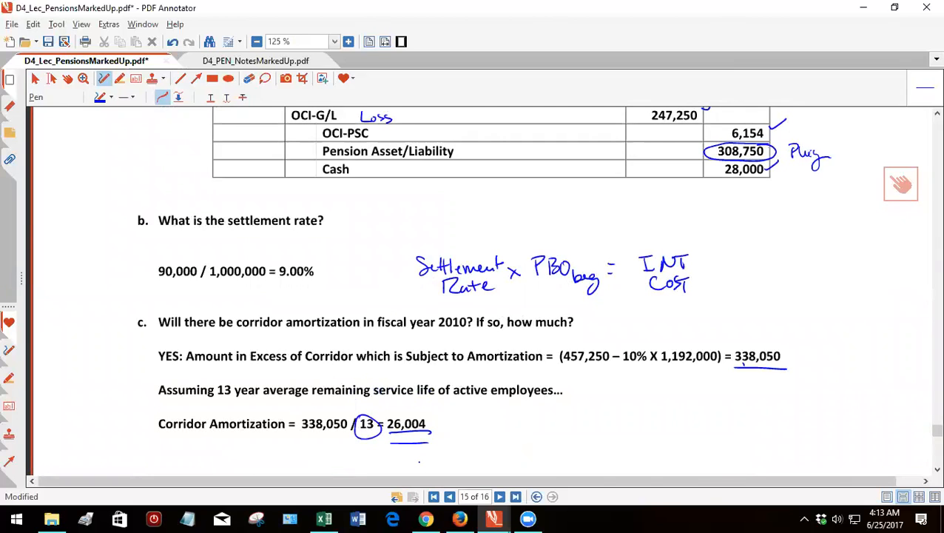